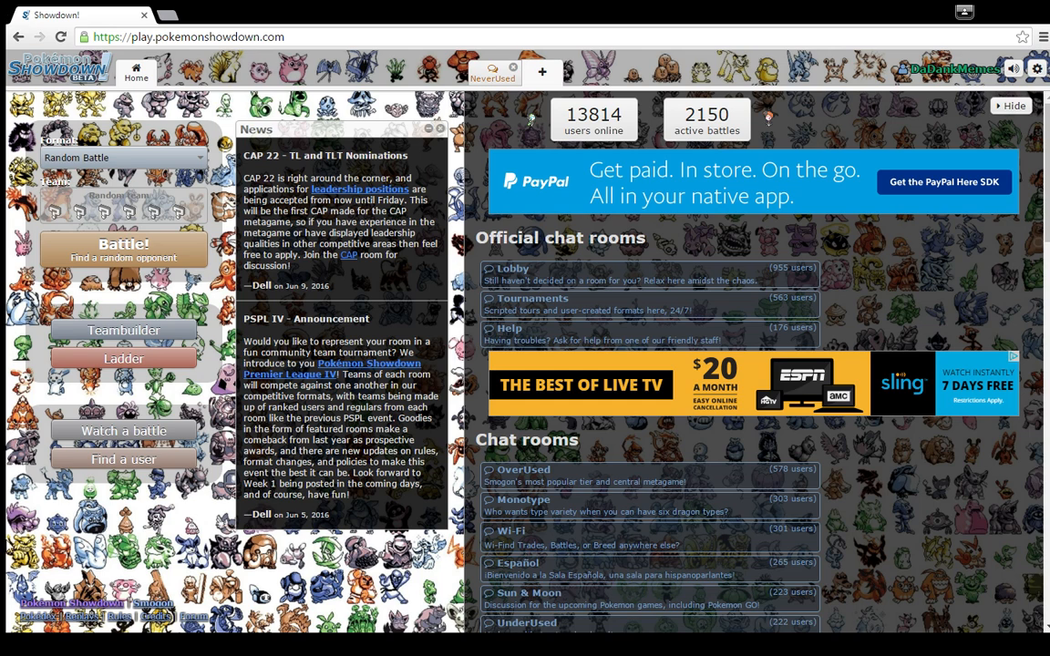
mouse_move(186, 152)
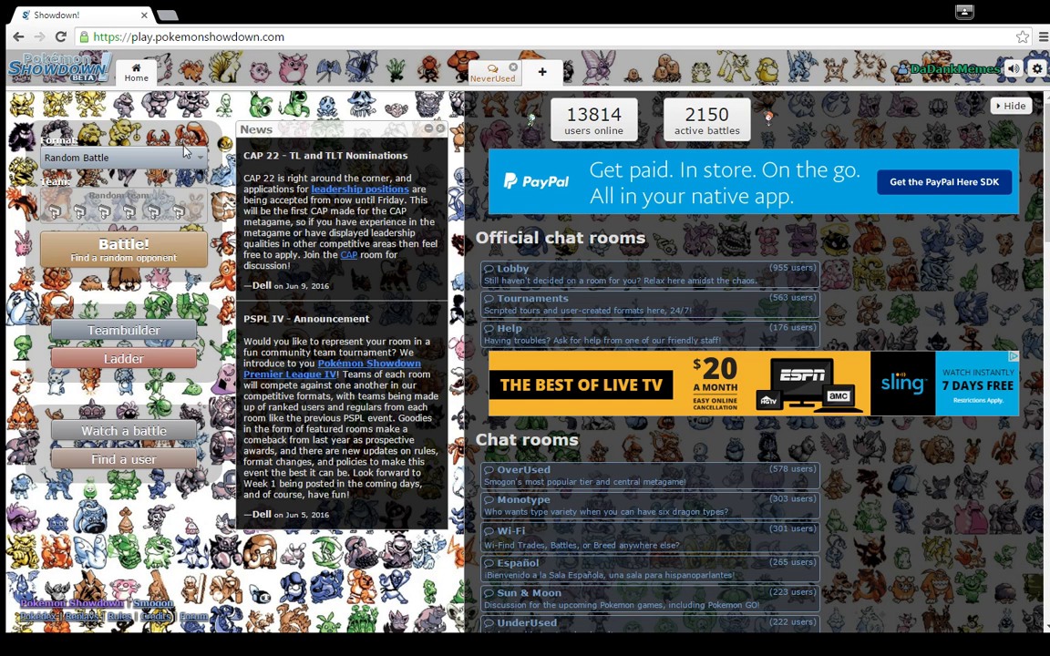
left_click(124, 250)
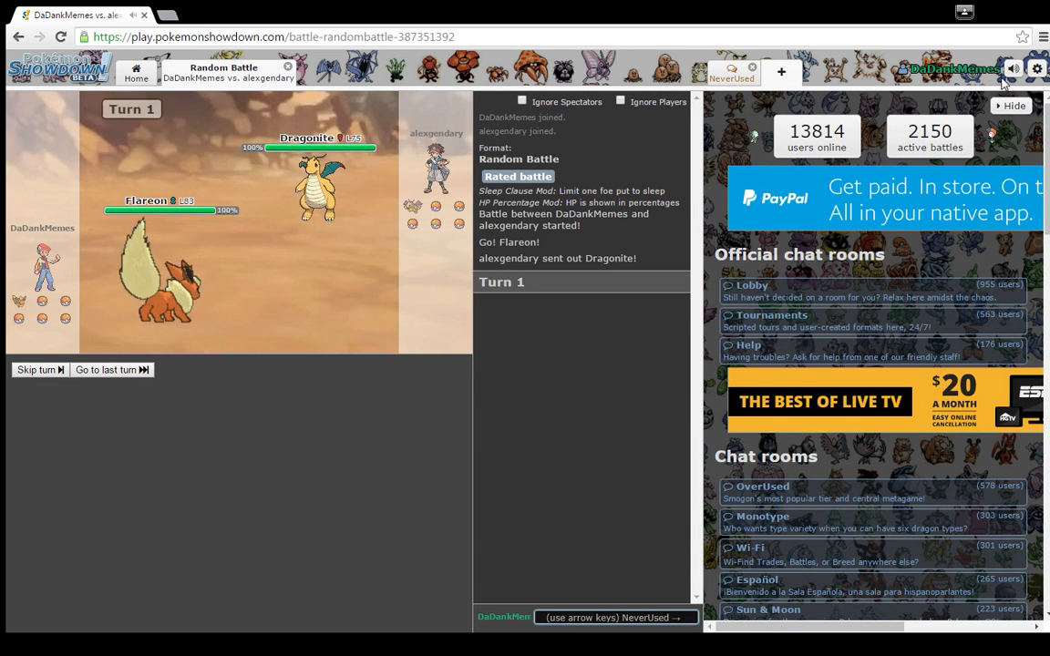
- Enter !weak dragonite in the battle chat to list Dragonite's weaknesses and Ground immunity
left_click(1013, 68)
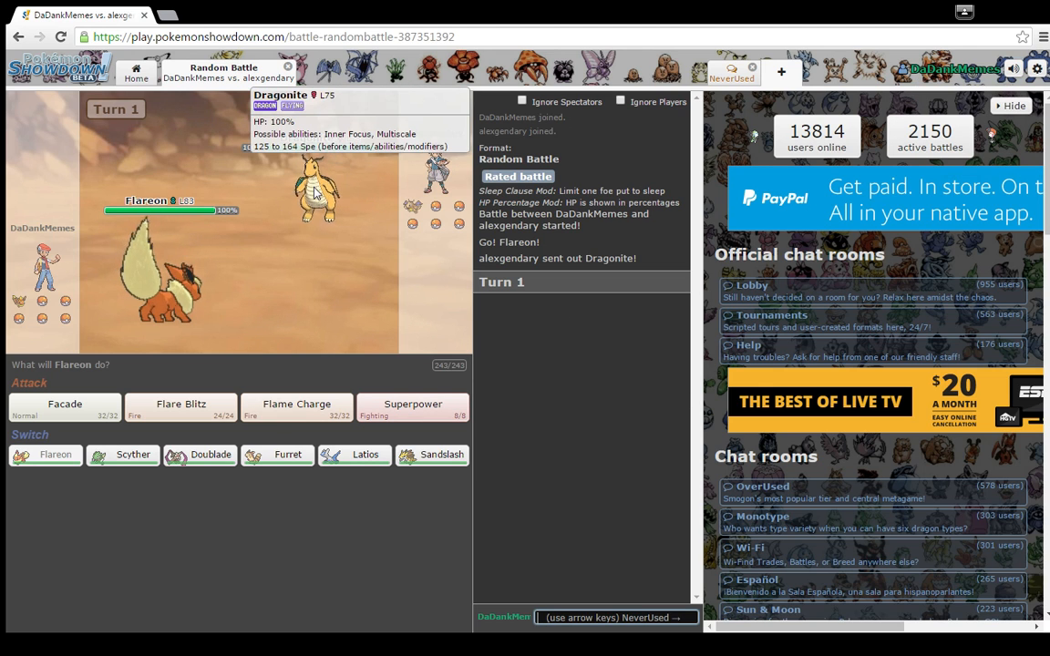
mouse_move(277, 447)
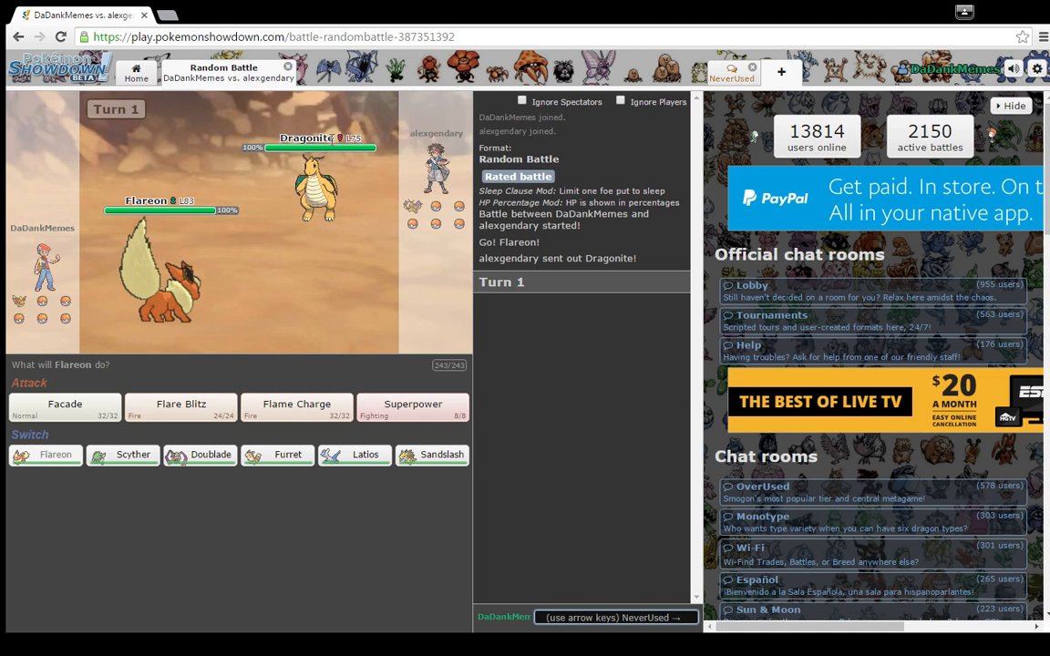
mouse_move(882, 513)
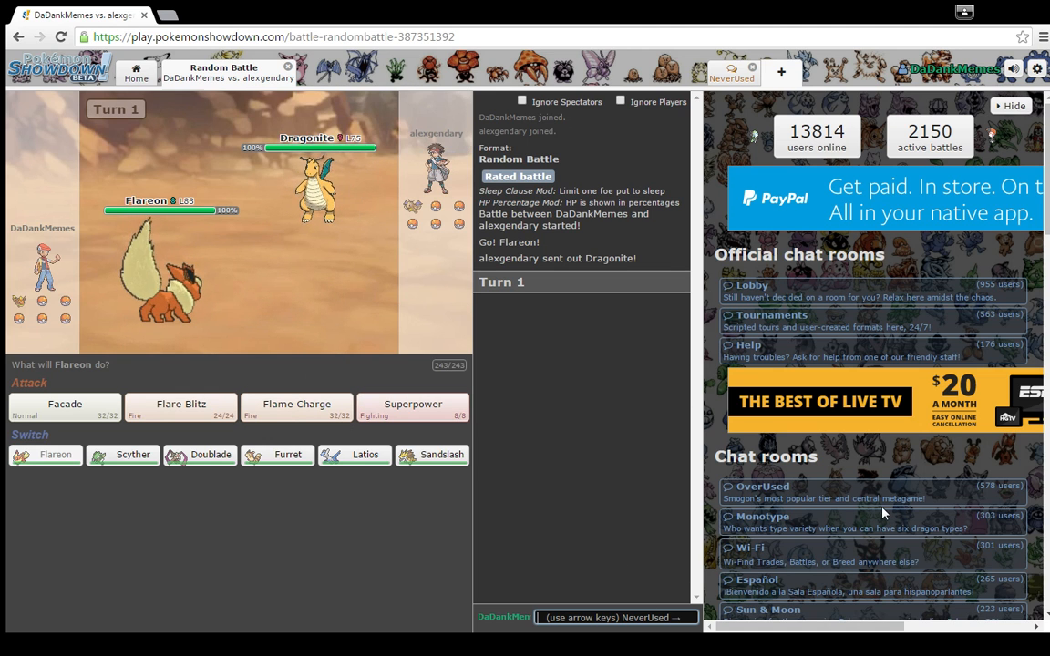
type("!weak")
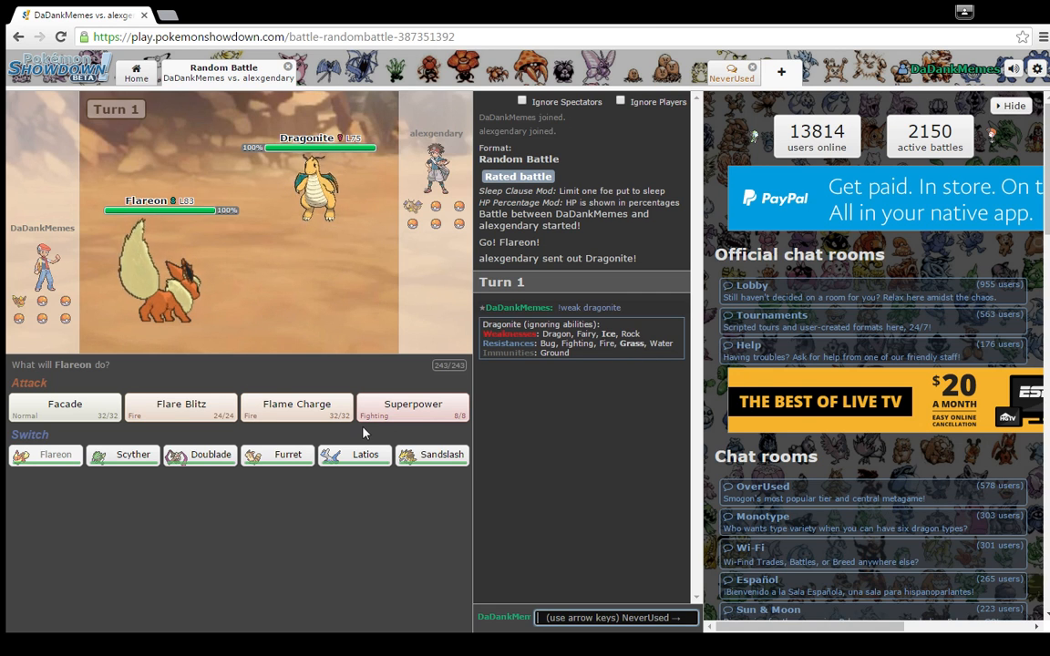
mouse_move(181, 405)
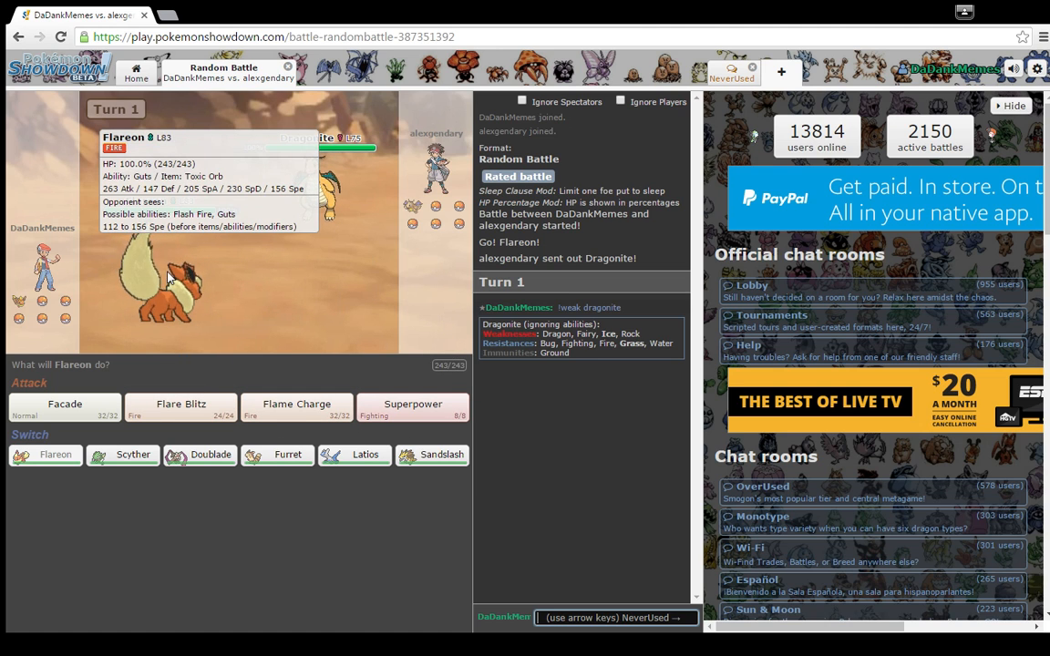
mouse_move(324, 60)
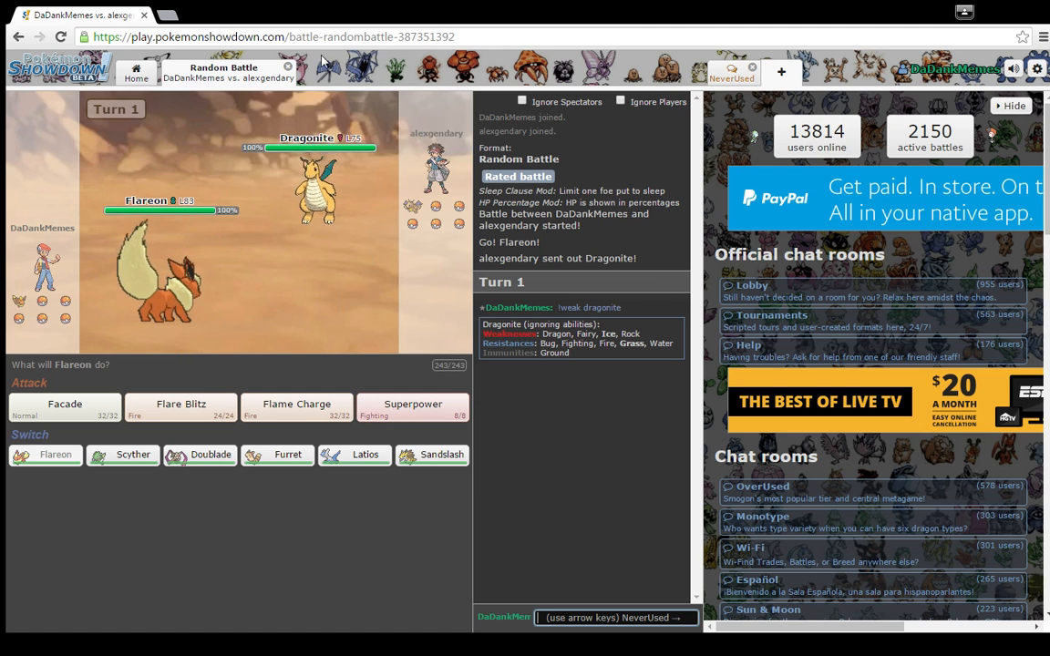
mouse_move(295, 269)
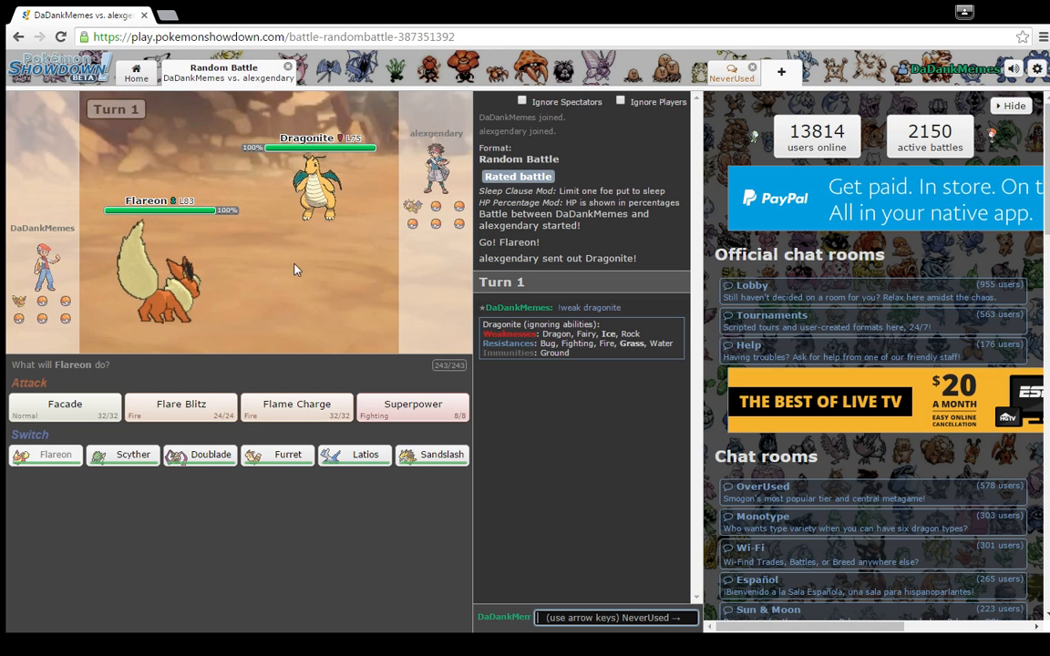
mouse_move(180, 410)
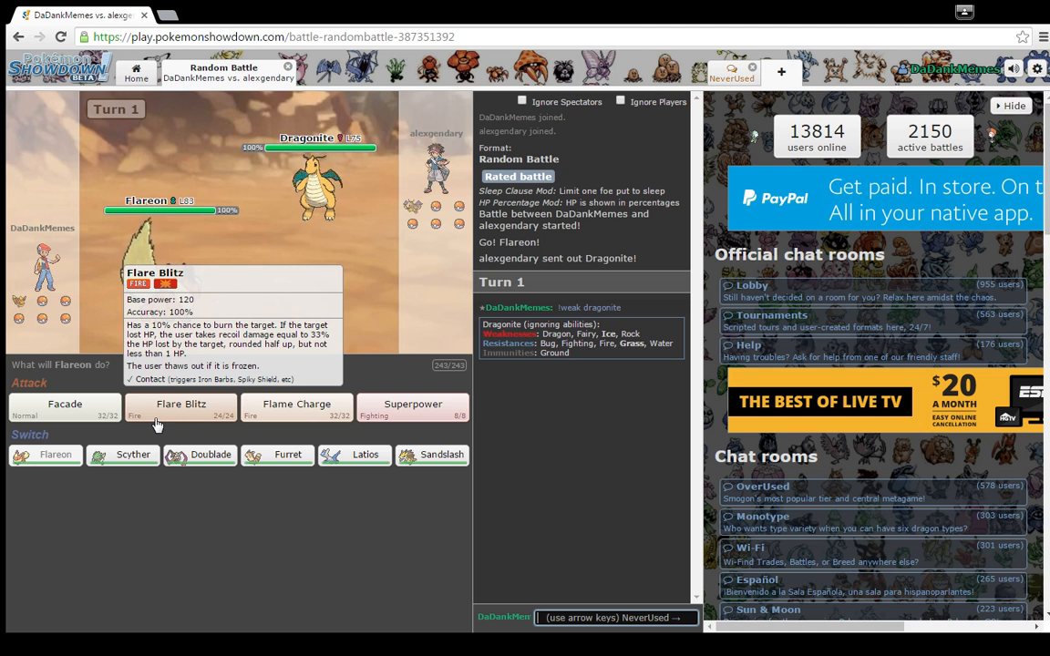
mouse_move(296, 404)
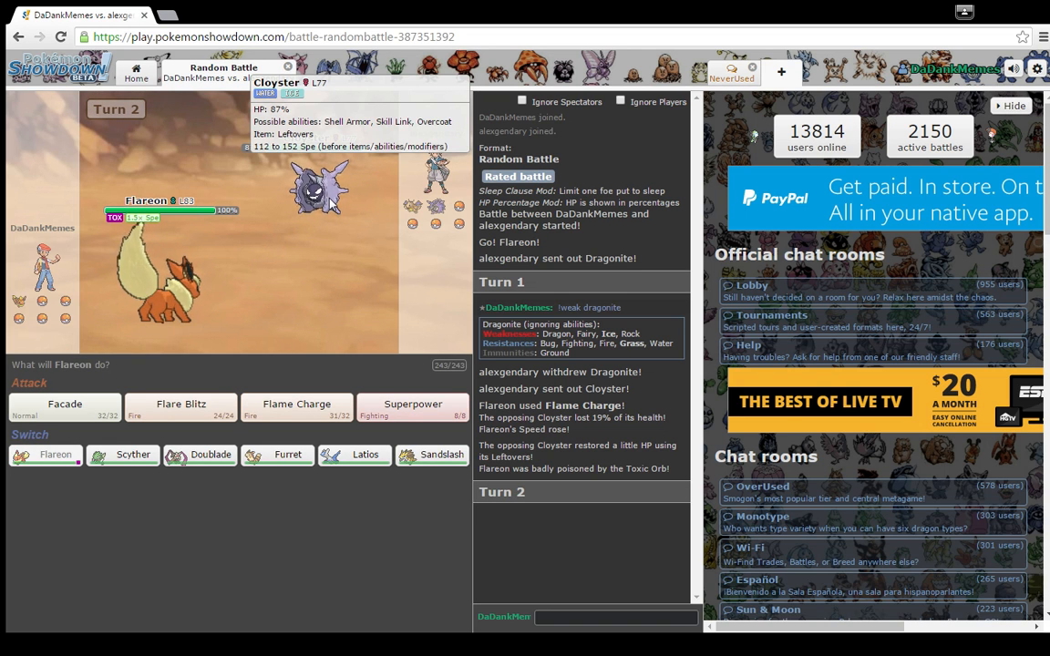
mouse_move(164, 282)
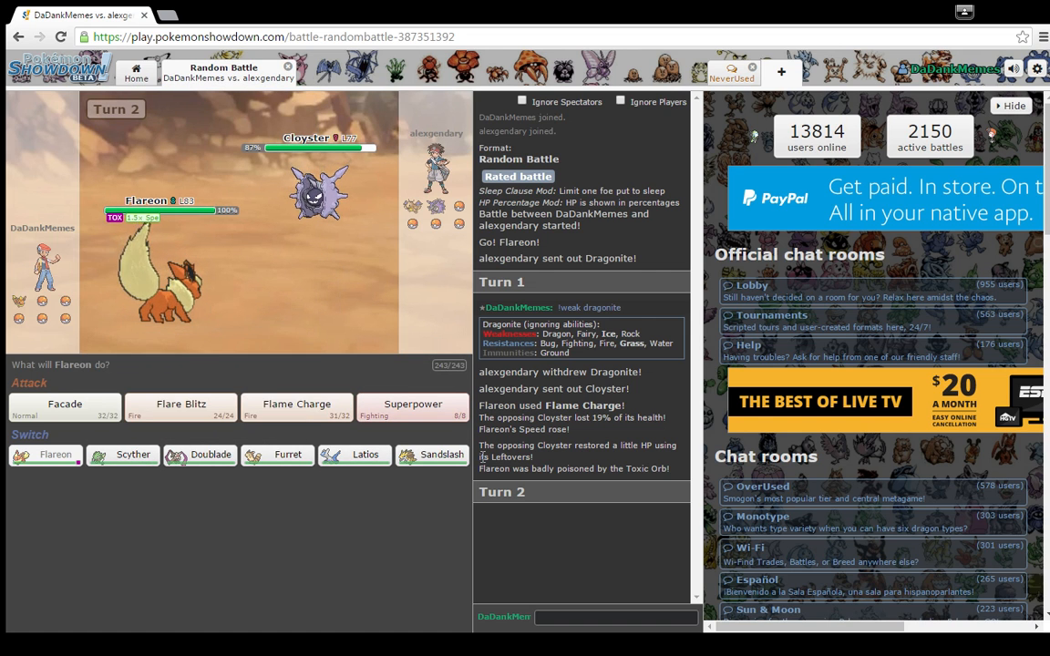
mouse_move(314, 191)
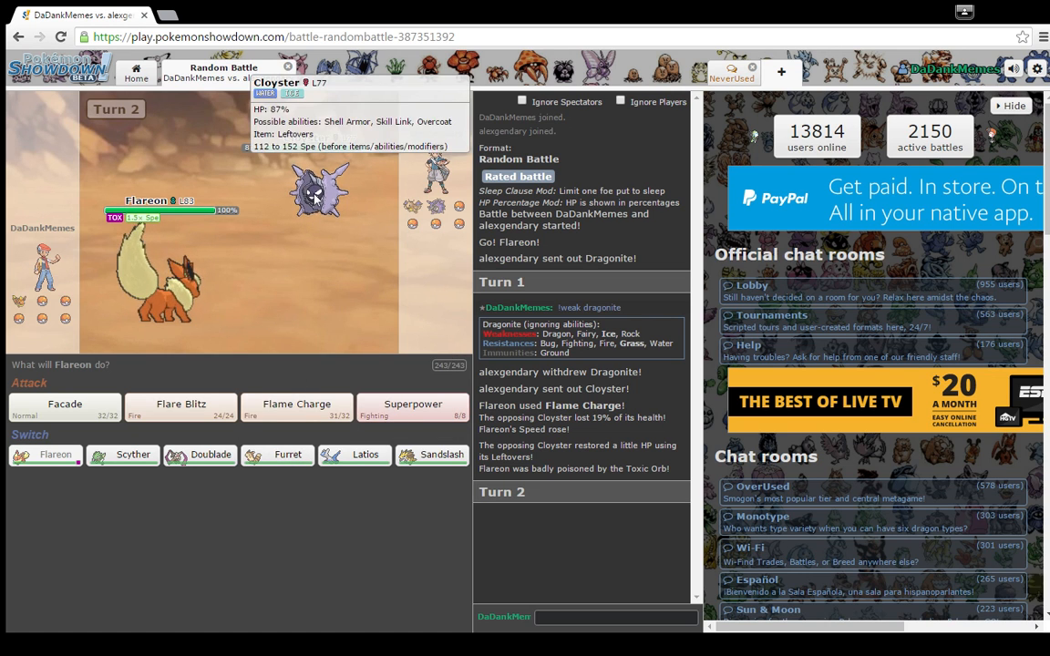
mouse_move(645, 635)
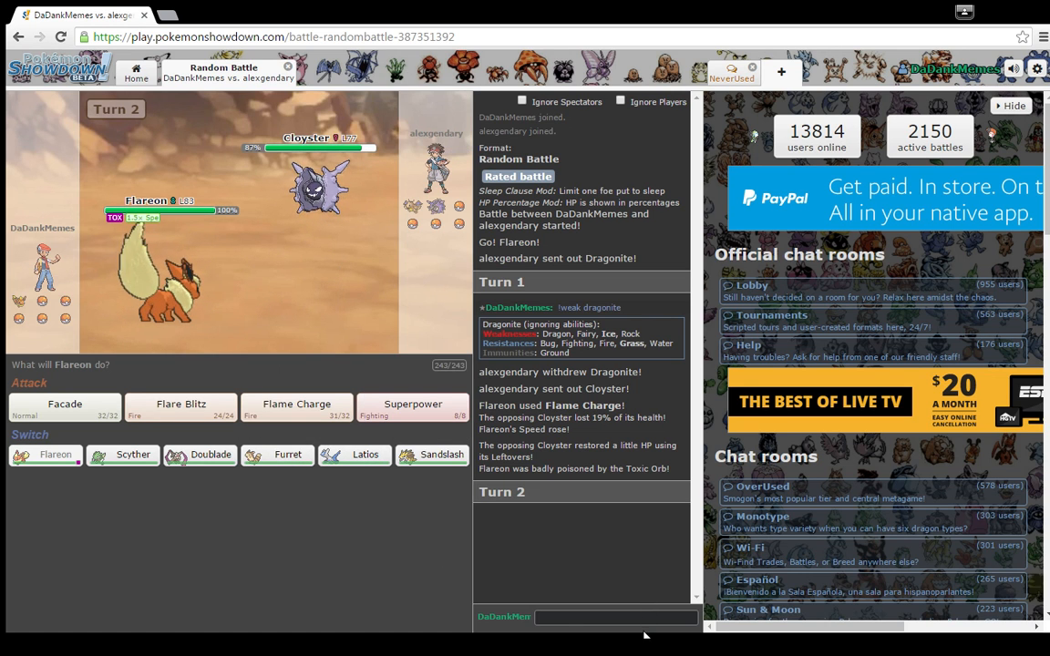
- Check Cloyster with !weak, then attack with Flare Blitz until alexgendary forfeits
type("!wea")
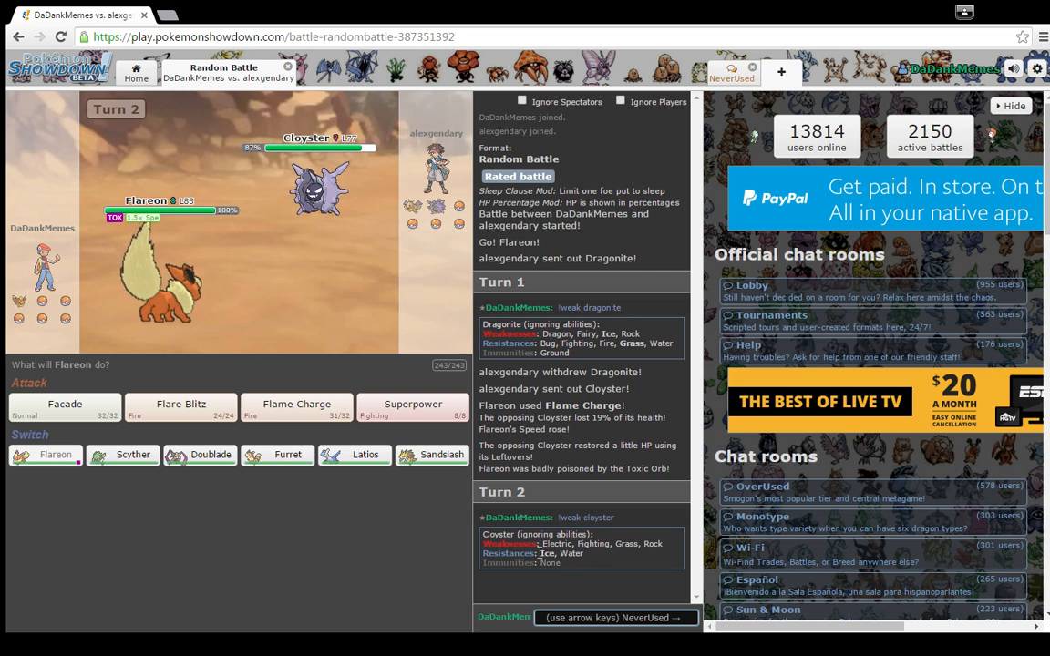
mouse_move(181, 406)
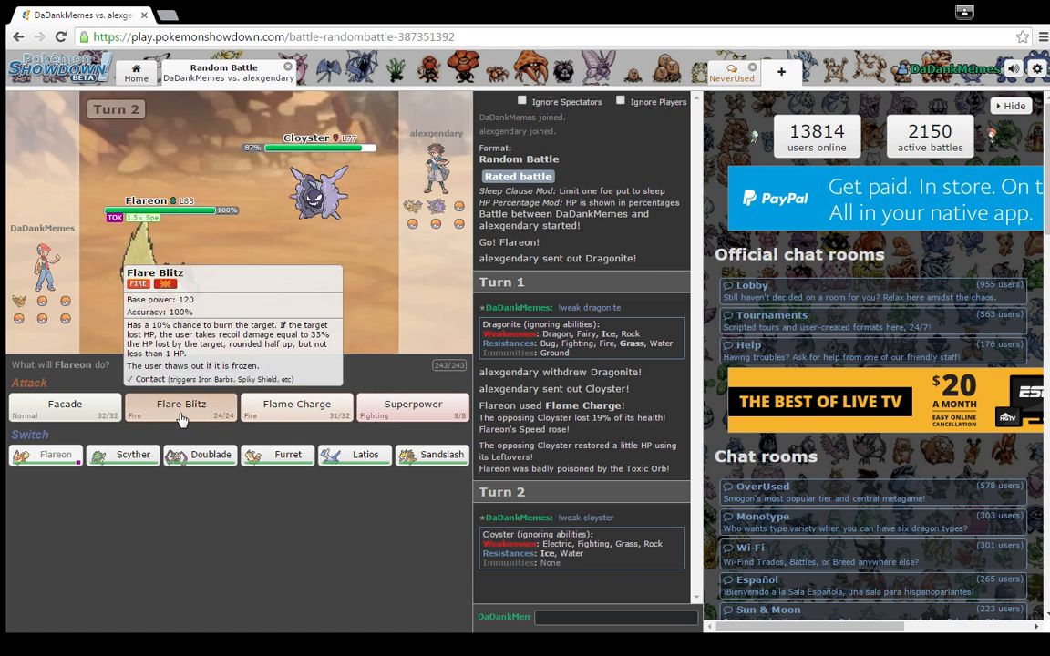
left_click(181, 403)
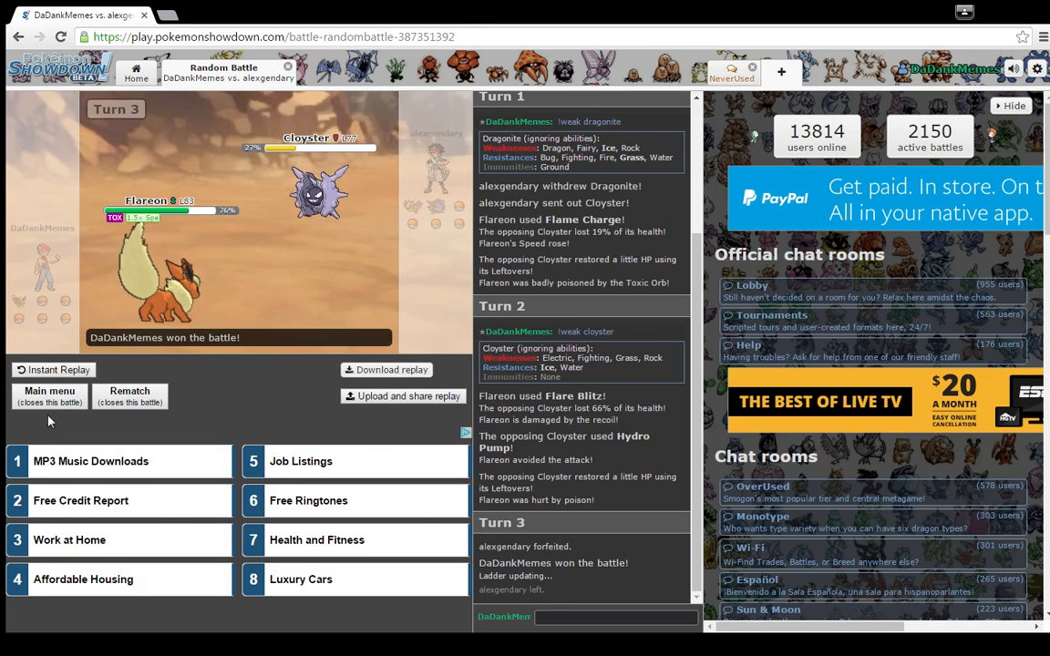
left_click(49, 396)
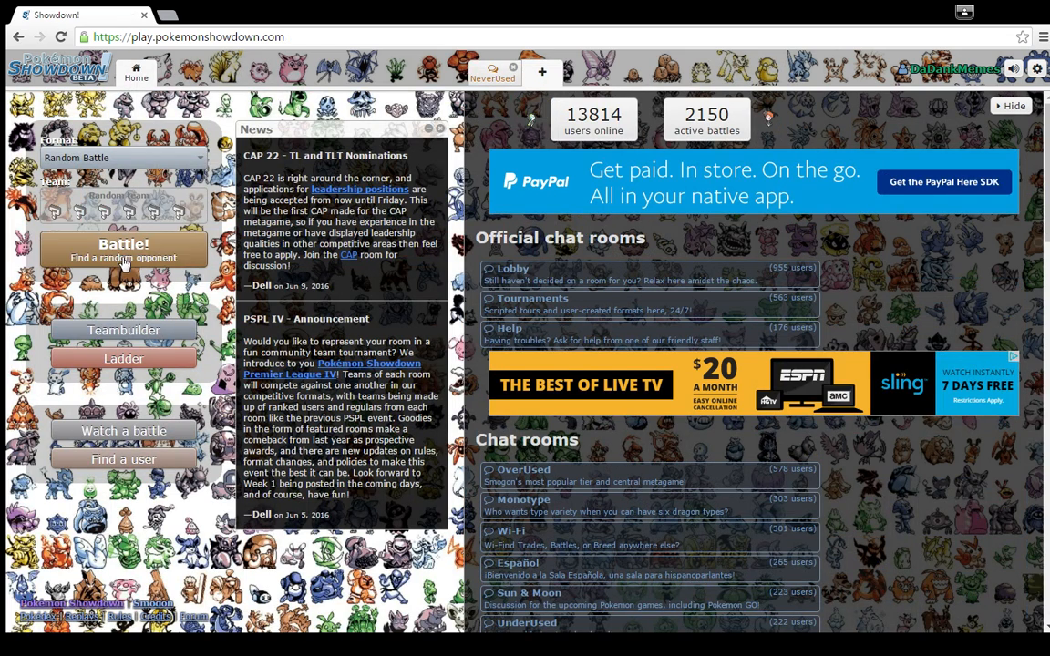
left_click(123, 249)
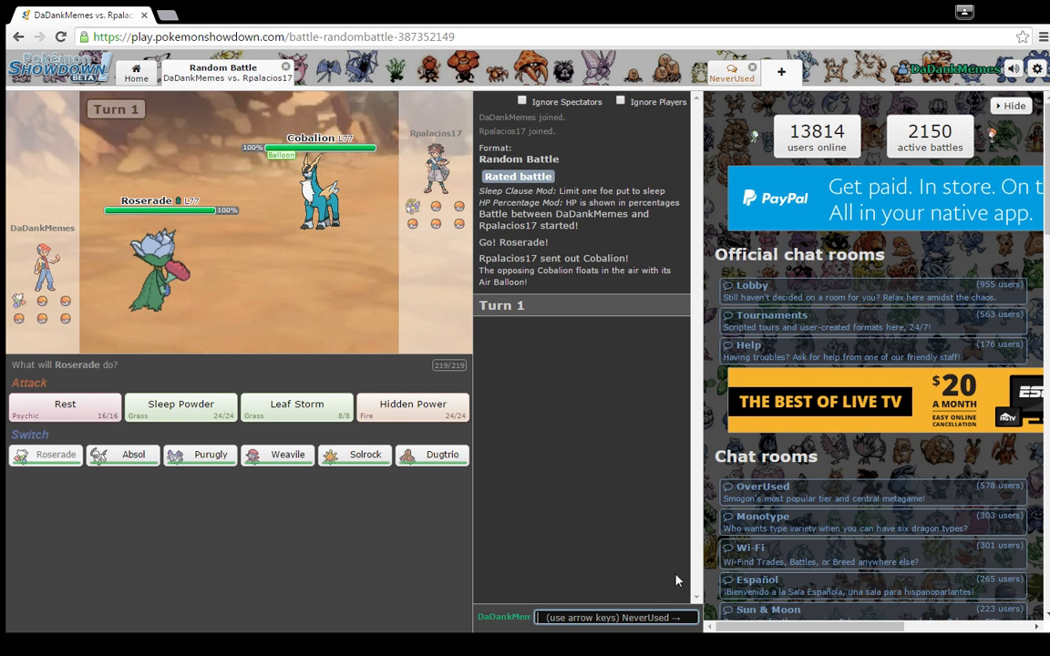
type("!weak")
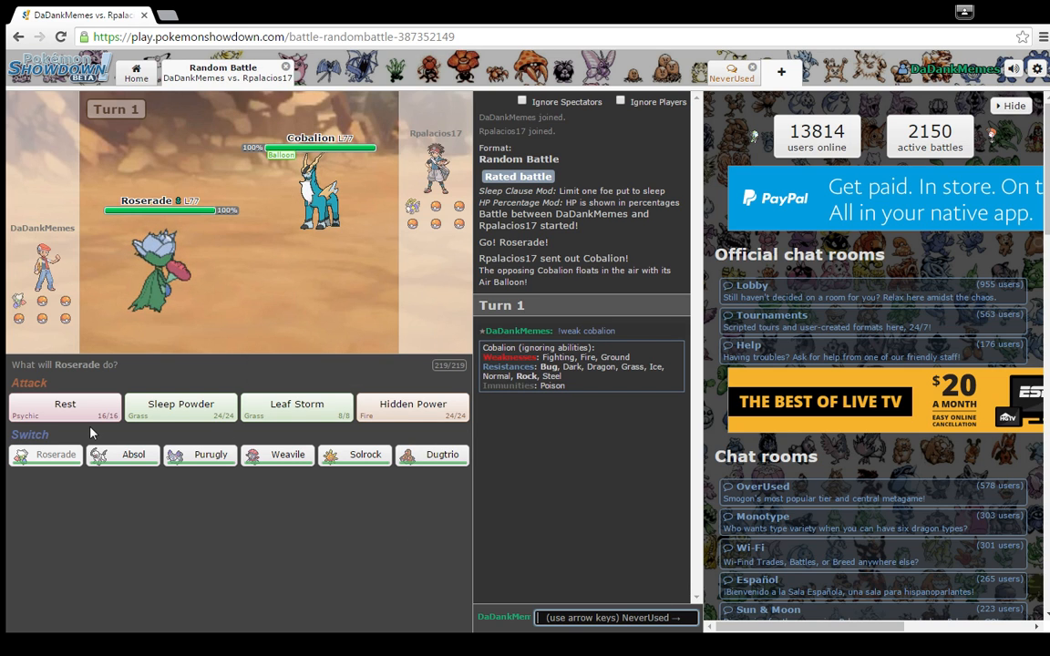
mouse_move(565, 379)
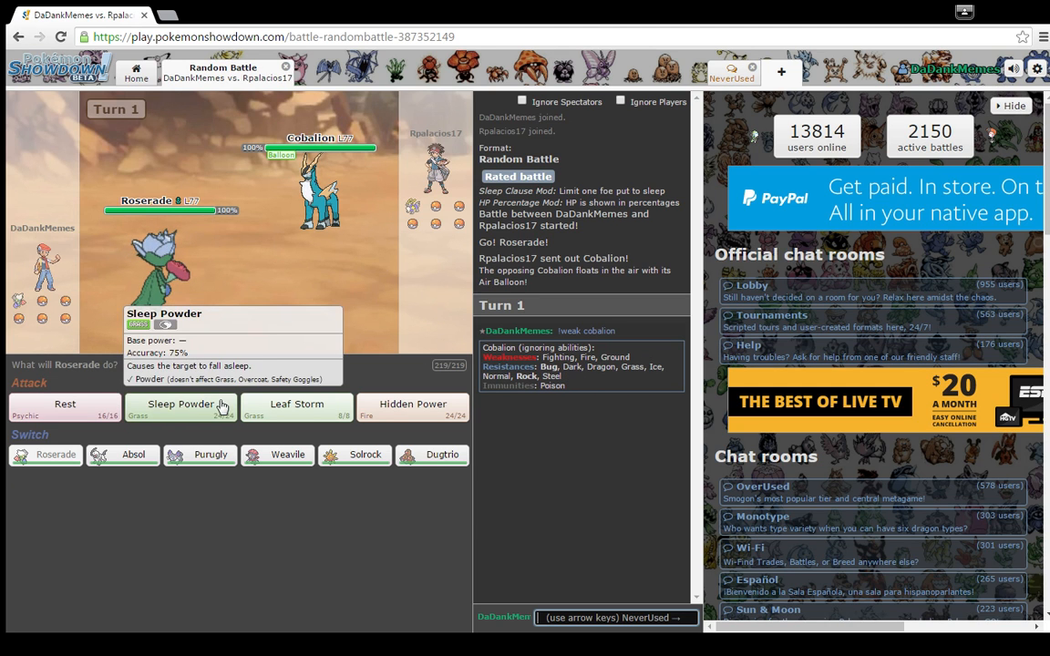
left_click(181, 404)
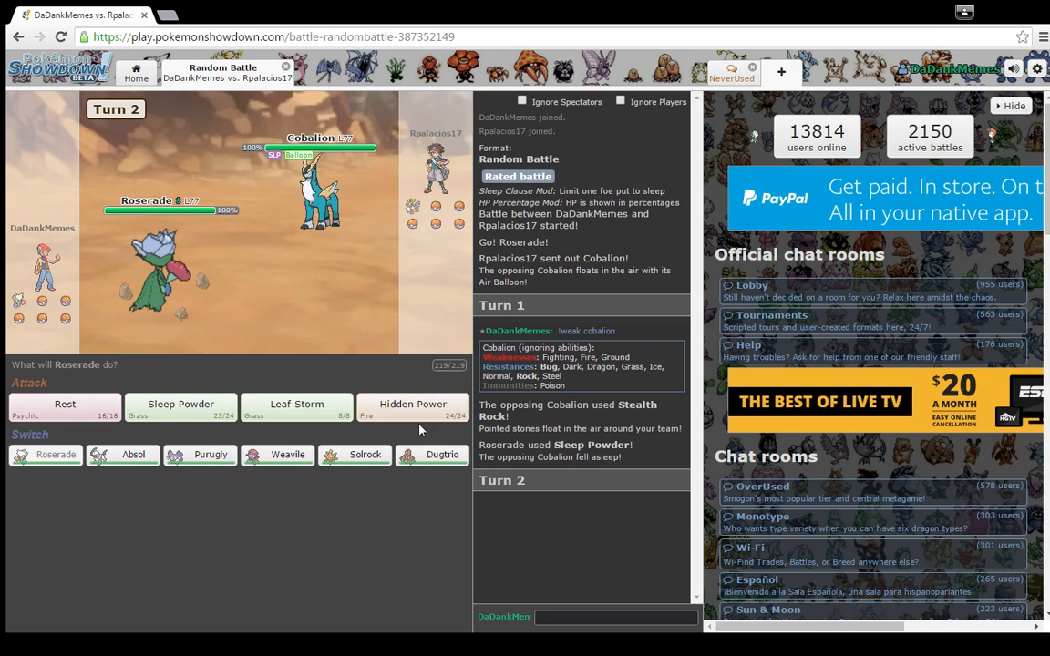
mouse_move(412, 407)
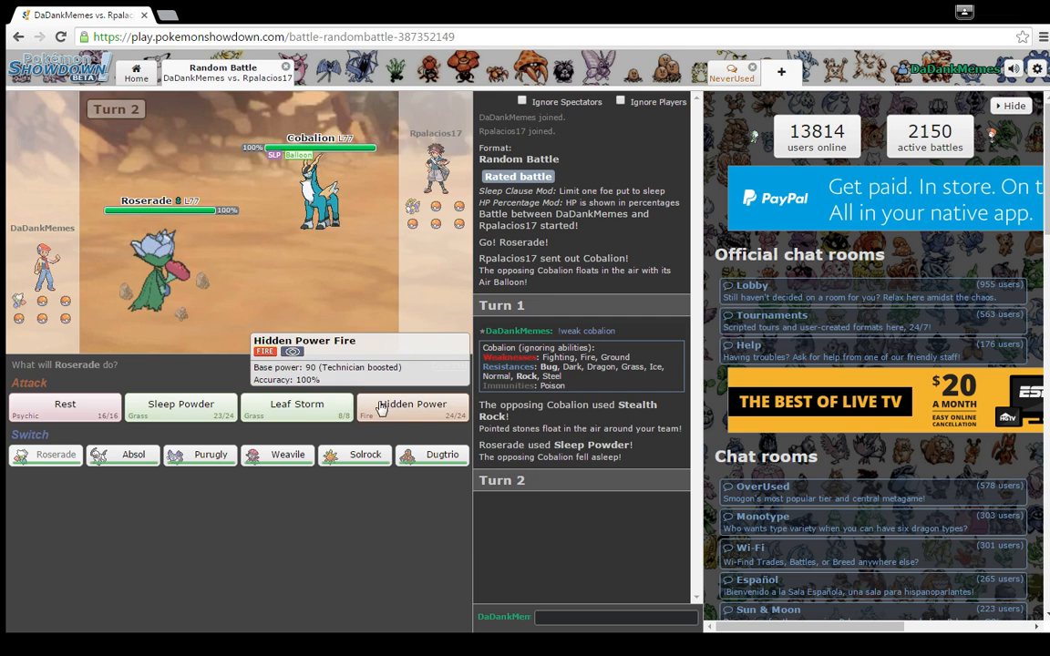
left_click(413, 404)
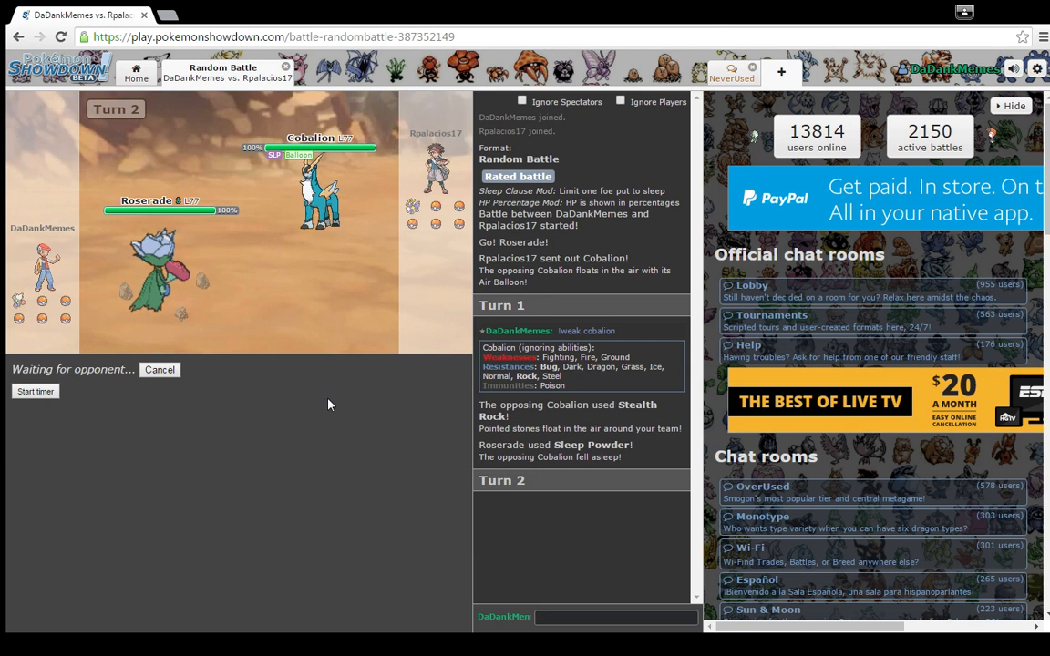
left_click(35, 391)
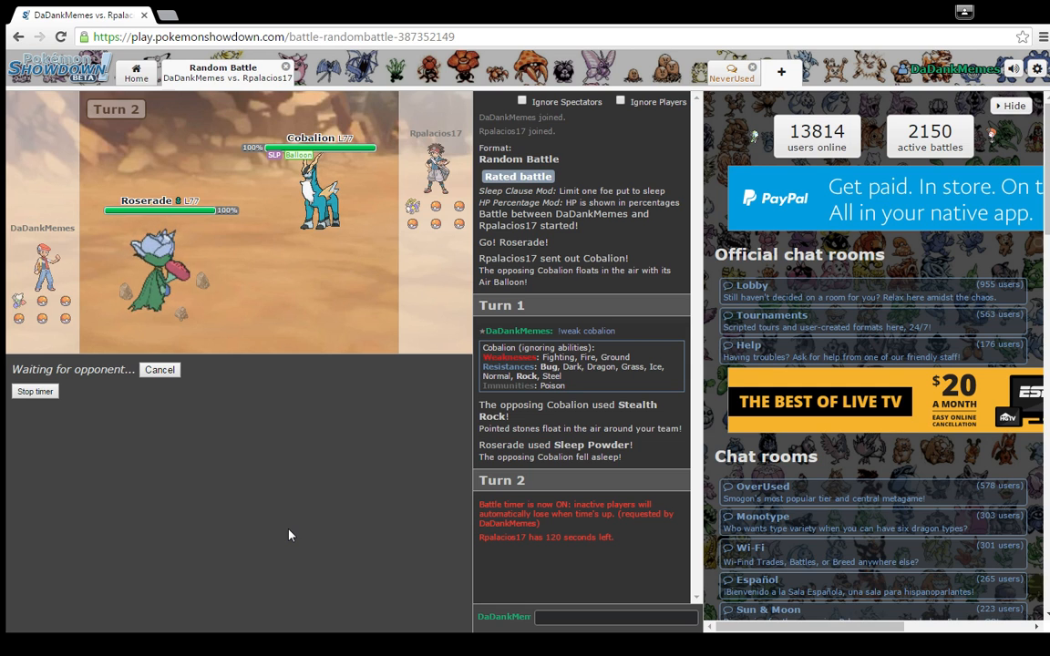
mouse_move(155, 283)
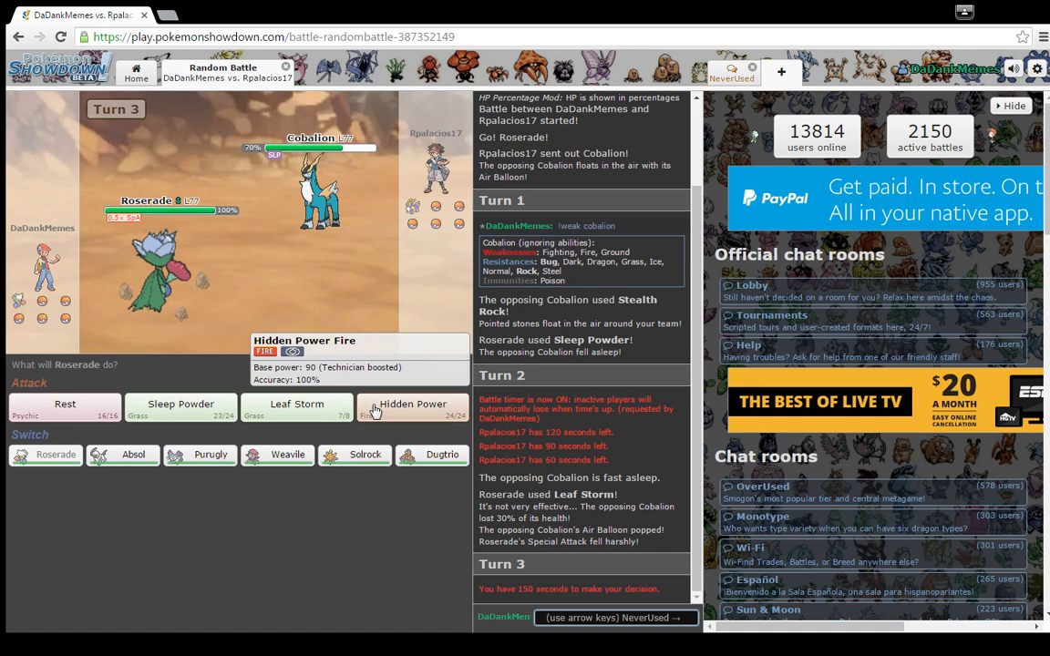
mouse_move(181, 415)
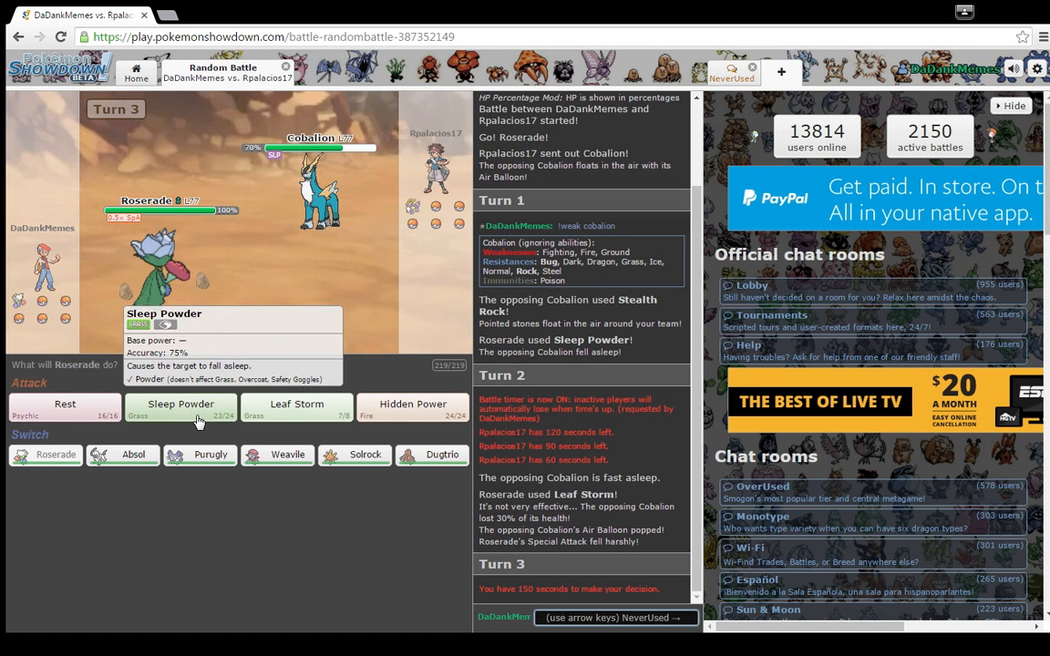
mouse_move(319, 255)
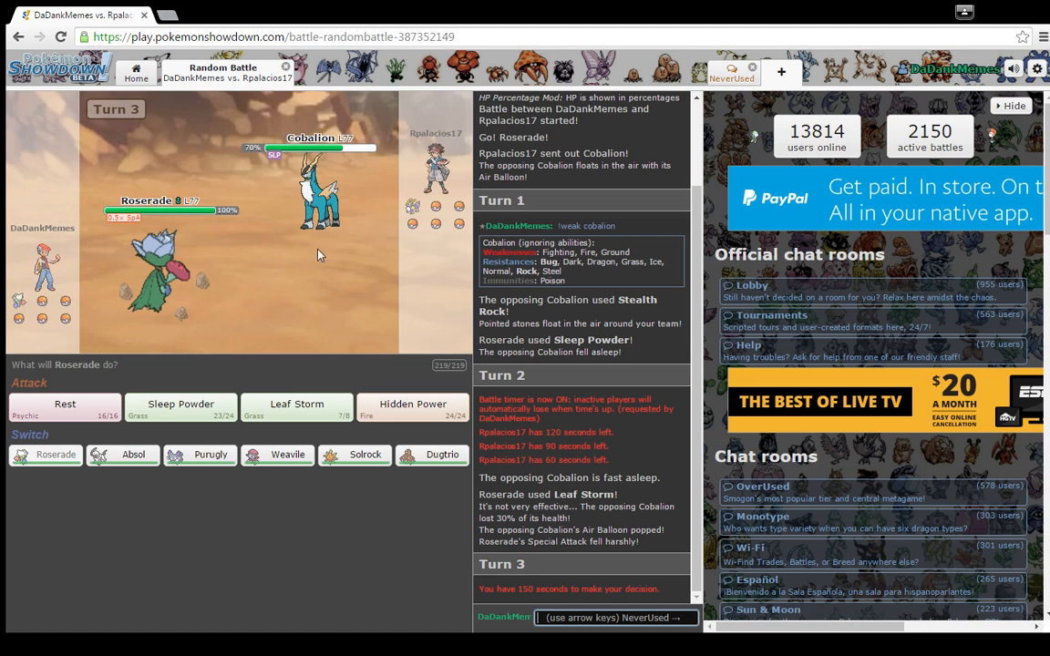
mouse_move(412, 410)
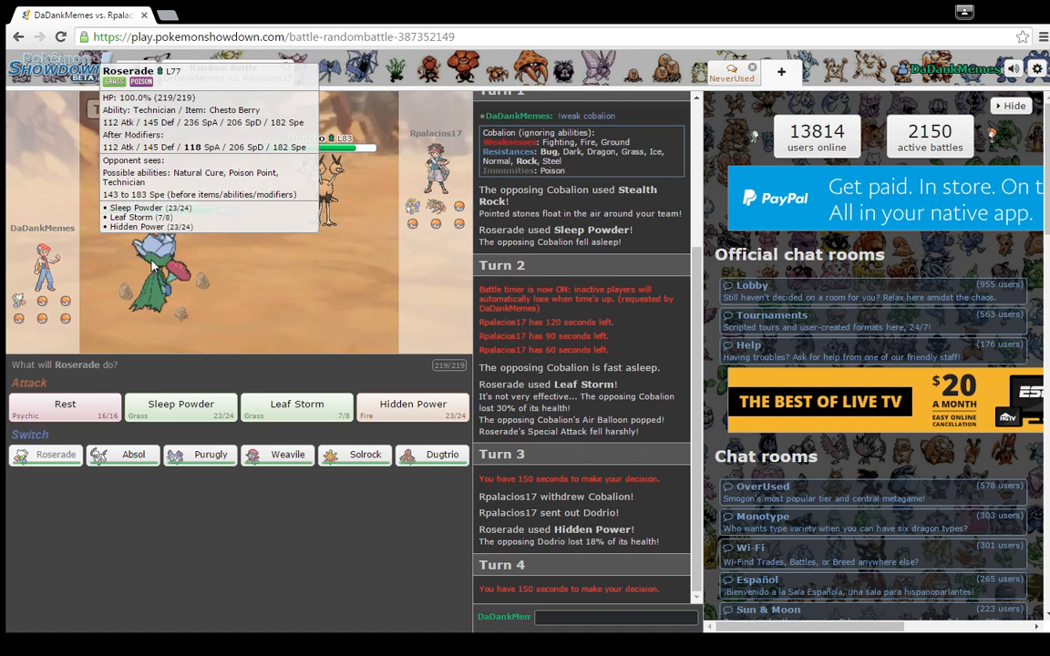
mouse_move(287, 454)
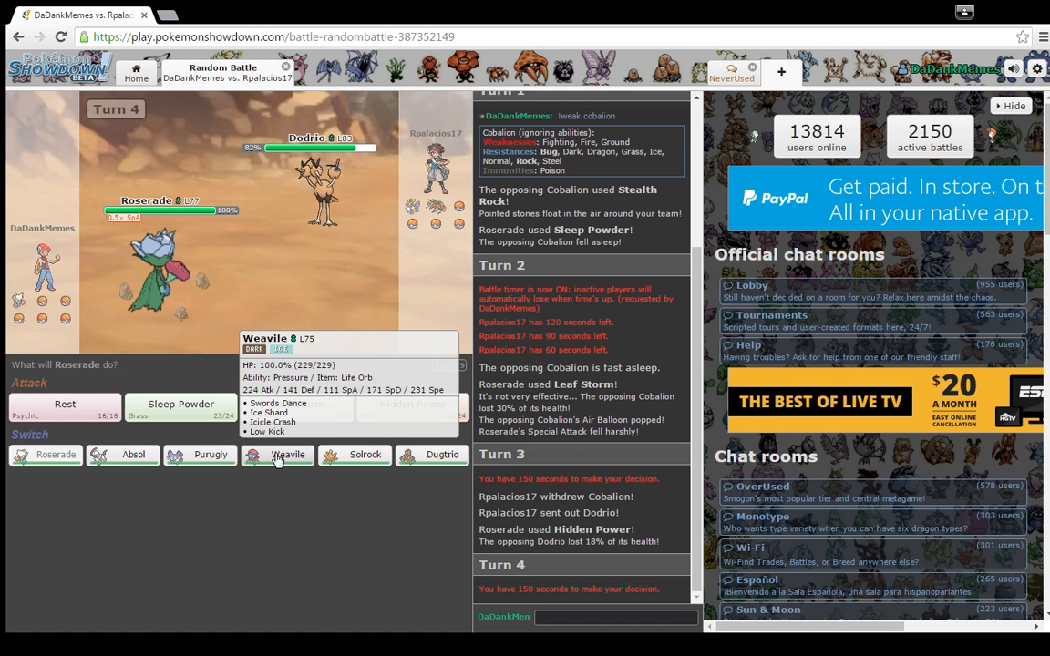
mouse_move(442, 455)
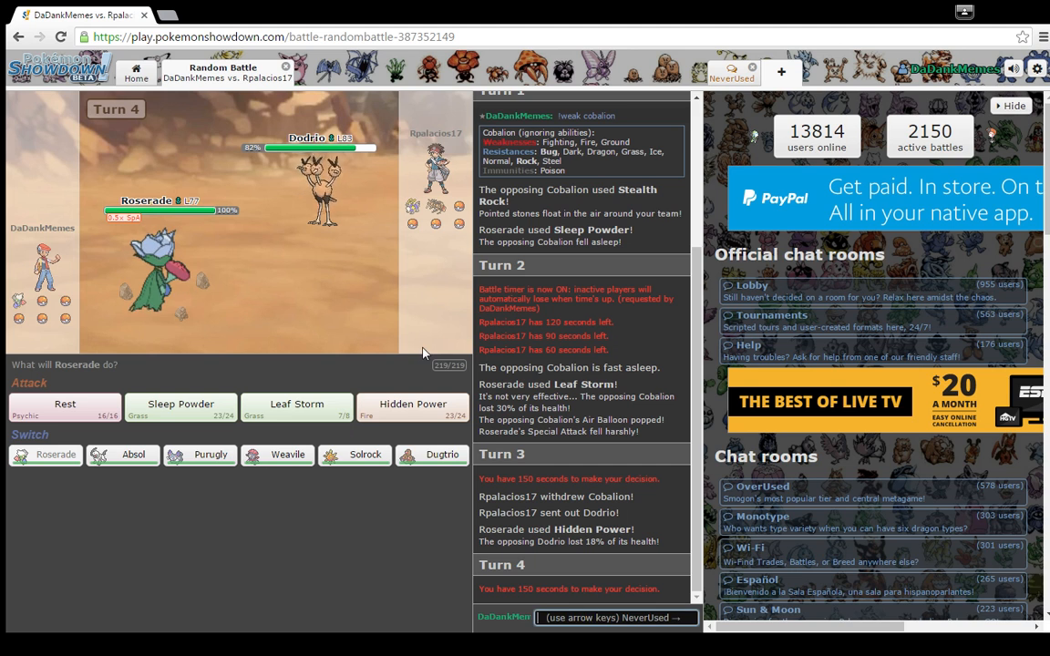
- Run !weak dodrio in chat to list the switched-in Dodrio's type matchups
type("!weak c")
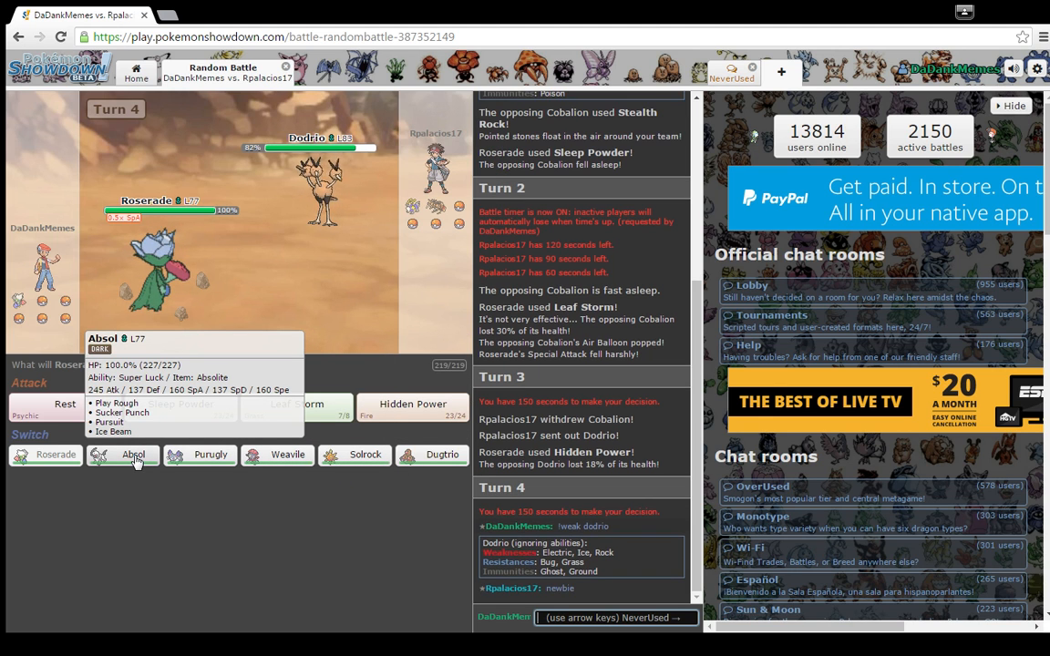
- Switch Roserade out for Absol and send a thank-you message in chat
left_click(134, 454)
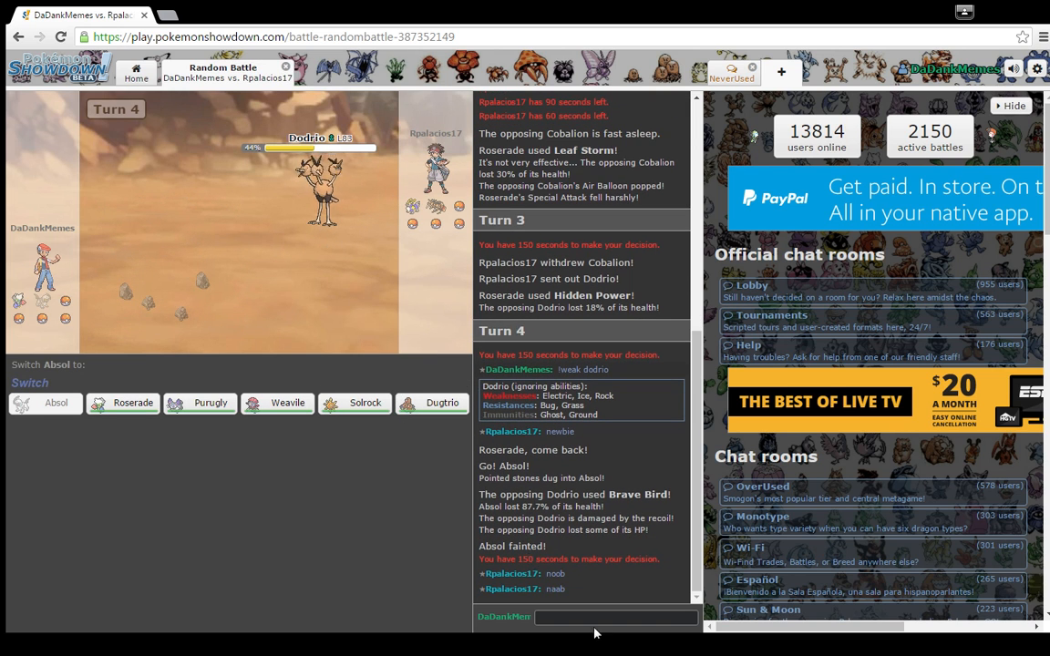
type("thank")
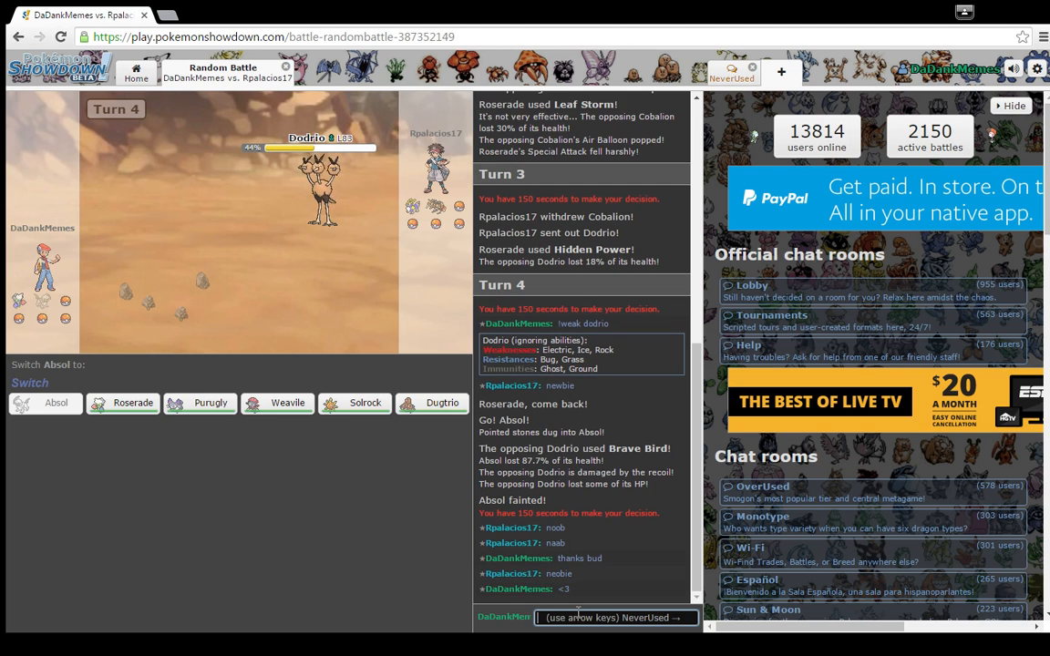
mouse_move(158, 382)
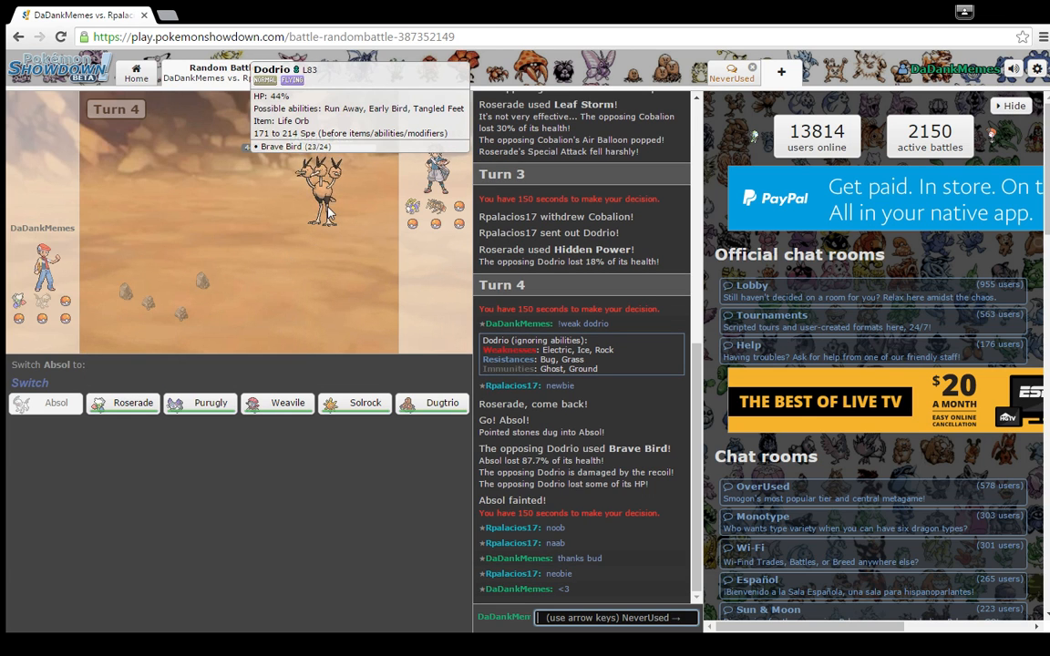
mouse_move(366, 403)
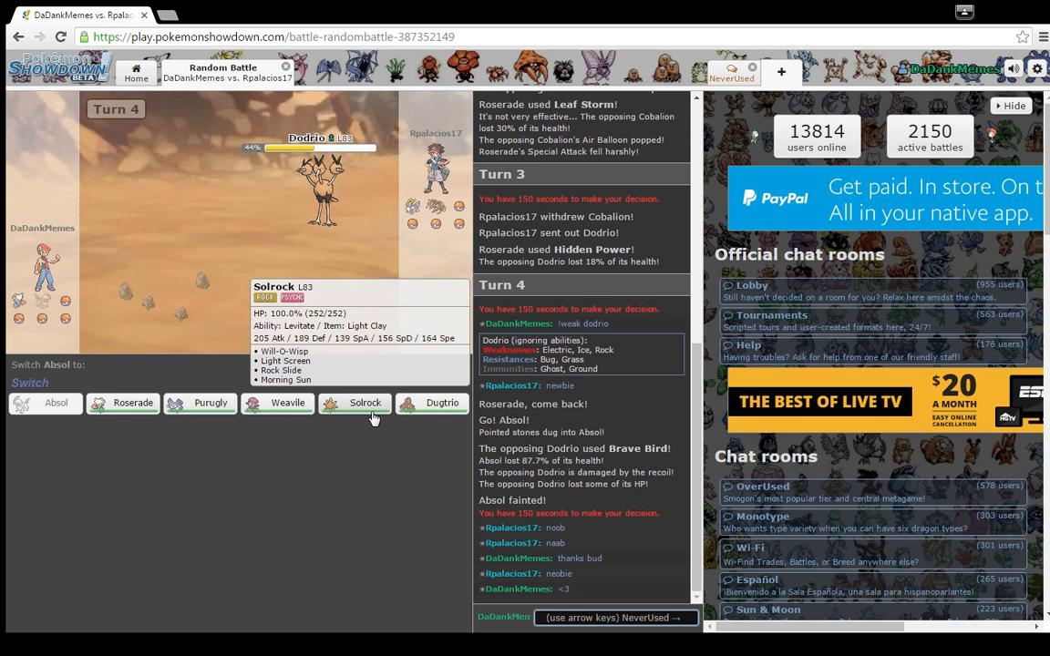
mouse_move(332, 209)
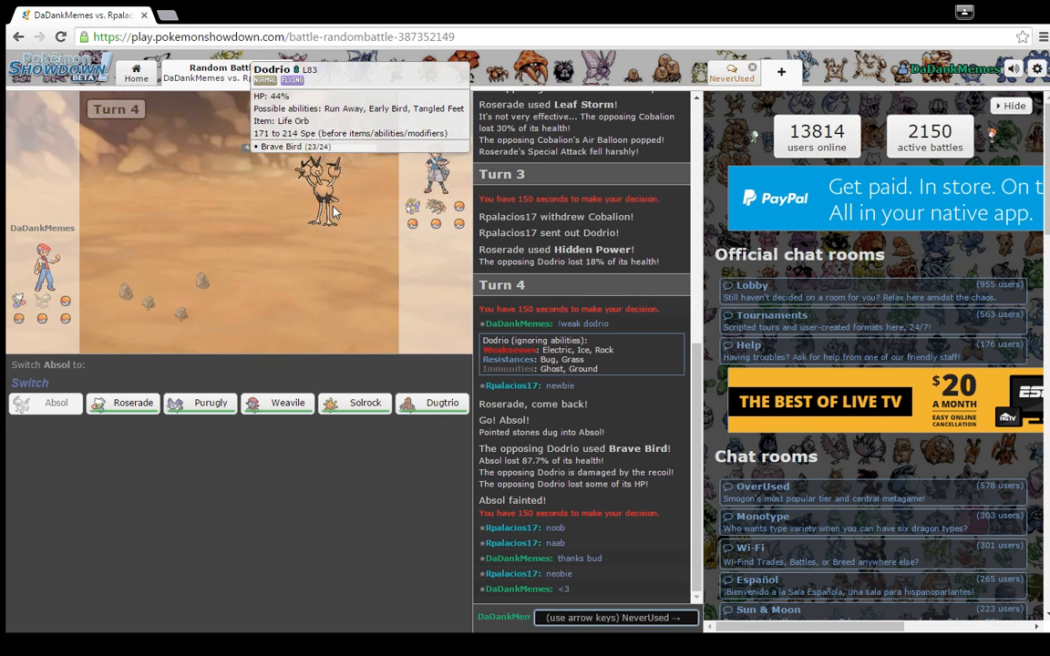
mouse_move(365, 403)
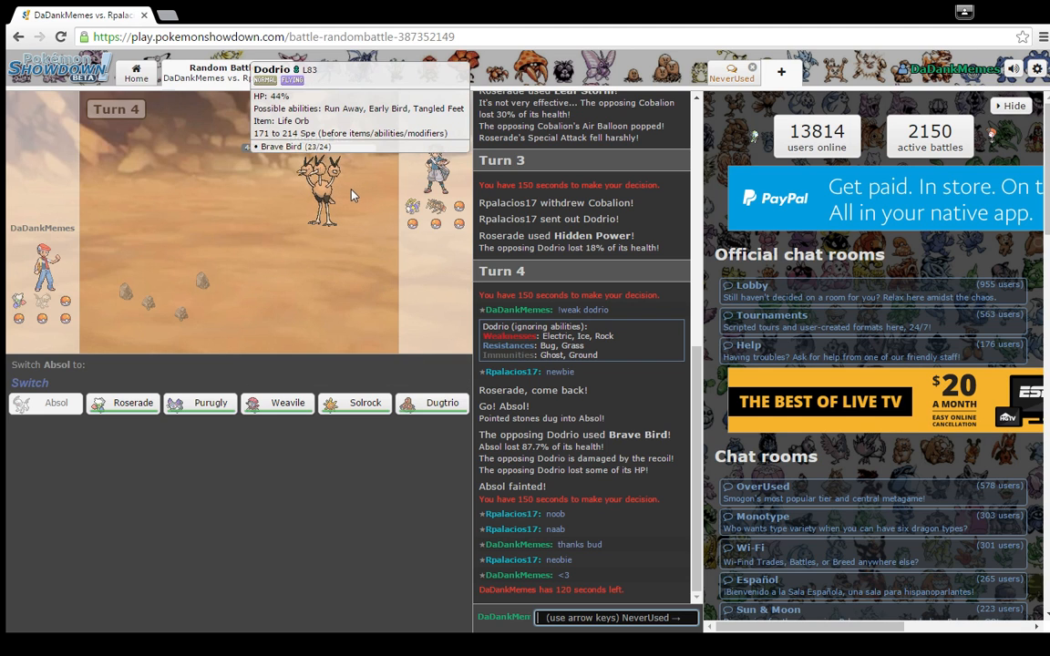
mouse_move(288, 402)
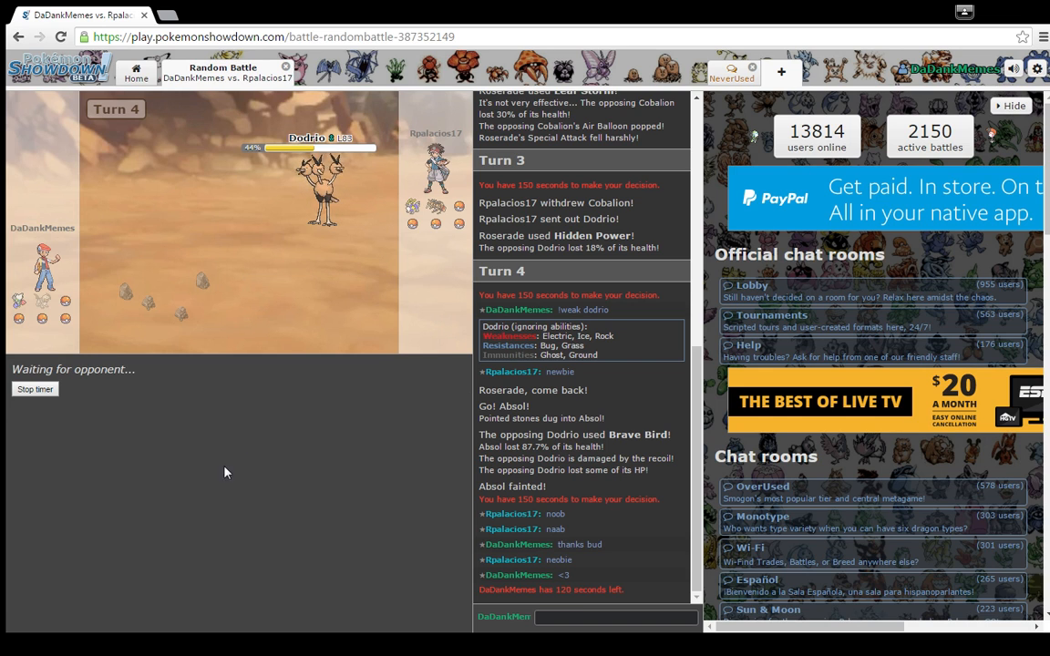
mouse_move(237, 562)
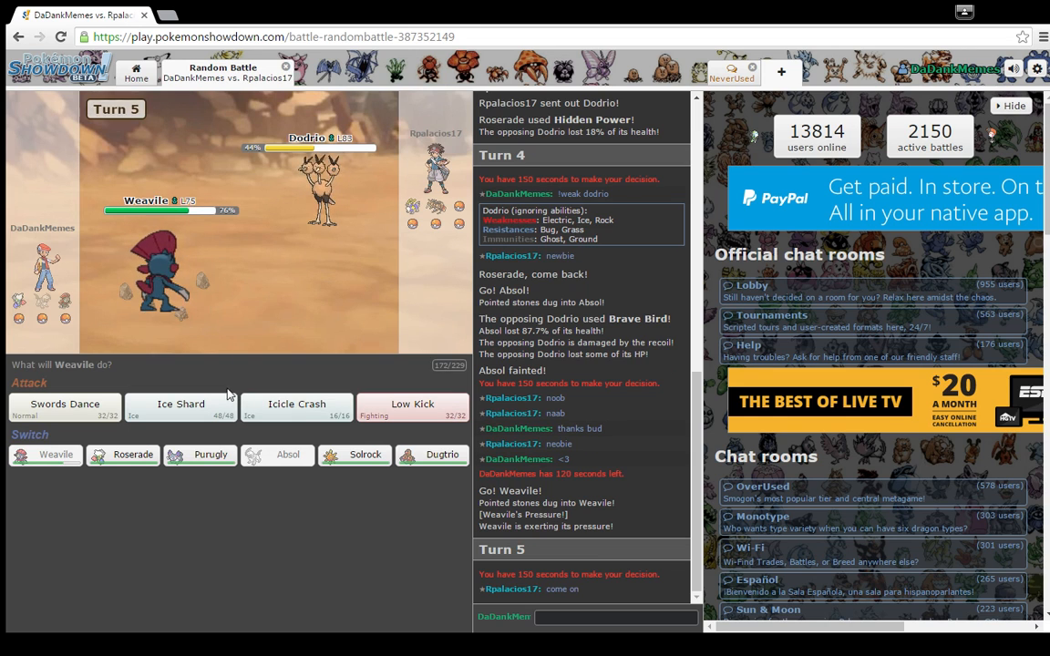
mouse_move(180, 405)
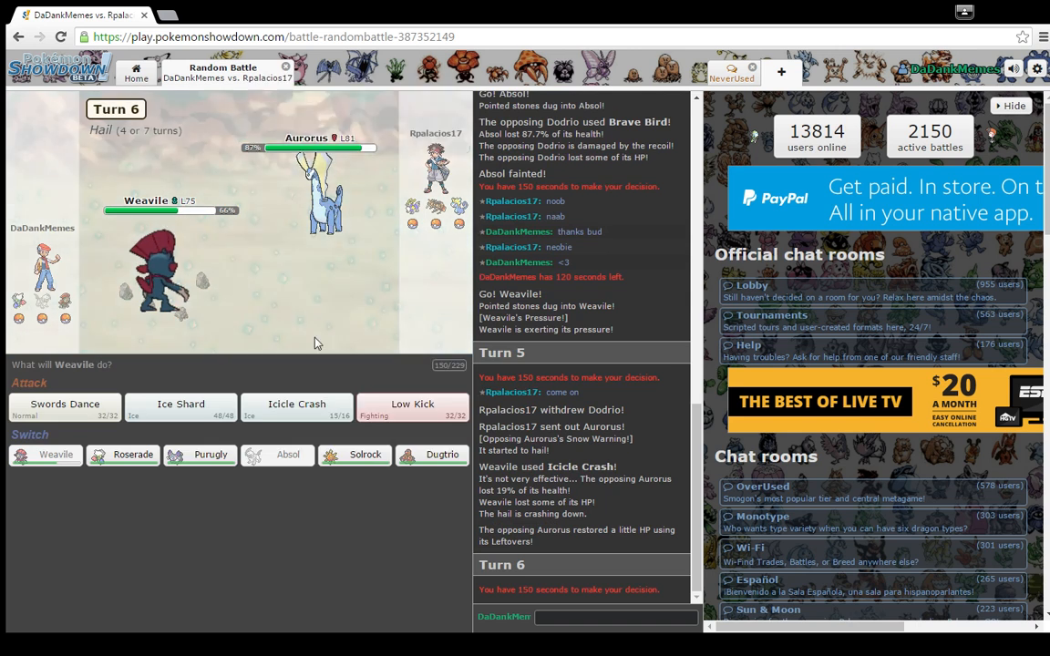
mouse_move(412, 405)
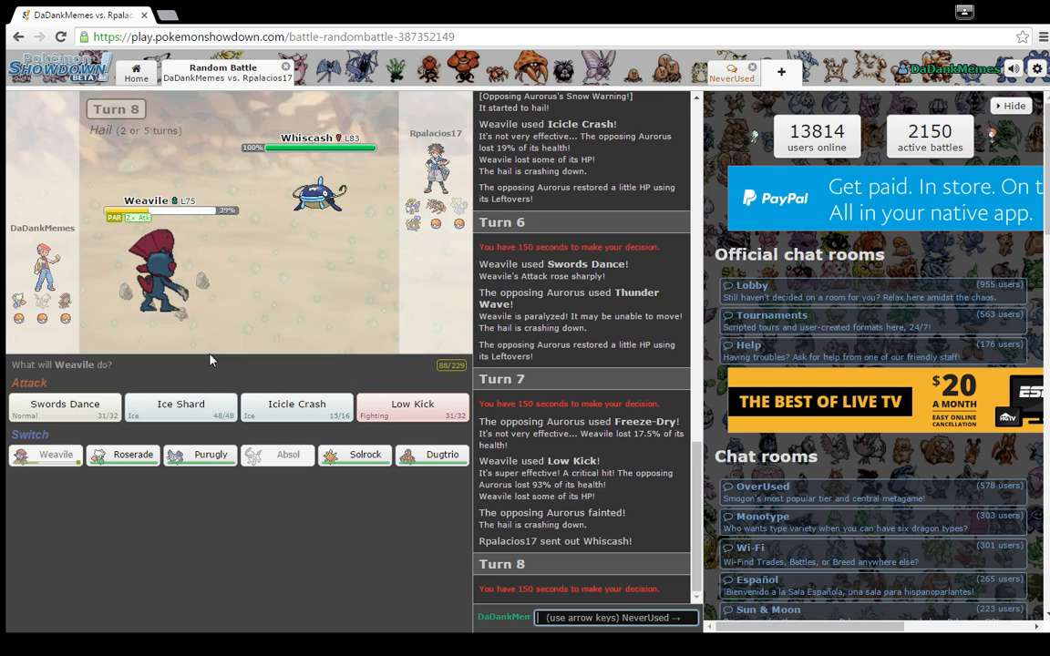
mouse_move(65, 408)
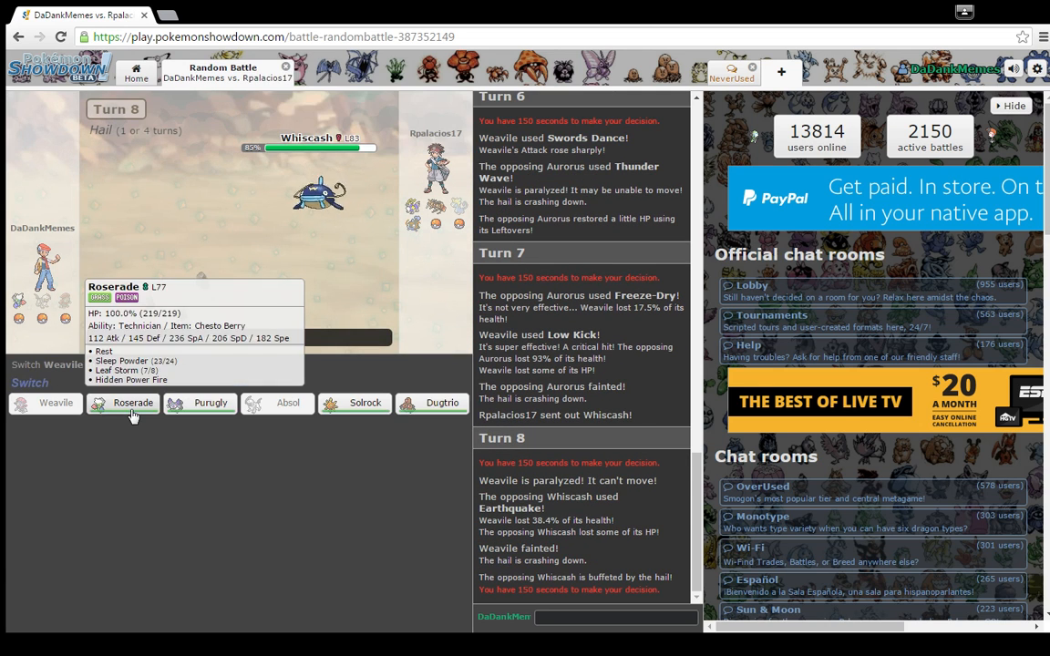
- Send in Roserade, use Leaf Storm, check Whiscash with !weak, then try Sleep Powder on Entei
left_click(133, 402)
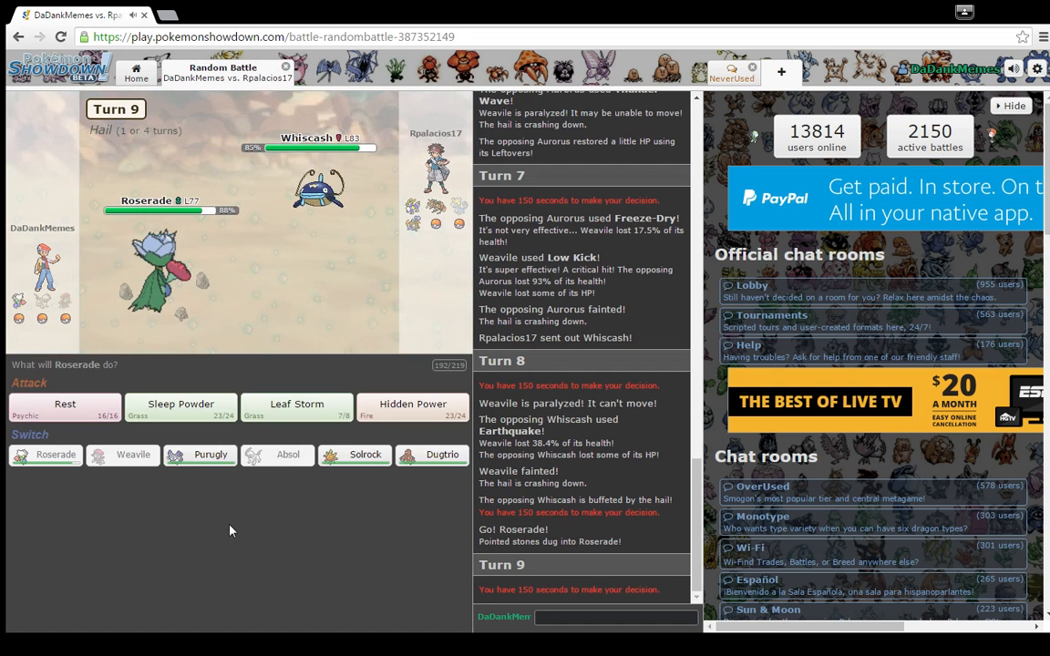
left_click(296, 404)
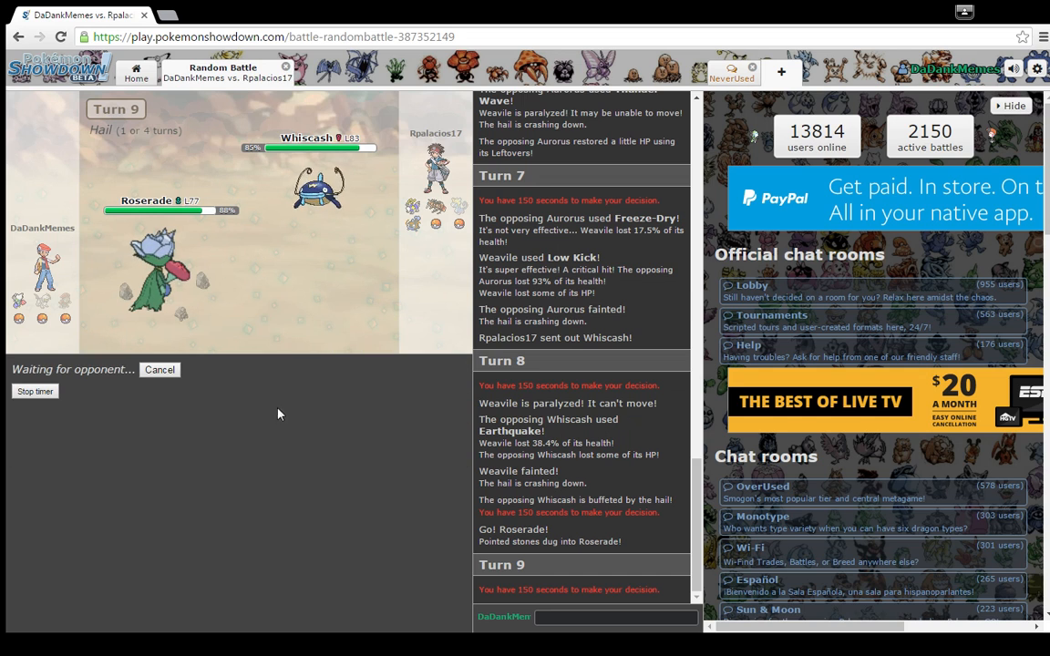
mouse_move(319, 191)
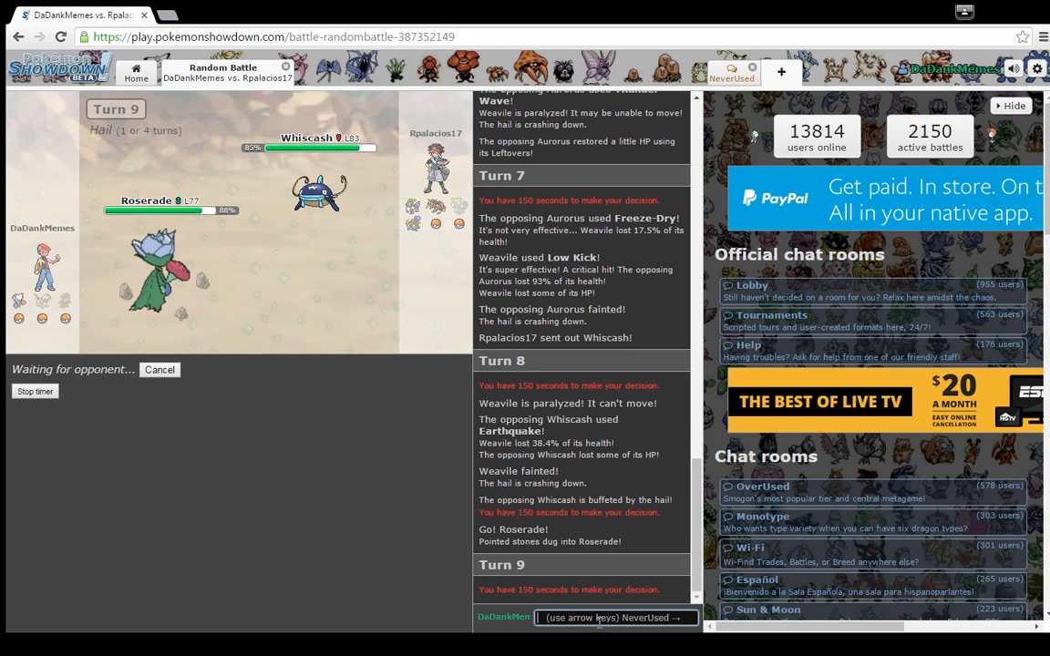
type("!weak wh")
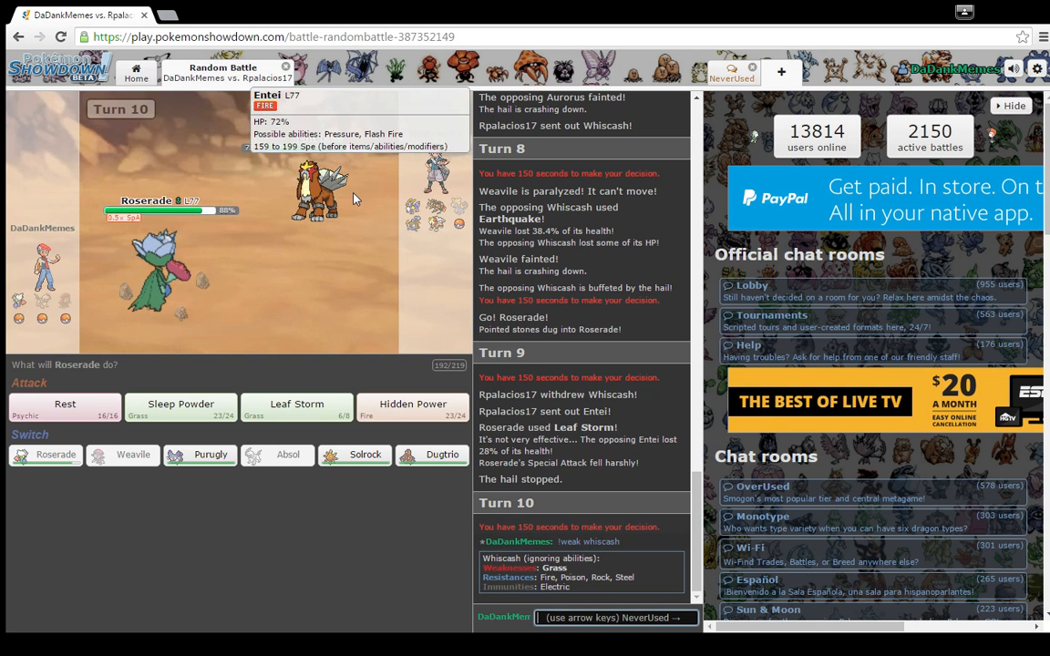
mouse_move(155, 265)
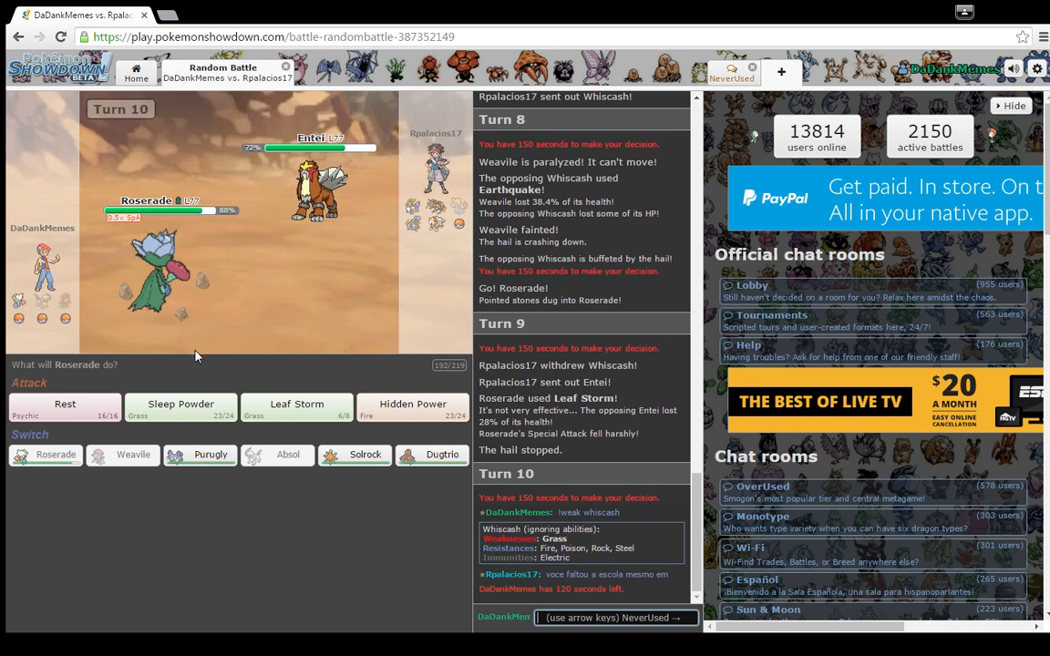
mouse_move(180, 406)
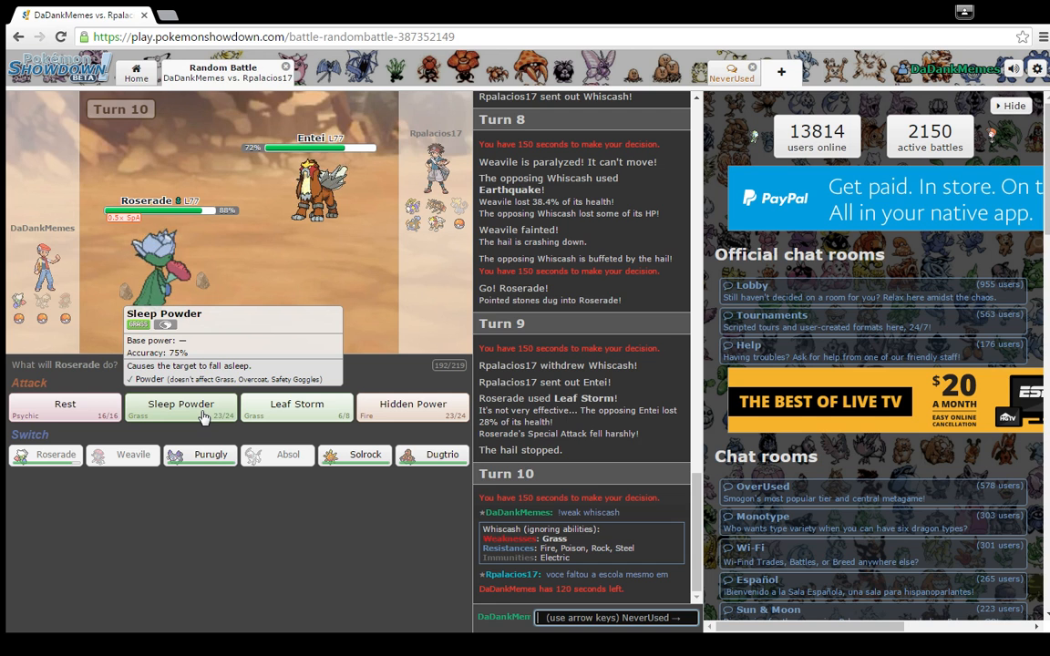
left_click(180, 404)
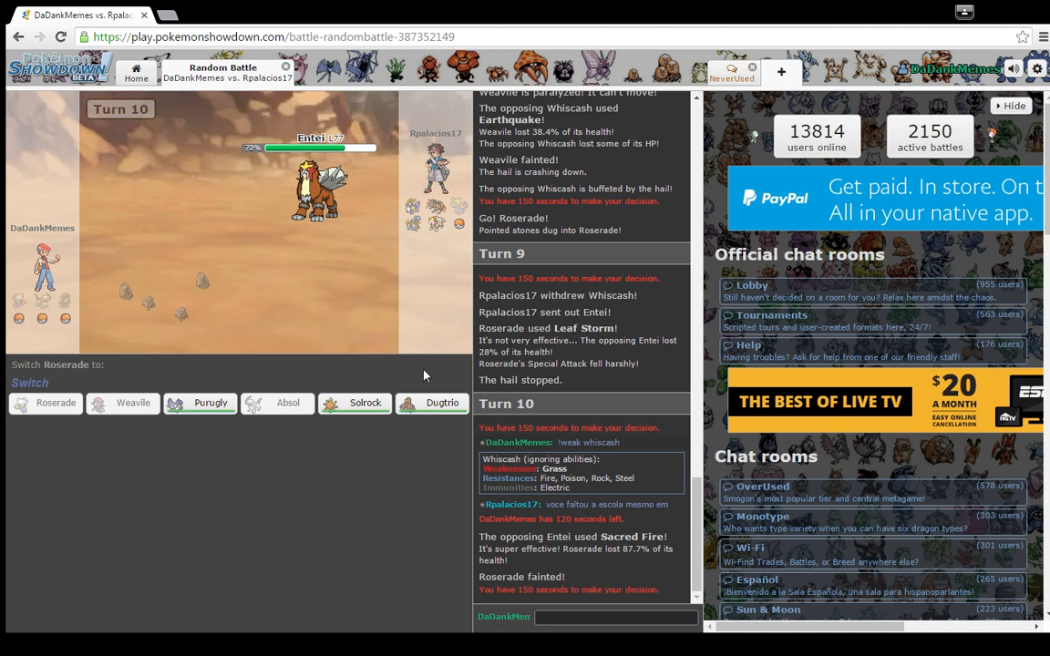
mouse_move(365, 403)
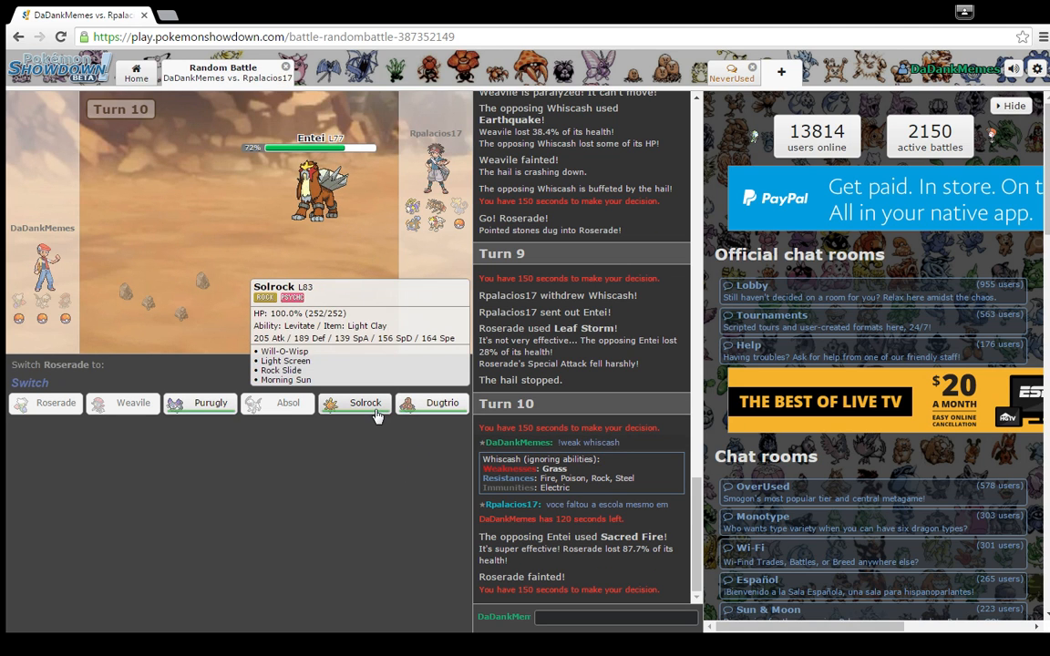
mouse_move(443, 403)
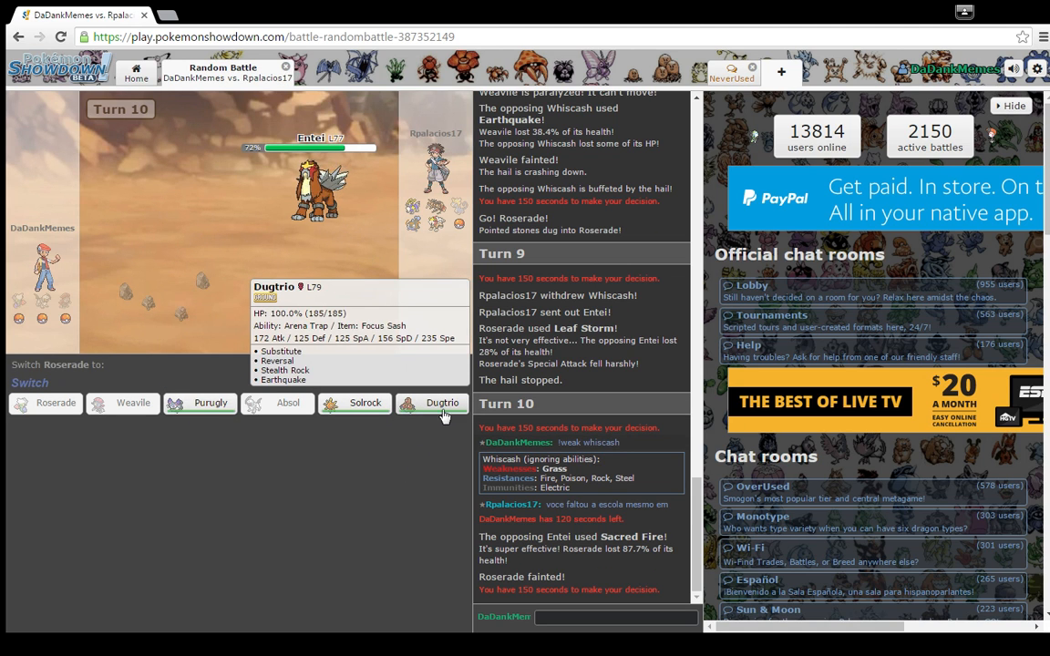
mouse_move(211, 402)
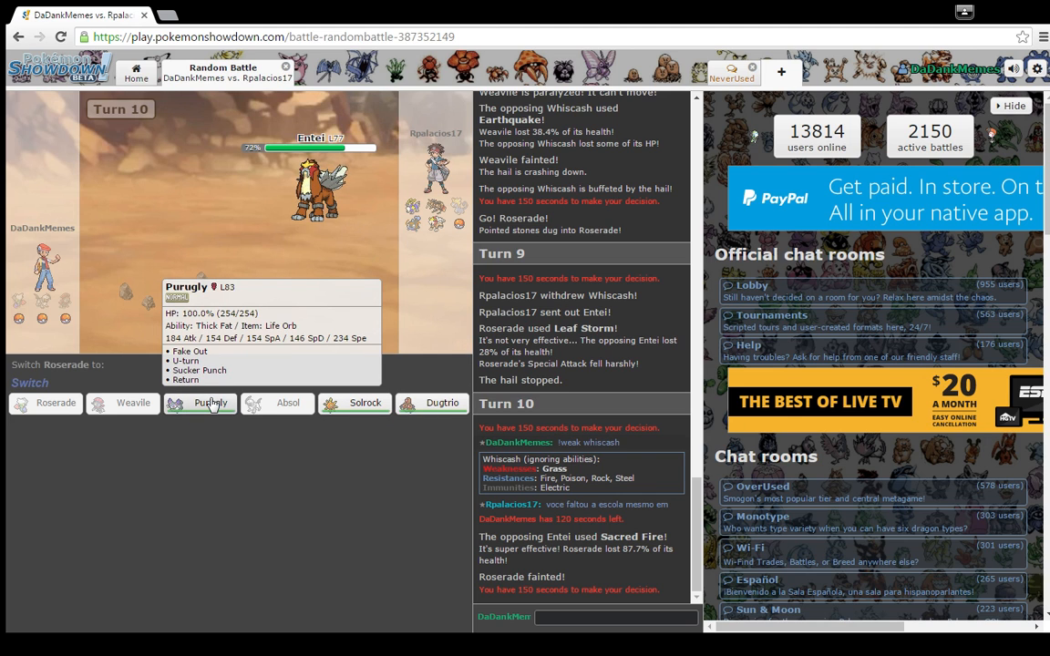
mouse_move(365, 403)
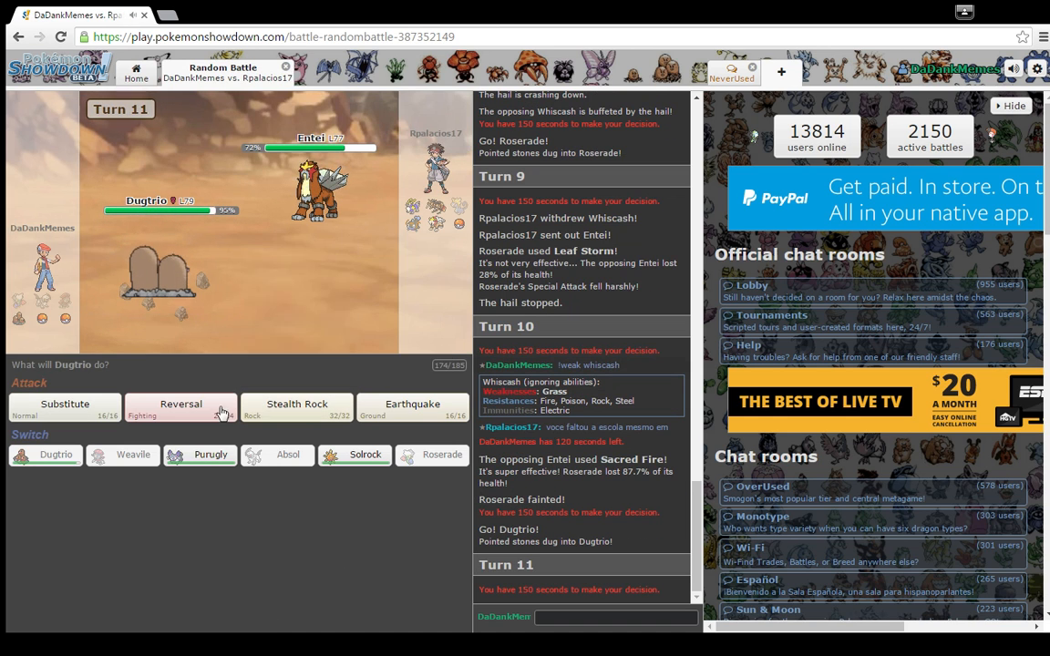
mouse_move(180, 406)
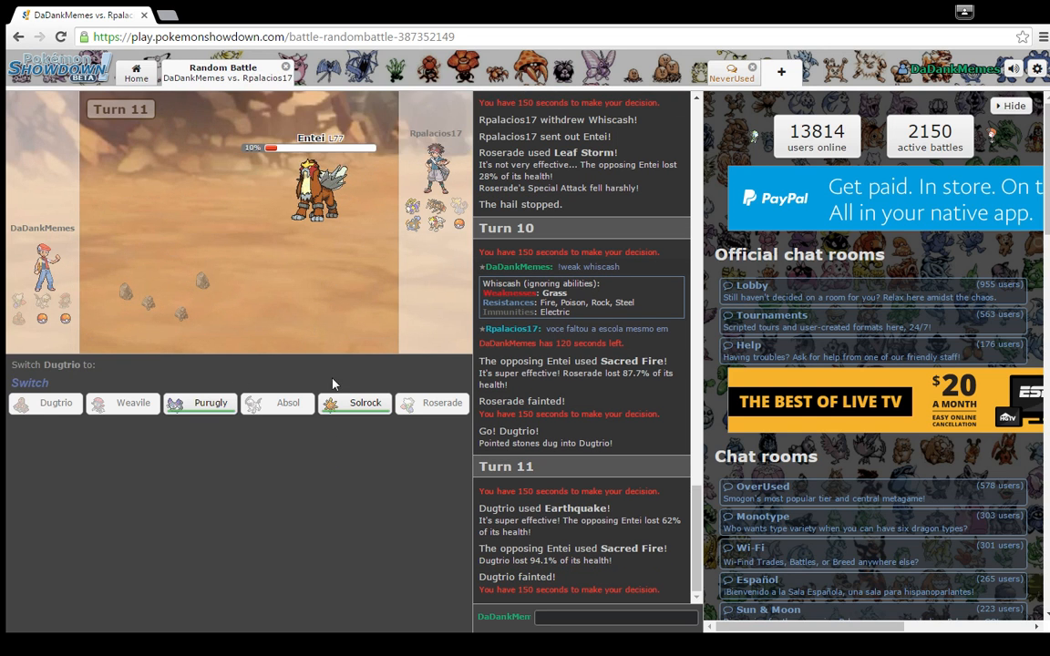
mouse_move(354, 403)
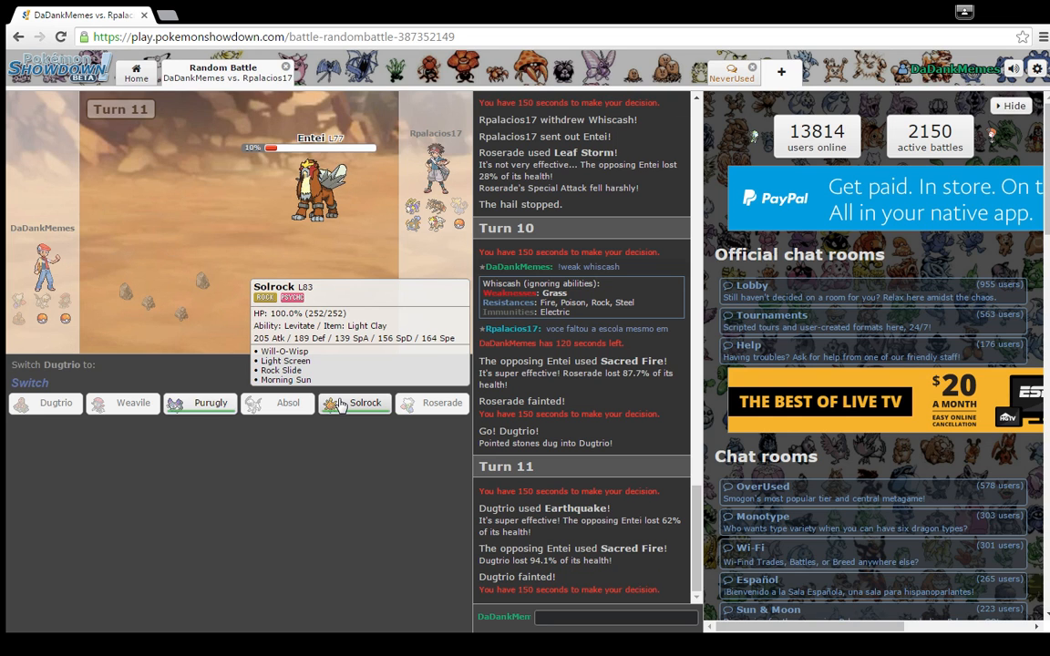
mouse_move(356, 418)
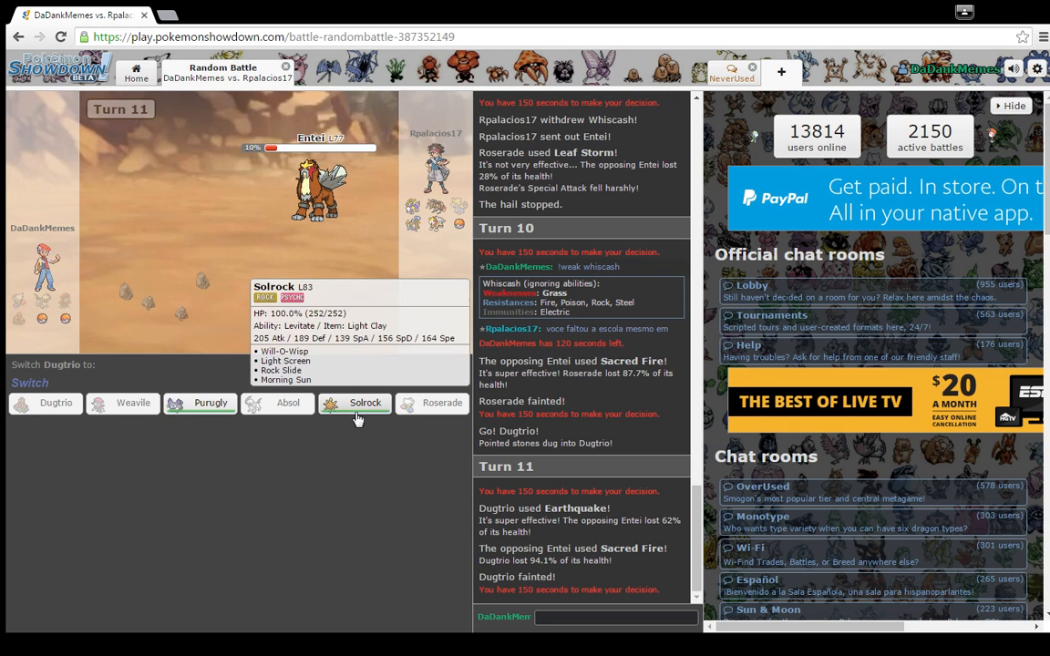
mouse_move(211, 403)
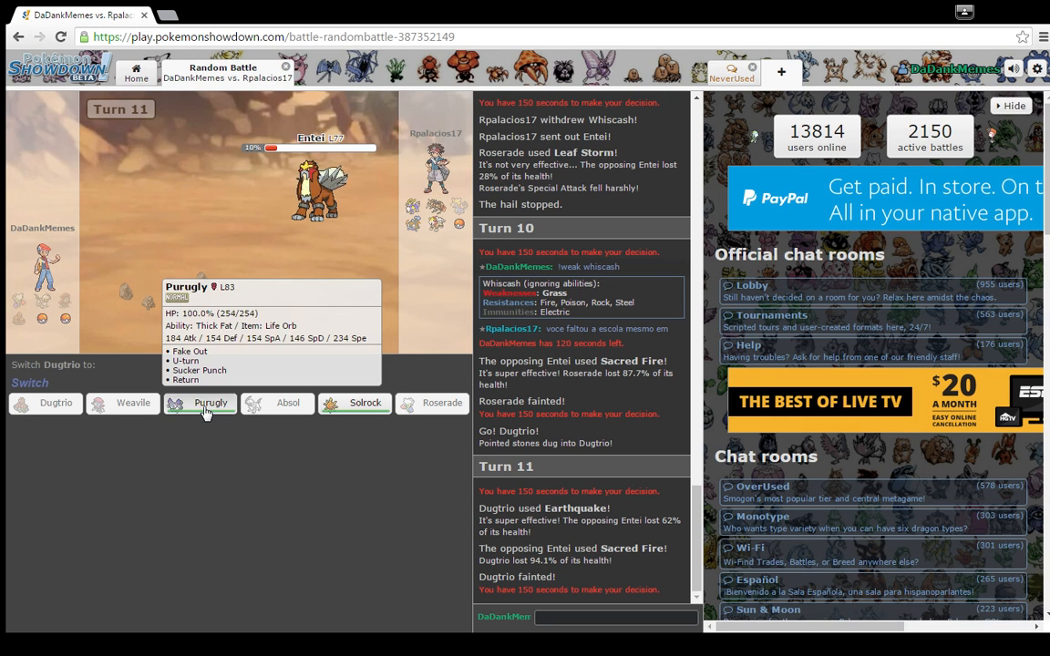
- Bring in Purugly after Dugtrio faints and knock out Entei with Sucker Punch
left_click(210, 403)
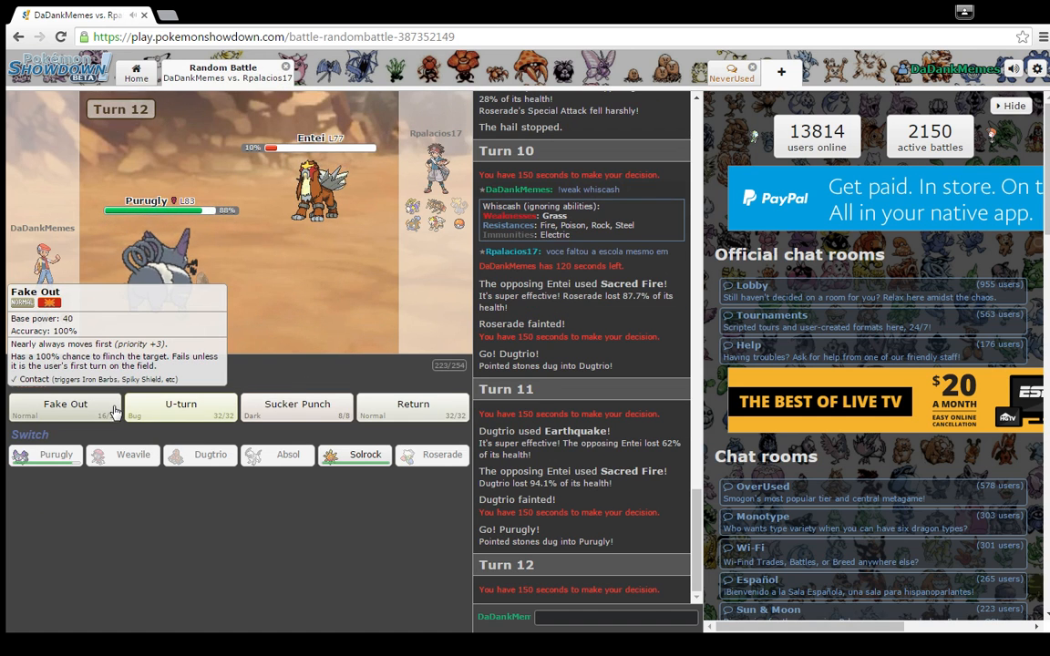
mouse_move(296, 404)
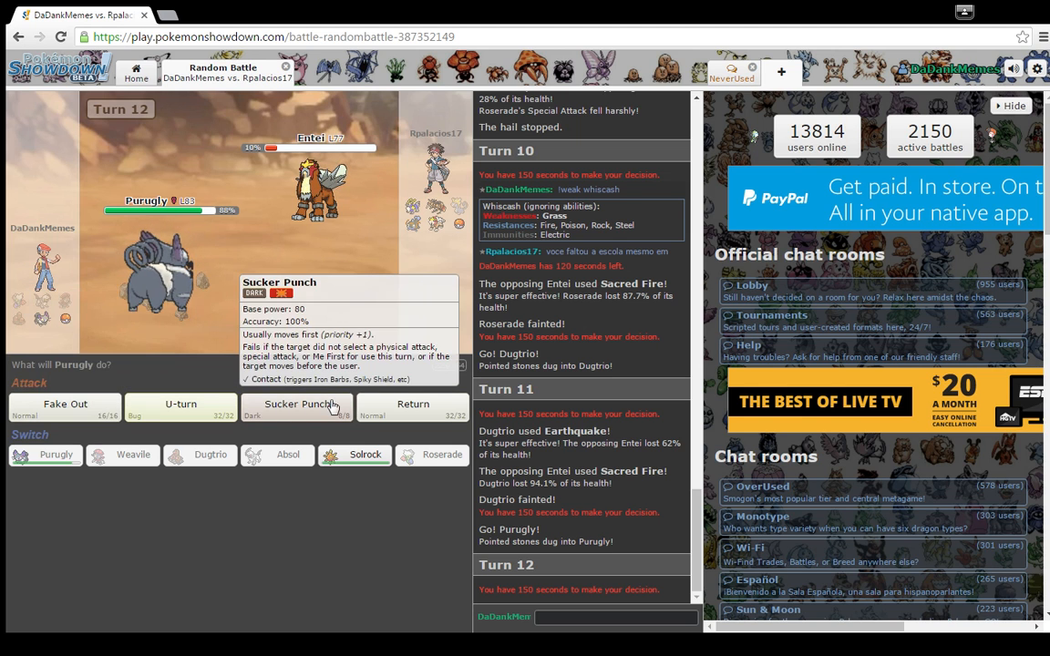
left_click(296, 404)
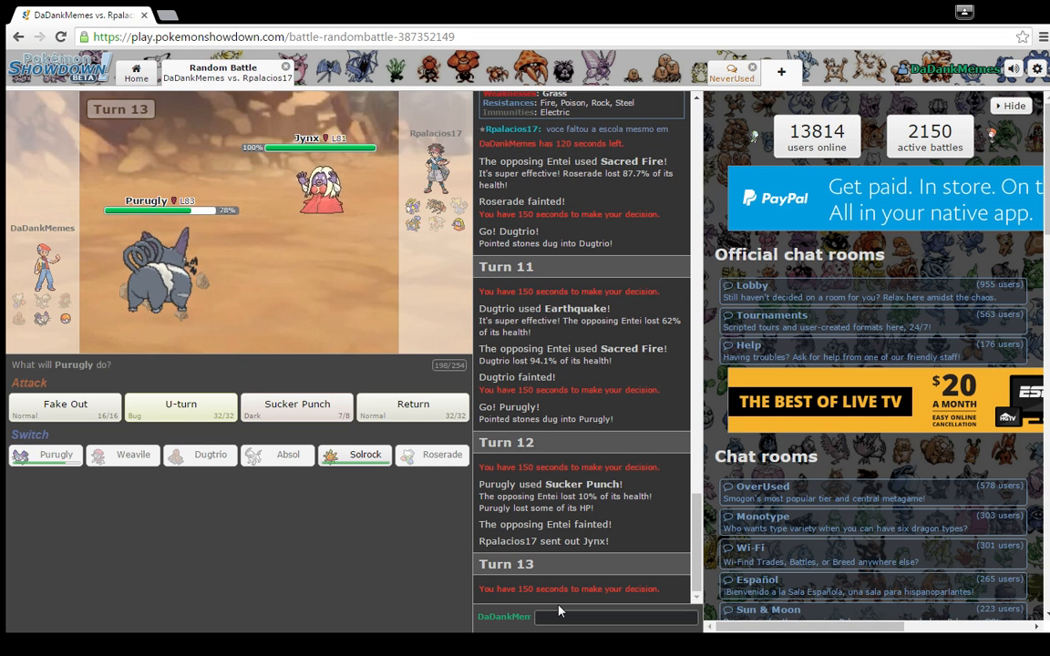
- Post Jynx's weaknesses, try Sucker Punch, then U-turn into Jynx's substitute
type("lw")
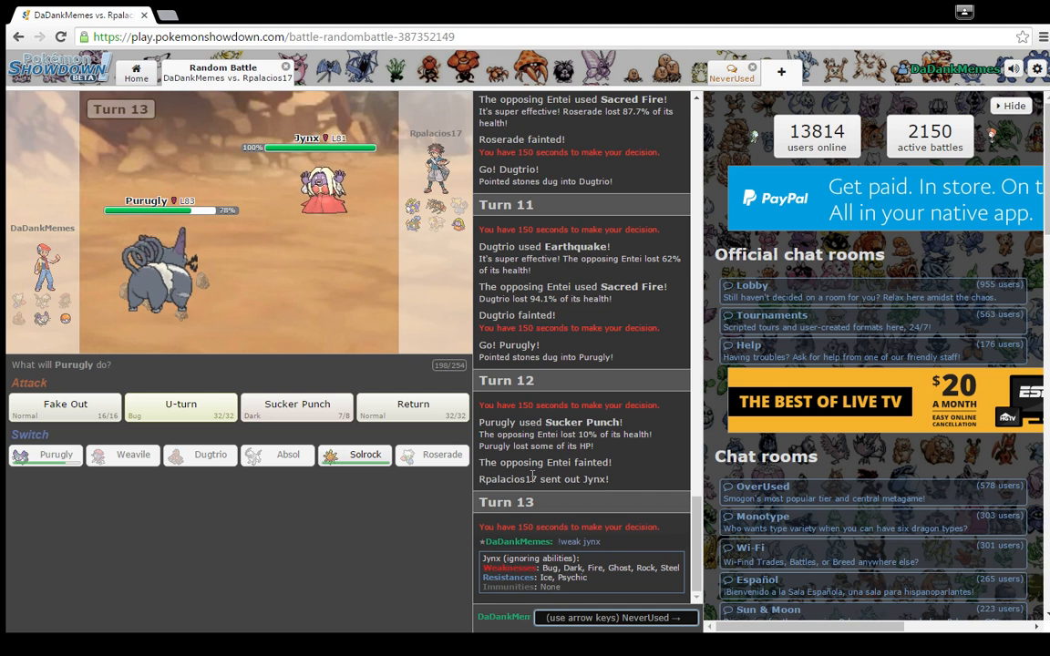
left_click(297, 404)
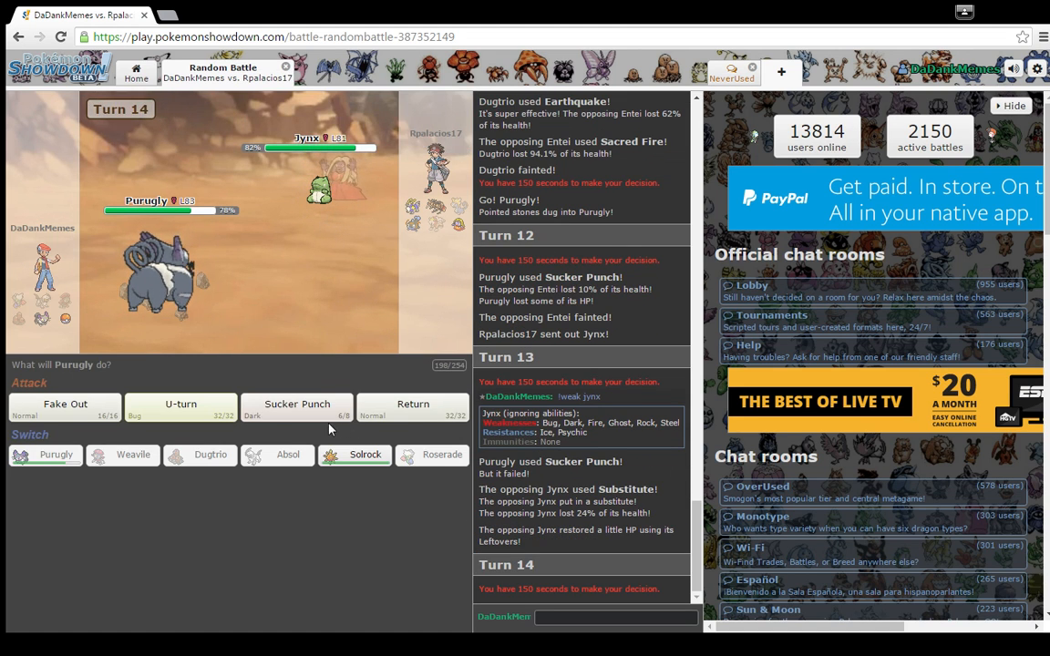
mouse_move(298, 410)
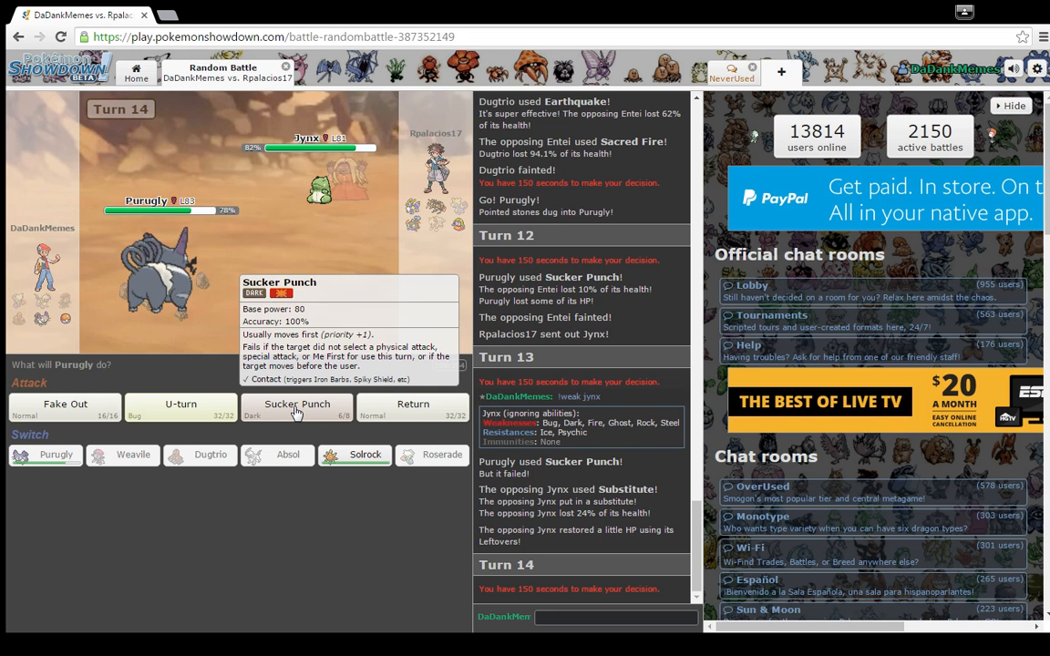
mouse_move(303, 426)
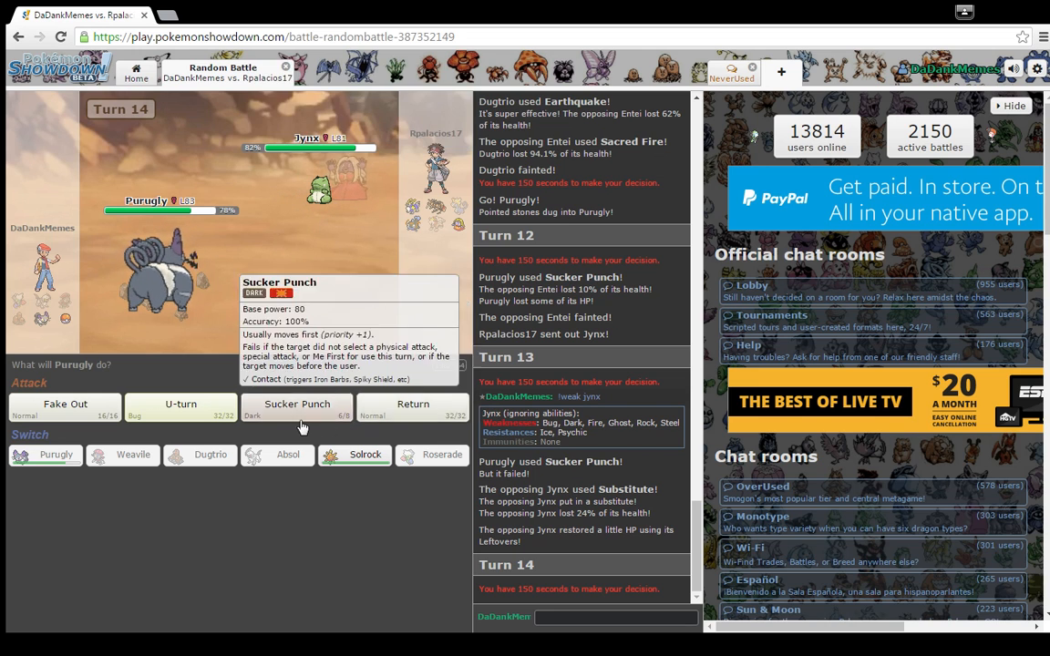
mouse_move(235, 377)
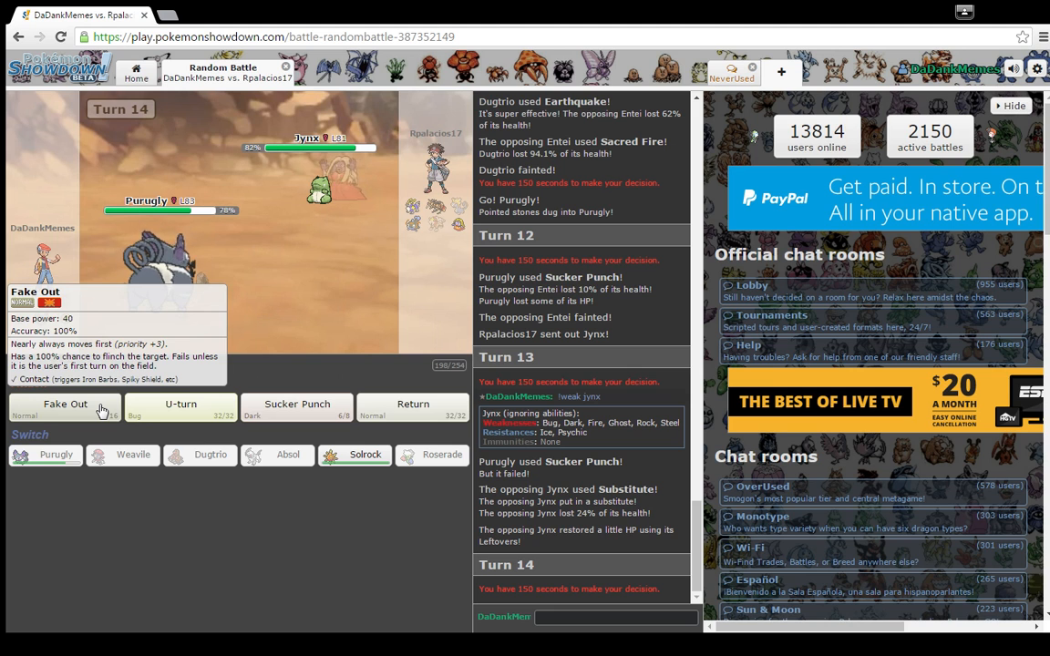
mouse_move(308, 211)
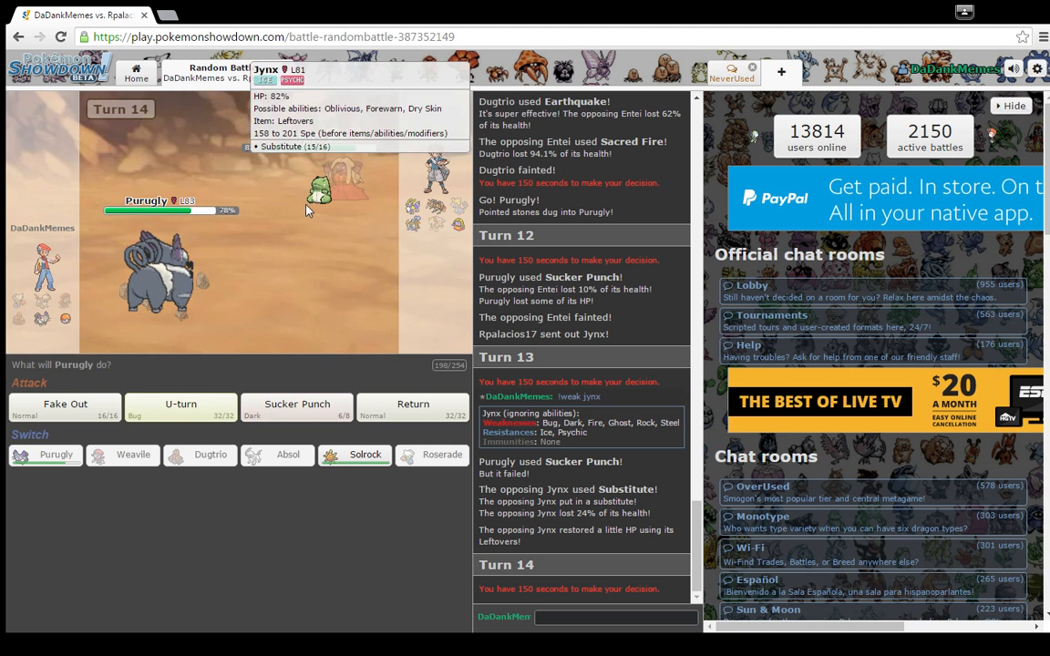
left_click(181, 404)
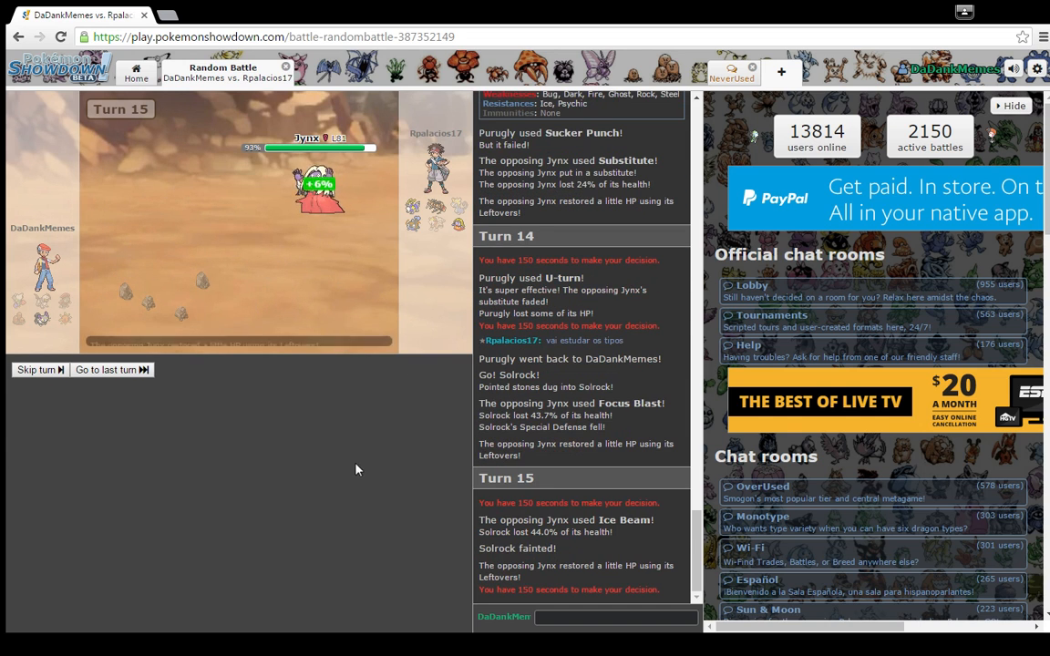
mouse_move(365, 403)
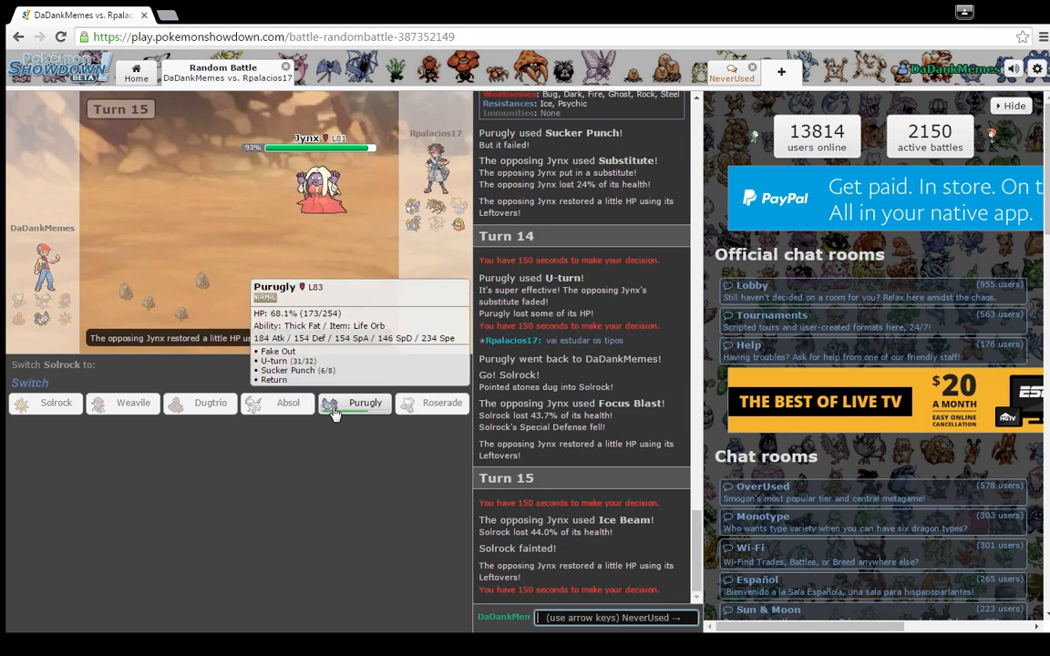
- Bring Purugly back in, then Sucker Punch the opposing Jynx for the knockout
left_click(365, 403)
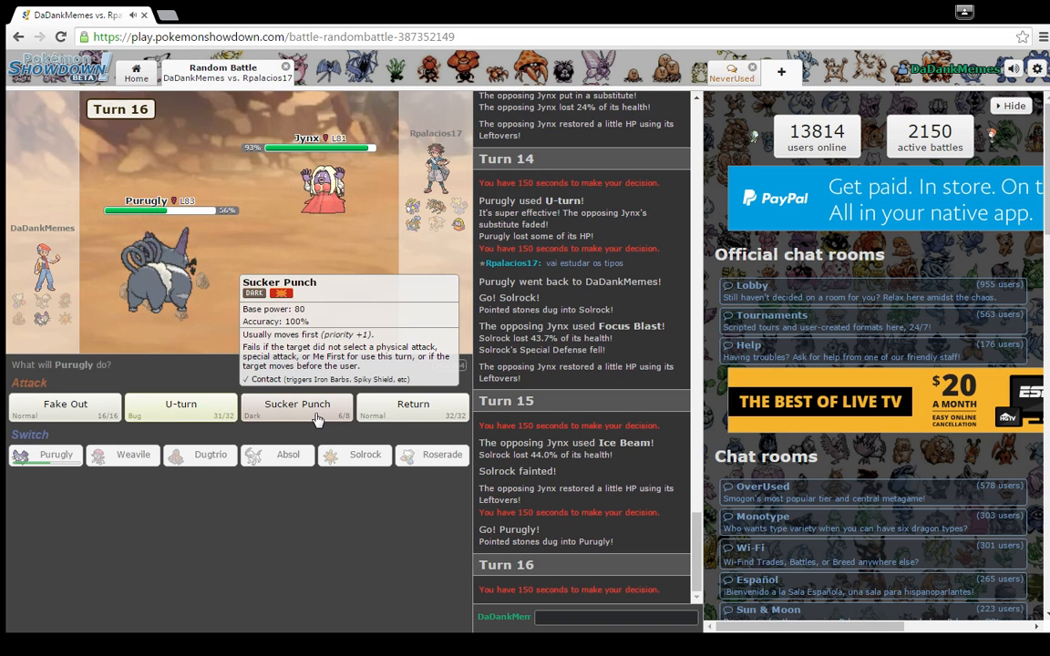
left_click(296, 404)
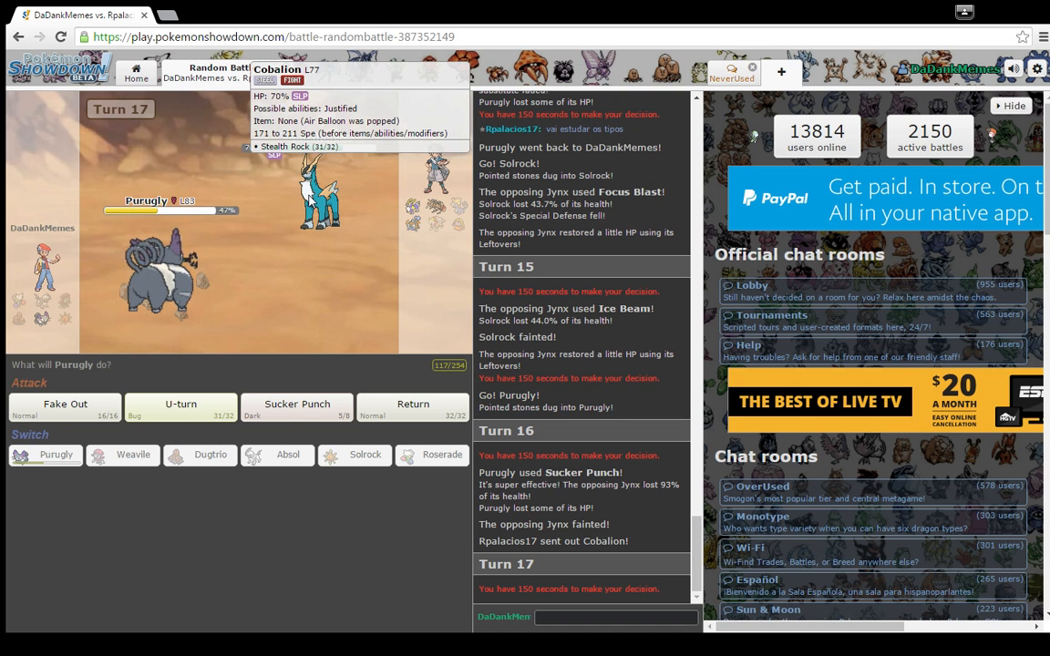
mouse_move(413, 404)
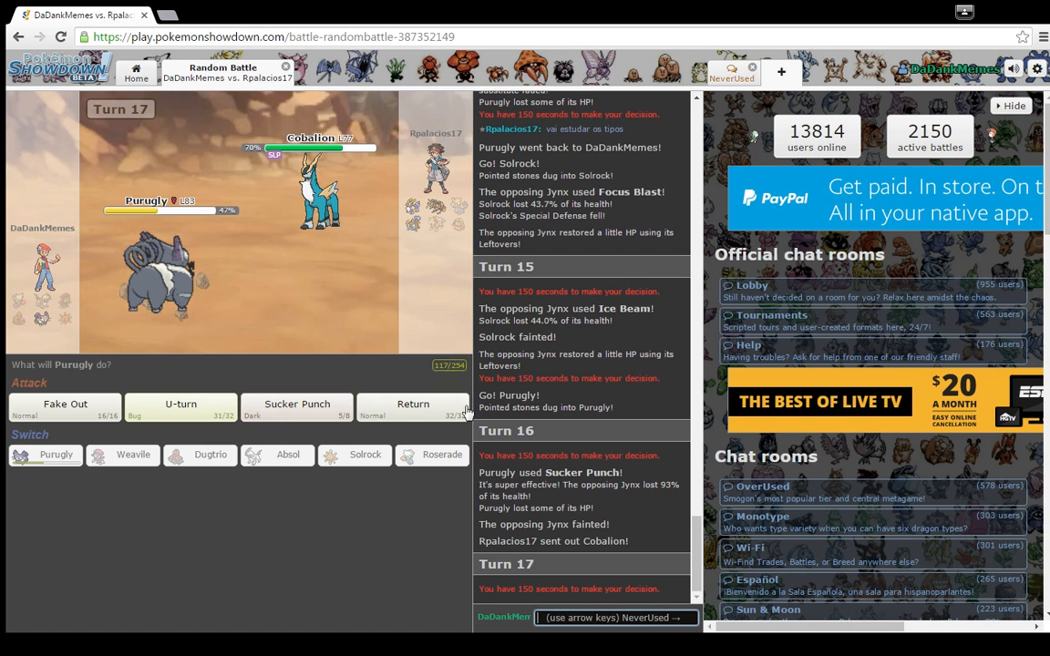
- Hit the sleeping Cobalion with Return, then choose U-turn the following turn
left_click(413, 404)
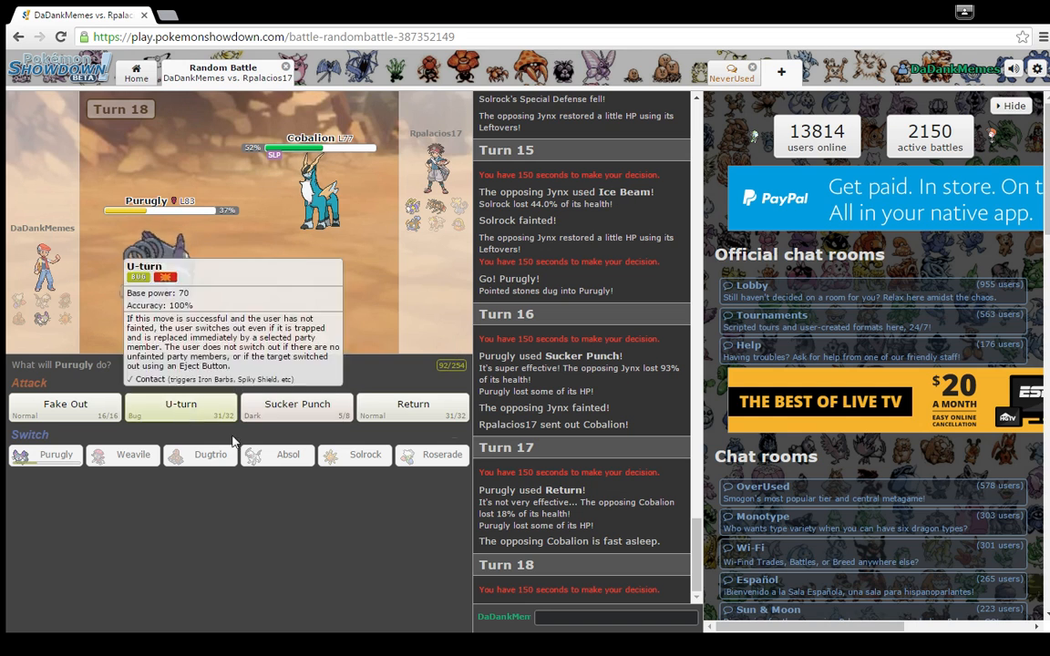
left_click(296, 403)
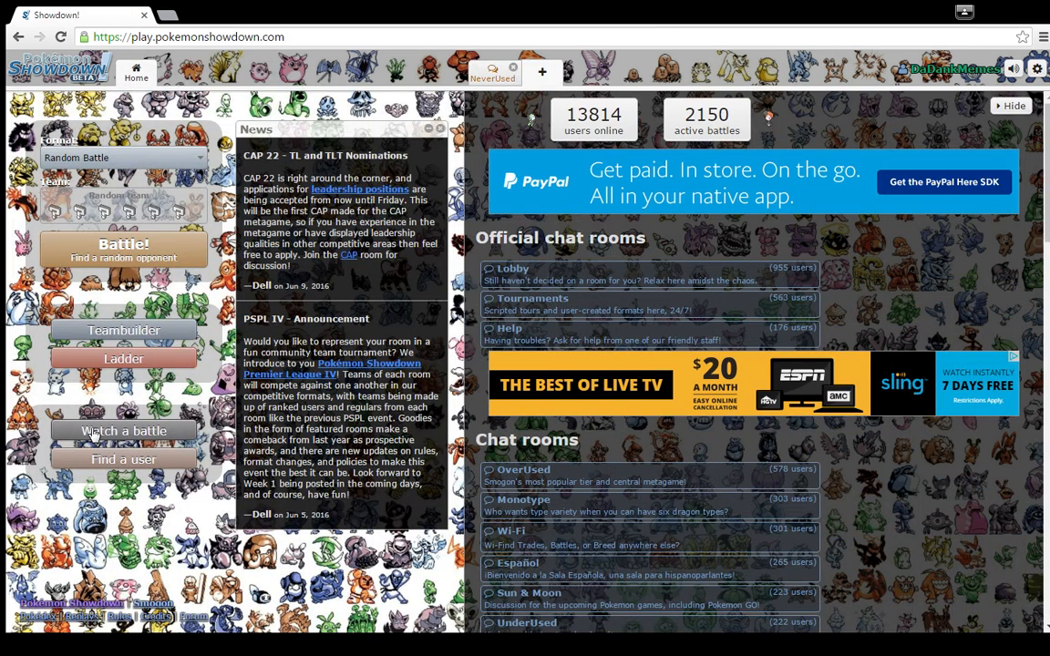
- Start a rated Random Battle, have Zapdos use Toxic on Mawile, and start the timer
left_click(123, 251)
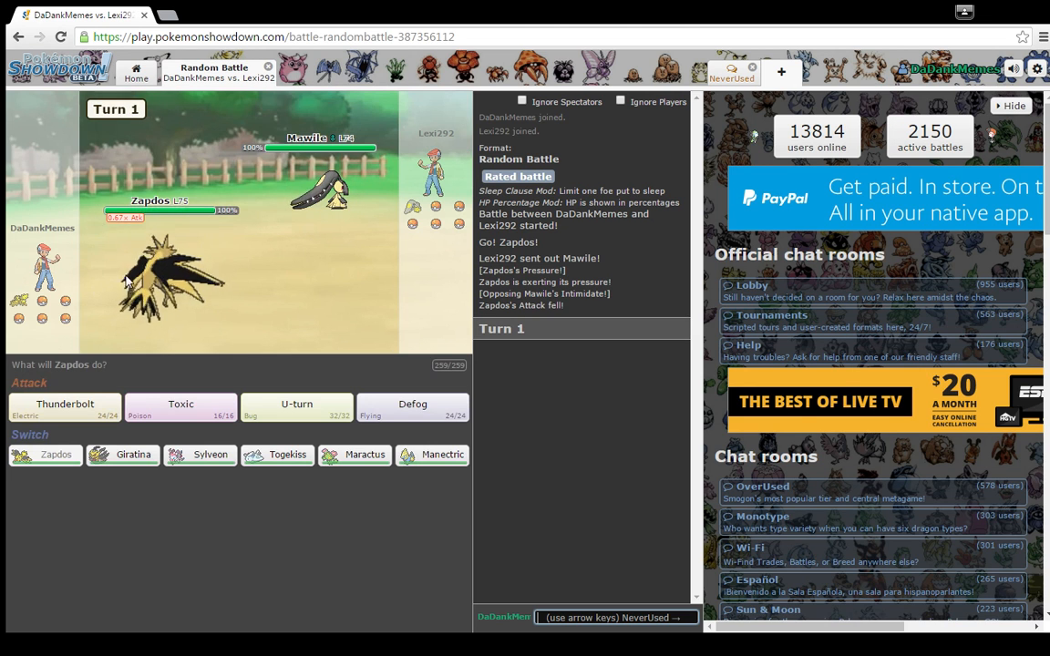
mouse_move(180, 407)
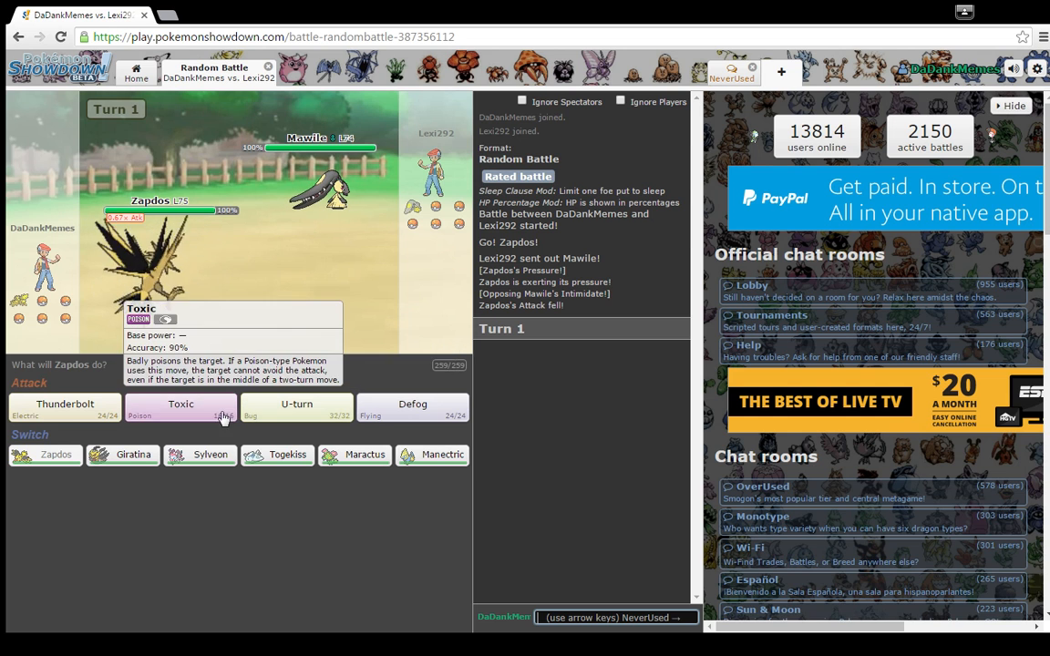
left_click(180, 405)
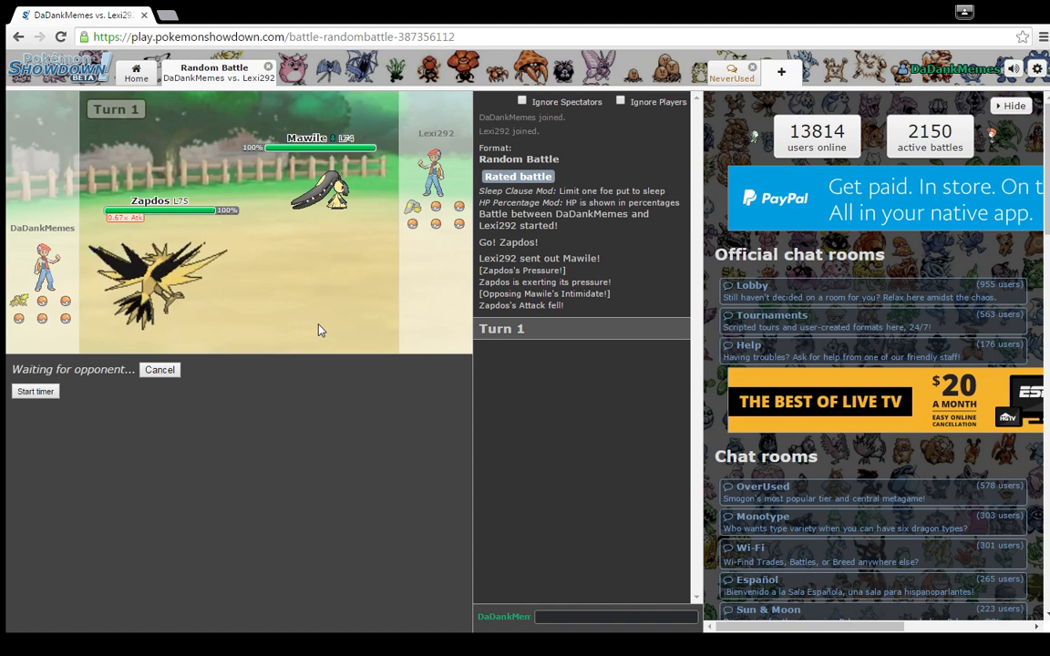
mouse_move(160, 274)
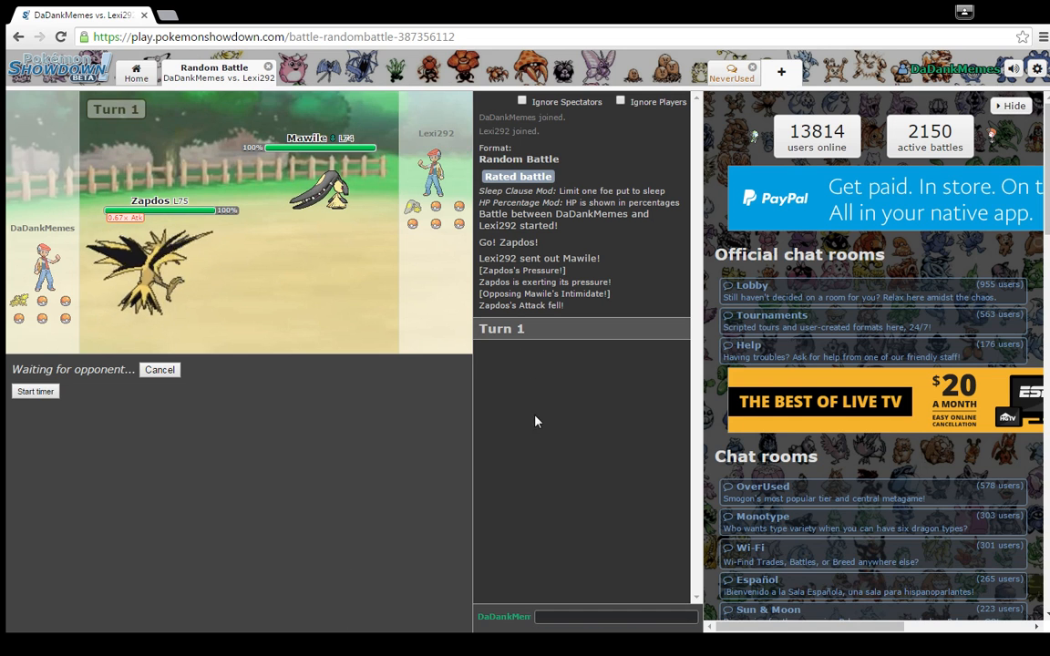
left_click(34, 391)
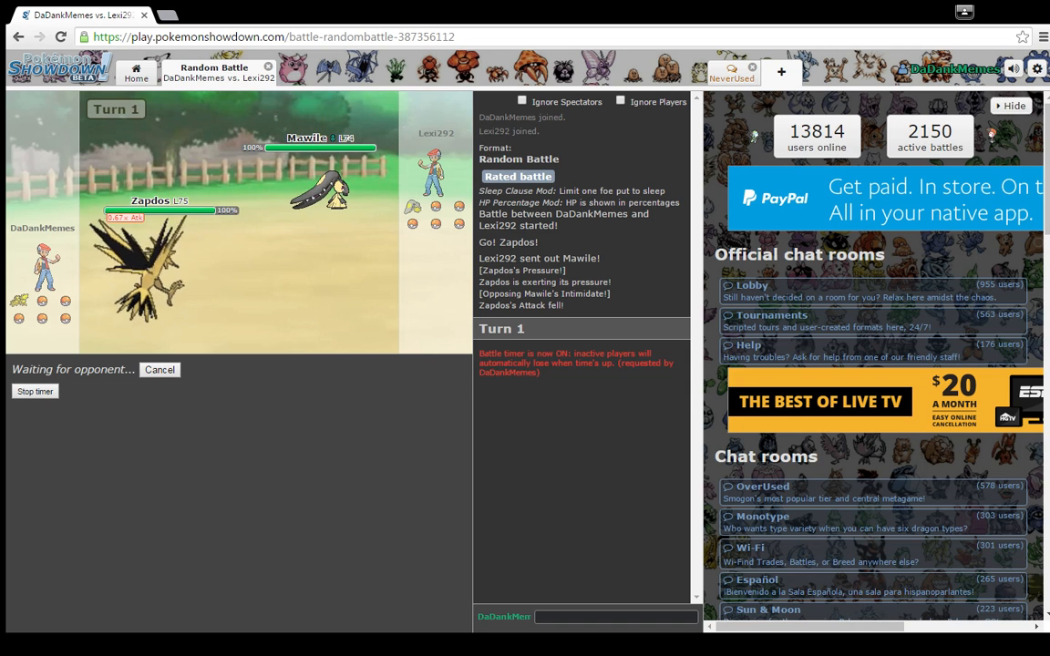
mouse_move(586, 598)
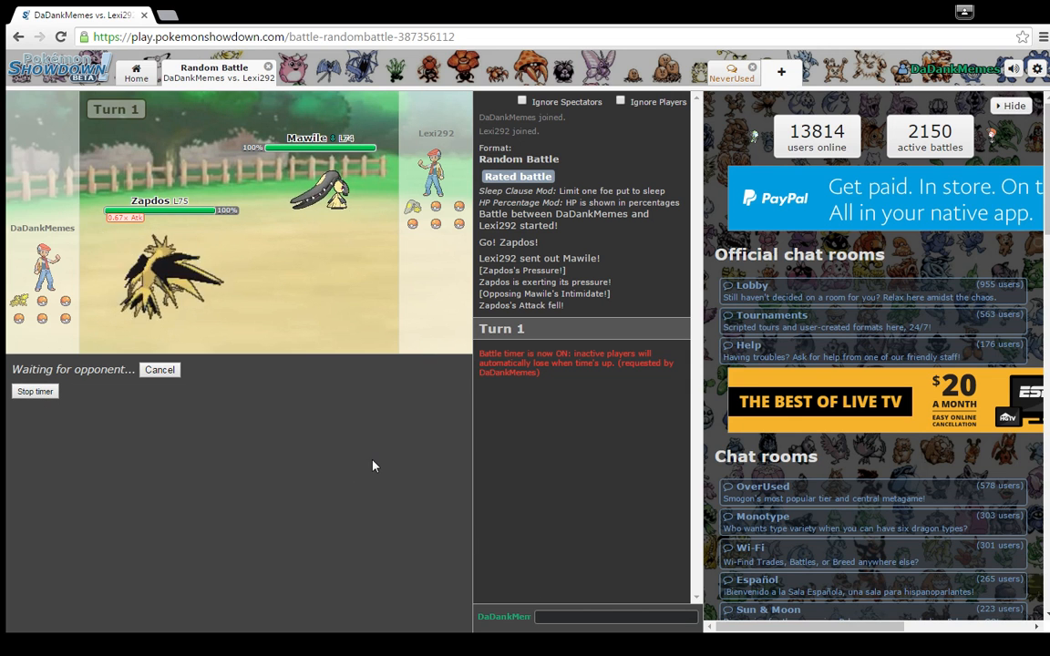
mouse_move(304, 467)
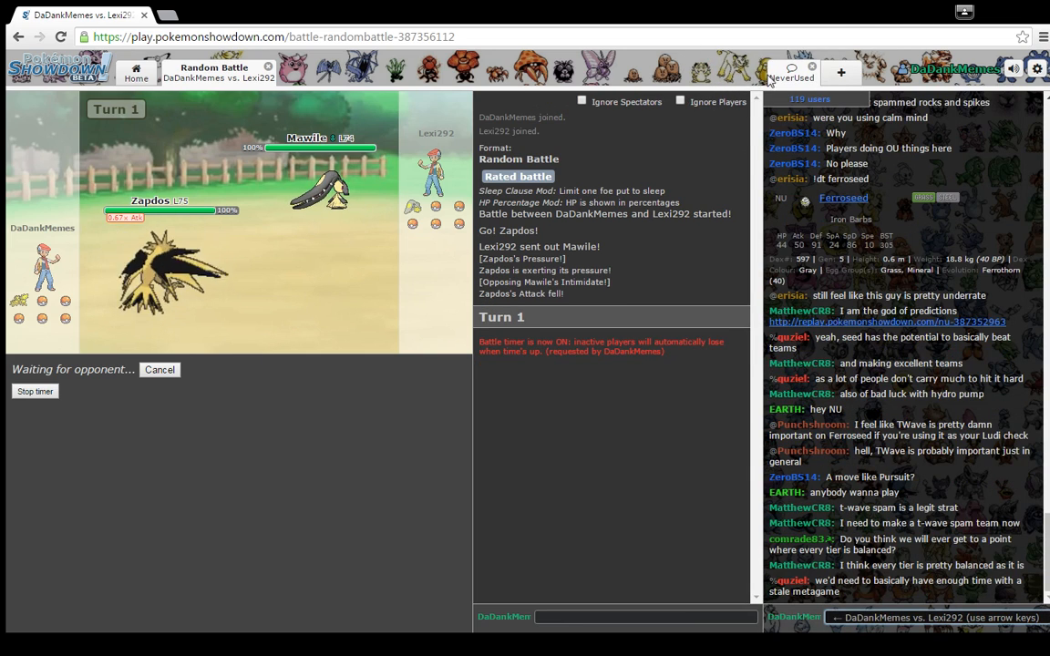
- Leave the OverUsed chat for the Home page and go to Teambuilder
left_click(136, 72)
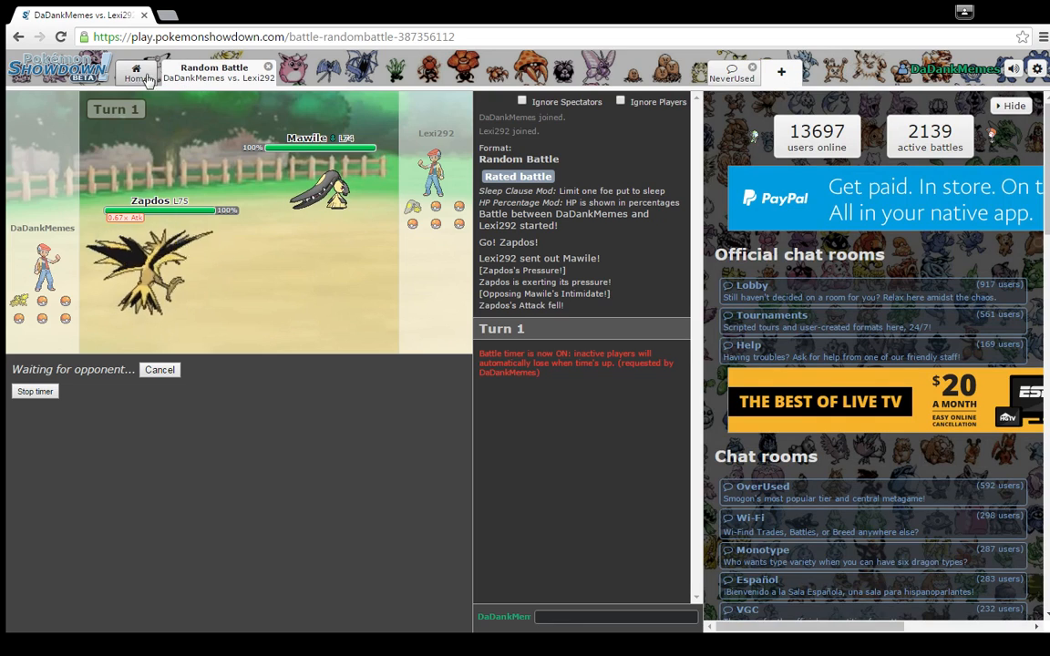
left_click(136, 72)
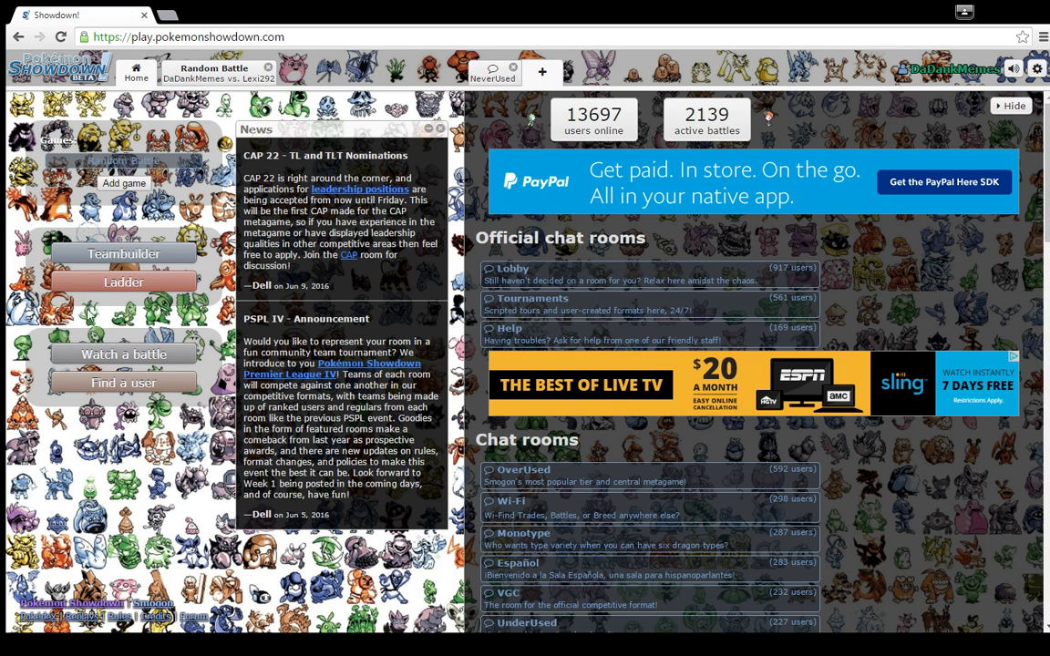
left_click(123, 254)
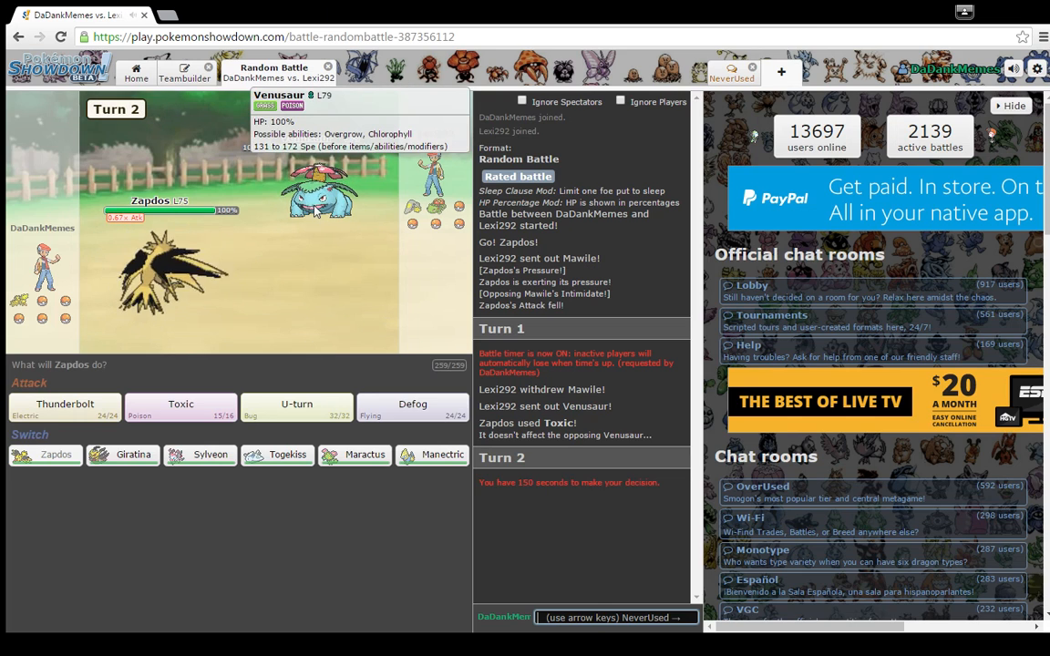
mouse_move(180, 408)
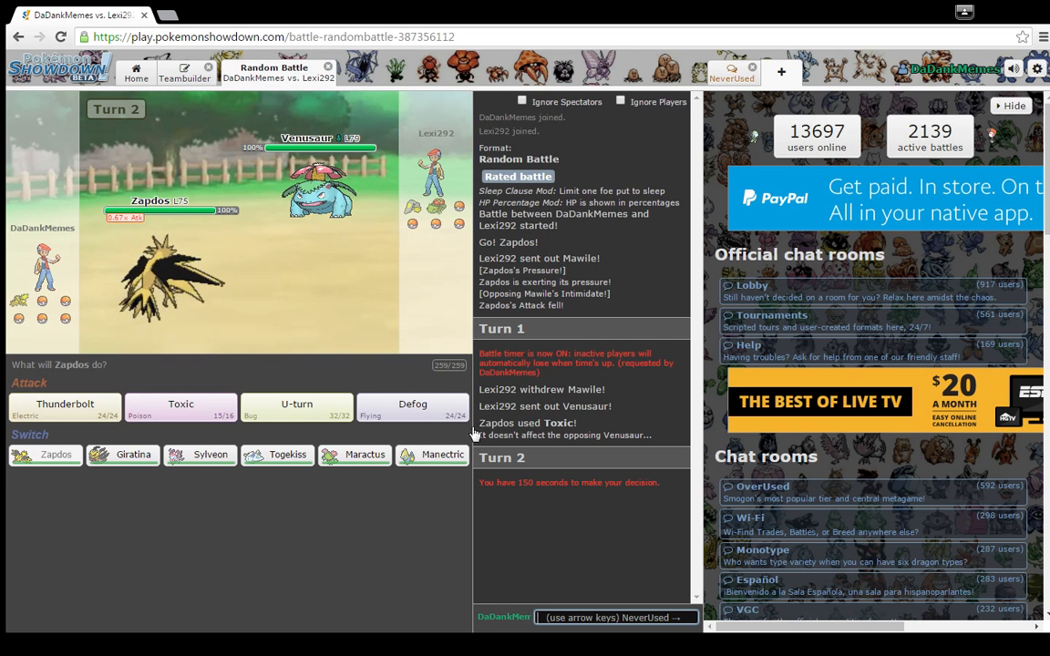
- Type '!wea' into the Lexi292 battle chat
type("!wea")
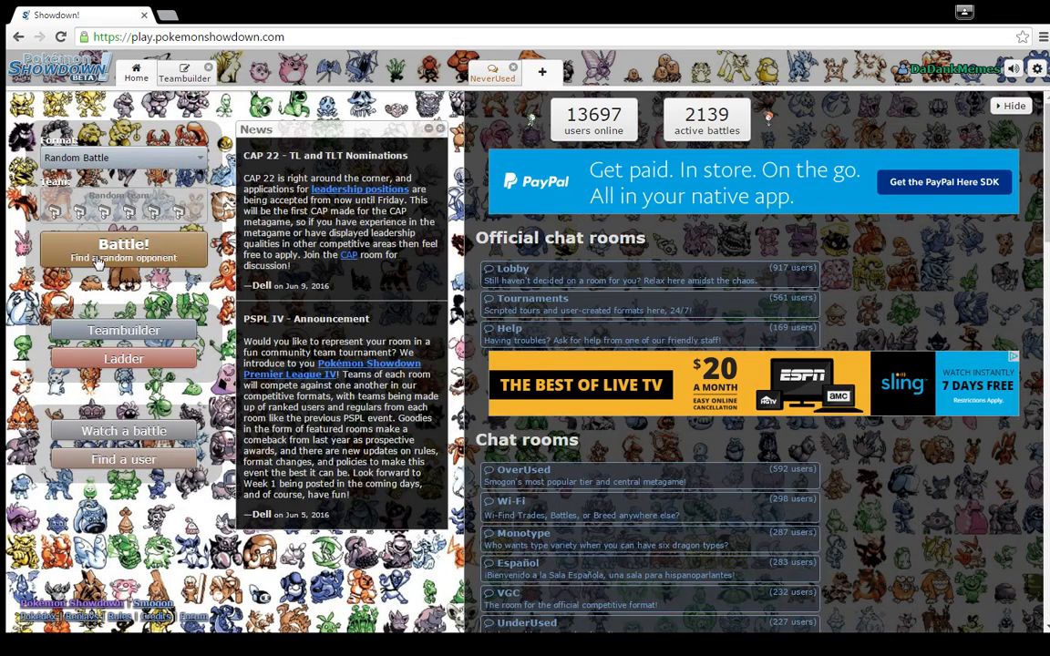
- Visit Teambuilder, return Home with NU and team Untitled 2, and search for an opponent
left_click(184, 73)
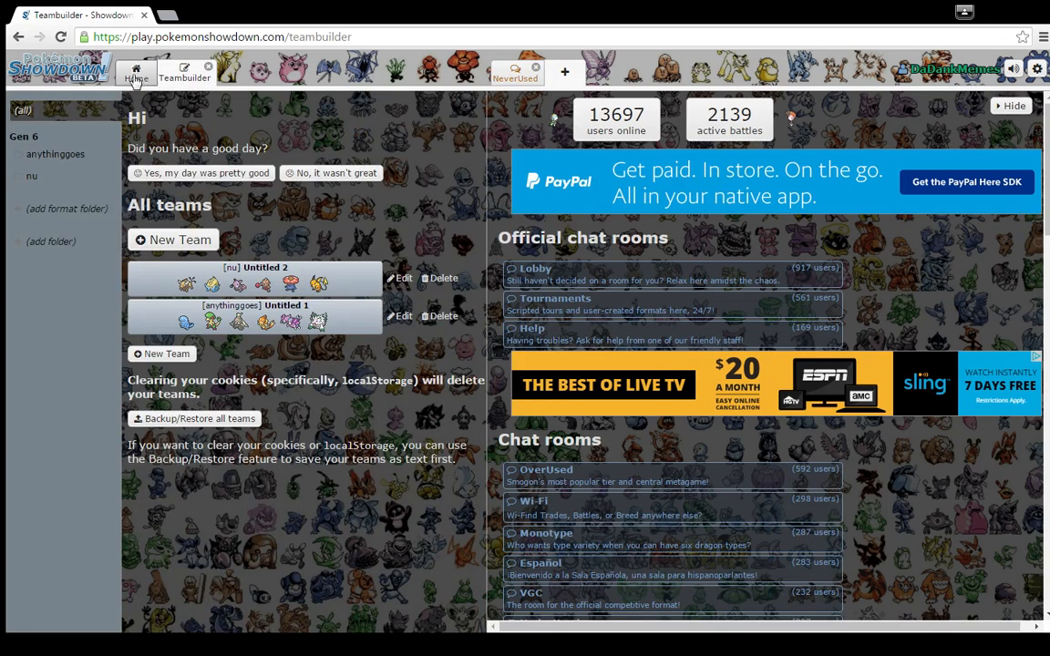
left_click(136, 73)
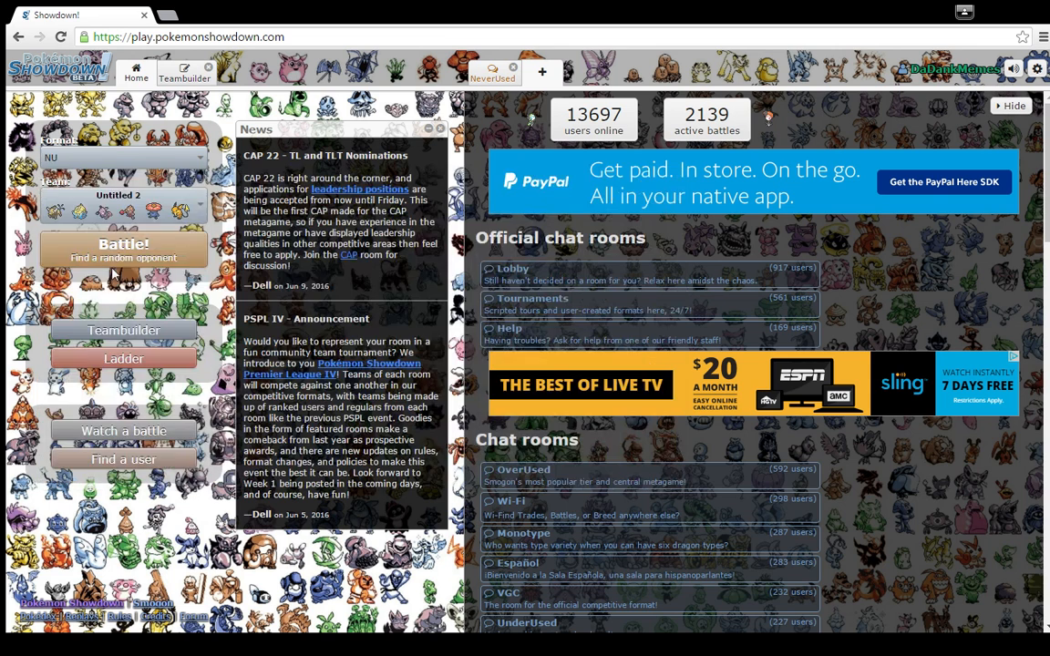
left_click(123, 250)
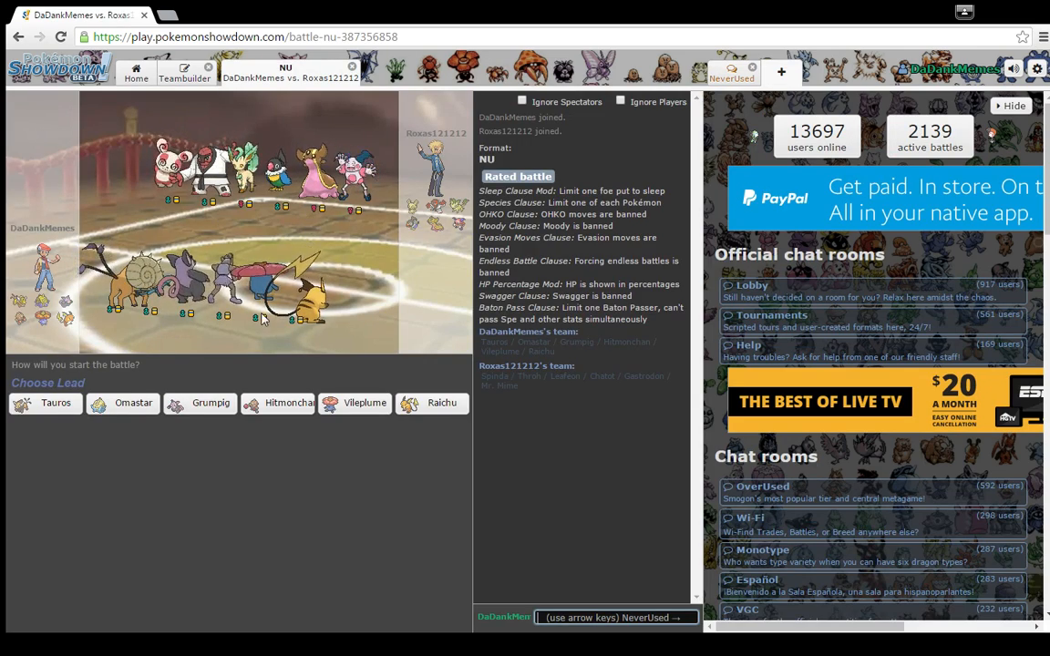
mouse_move(142, 454)
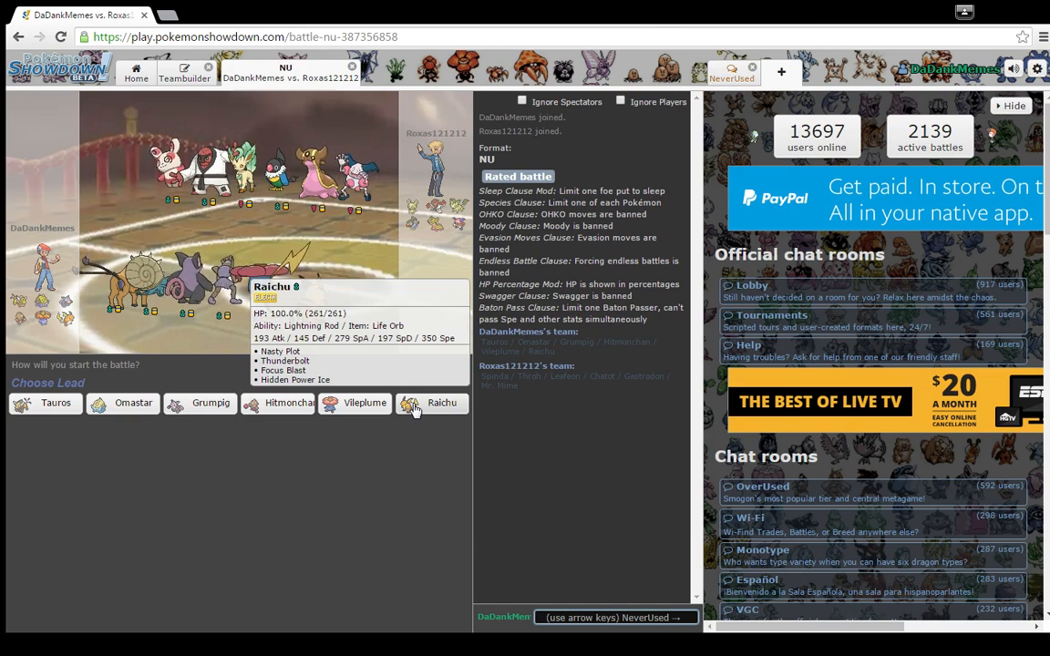
mouse_move(289, 403)
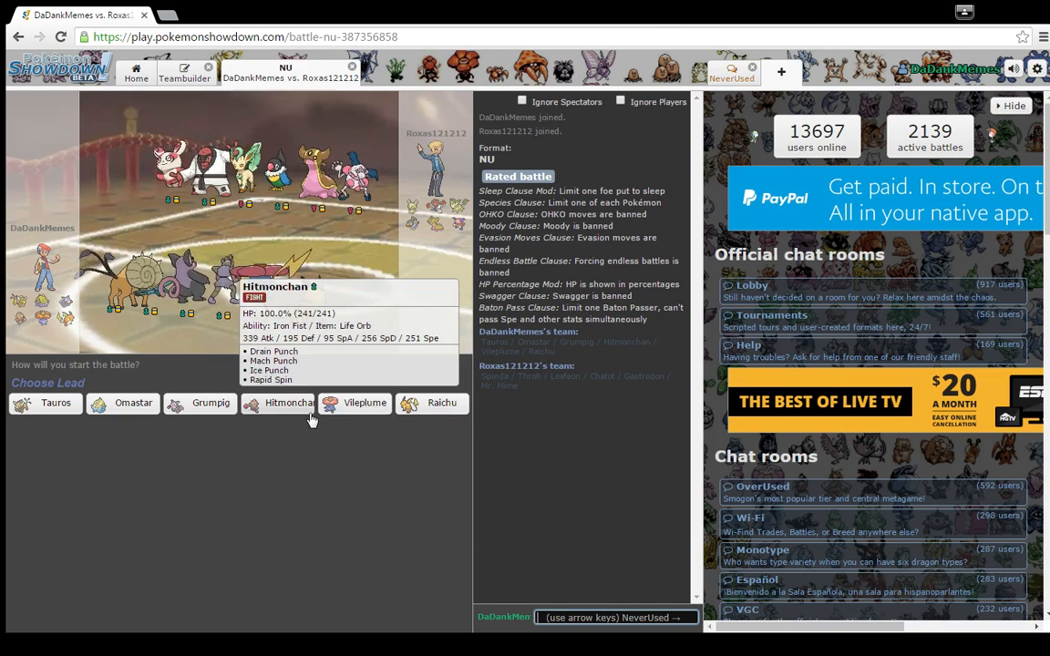
mouse_move(365, 403)
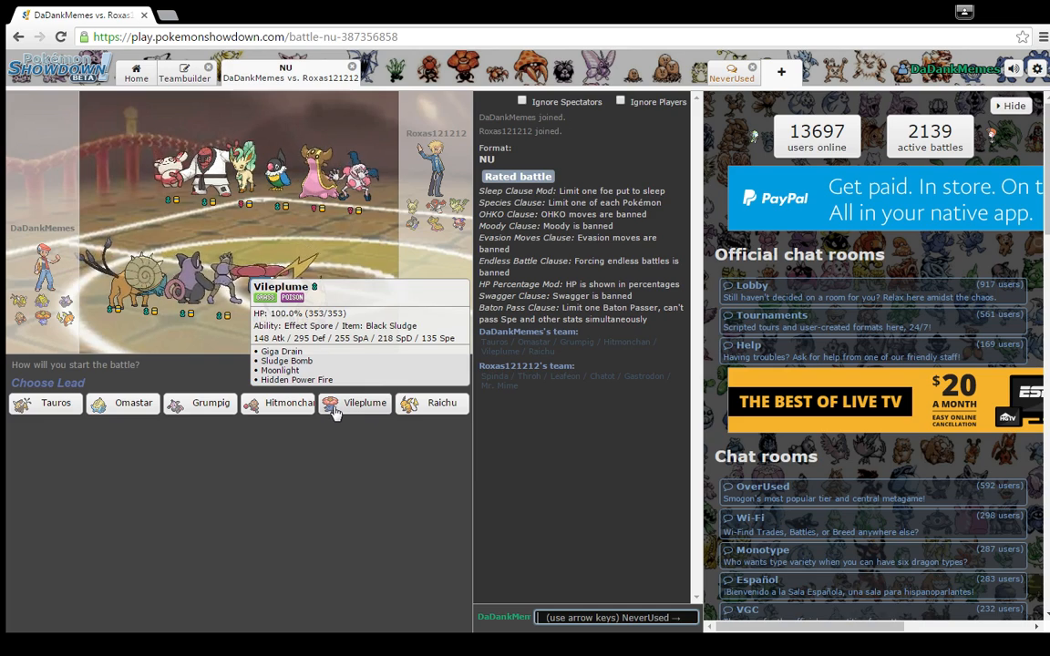
mouse_move(210, 403)
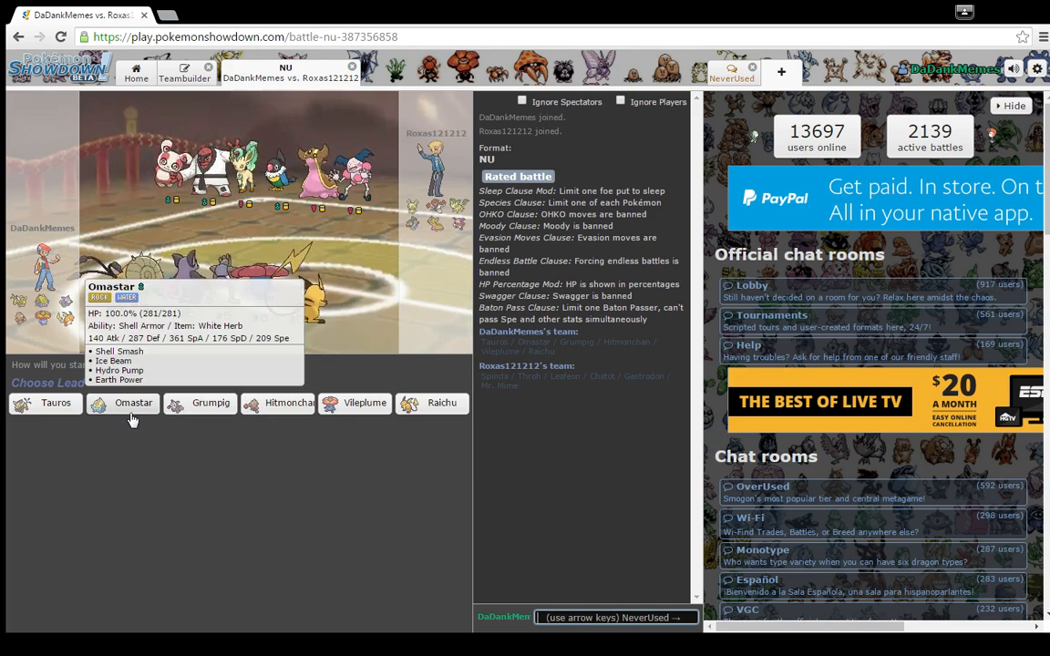
mouse_move(211, 402)
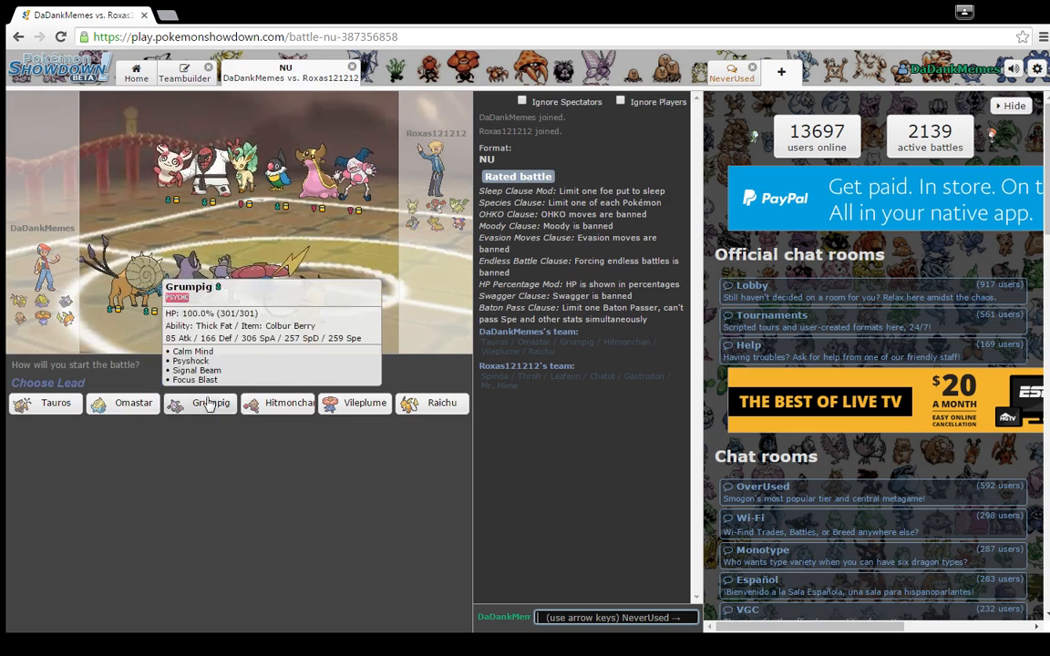
mouse_move(289, 403)
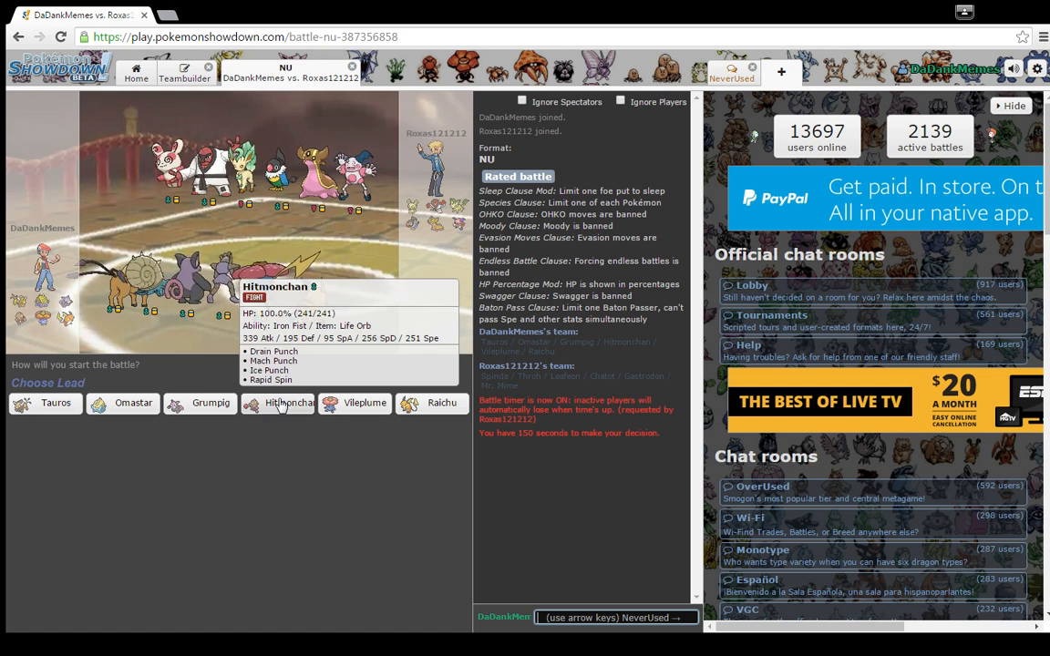
left_click(290, 403)
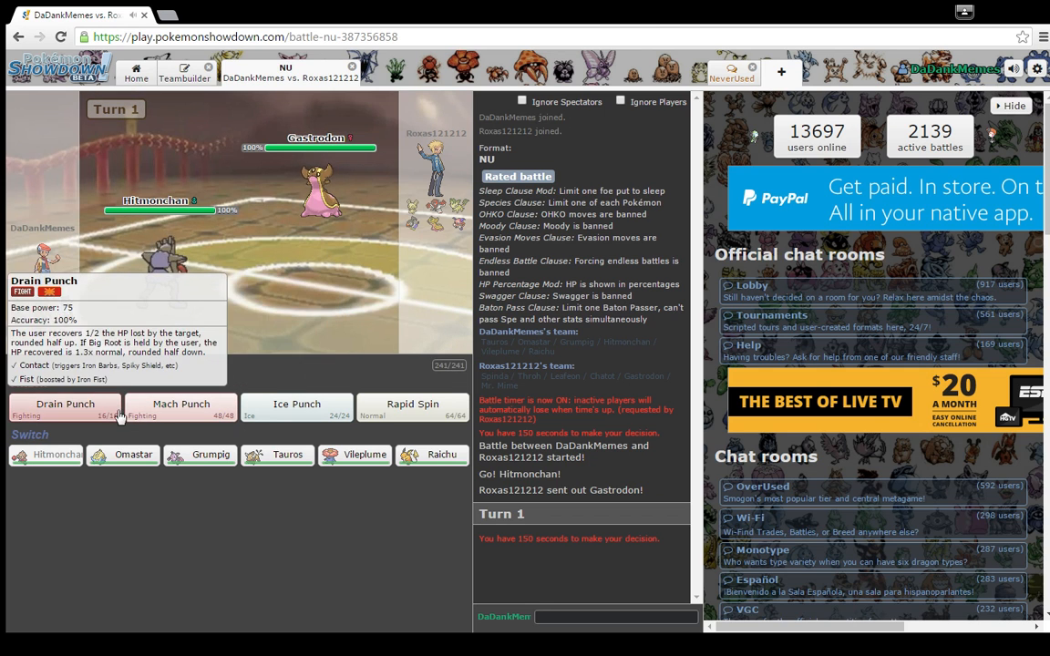
- Hit Gastrodon with Mach Punch, then Drain Punch for the knockout
left_click(65, 404)
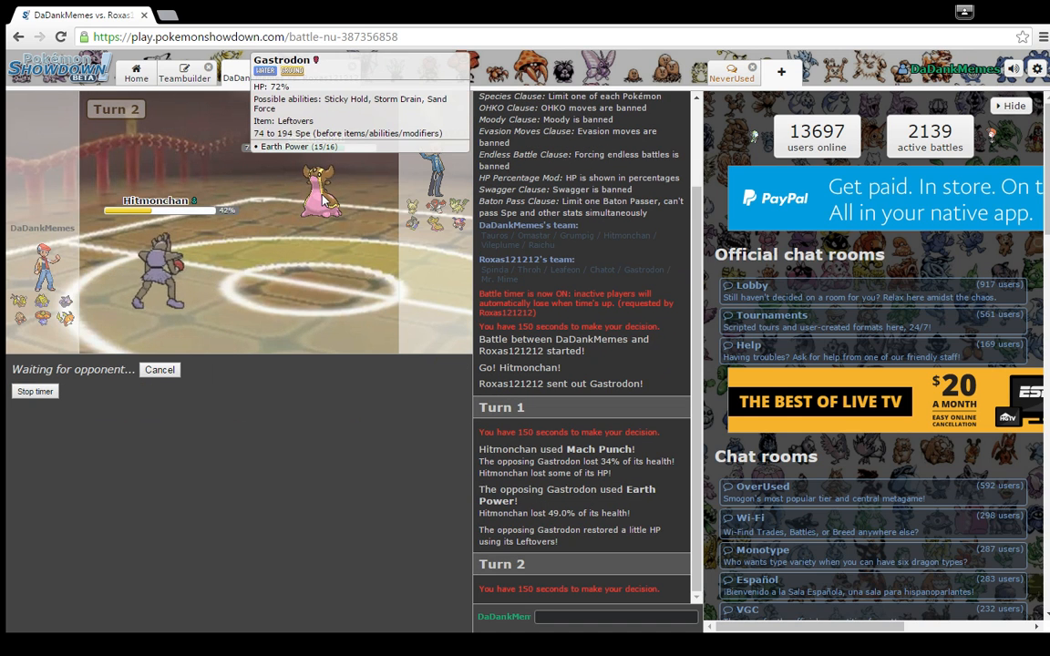
mouse_move(281, 564)
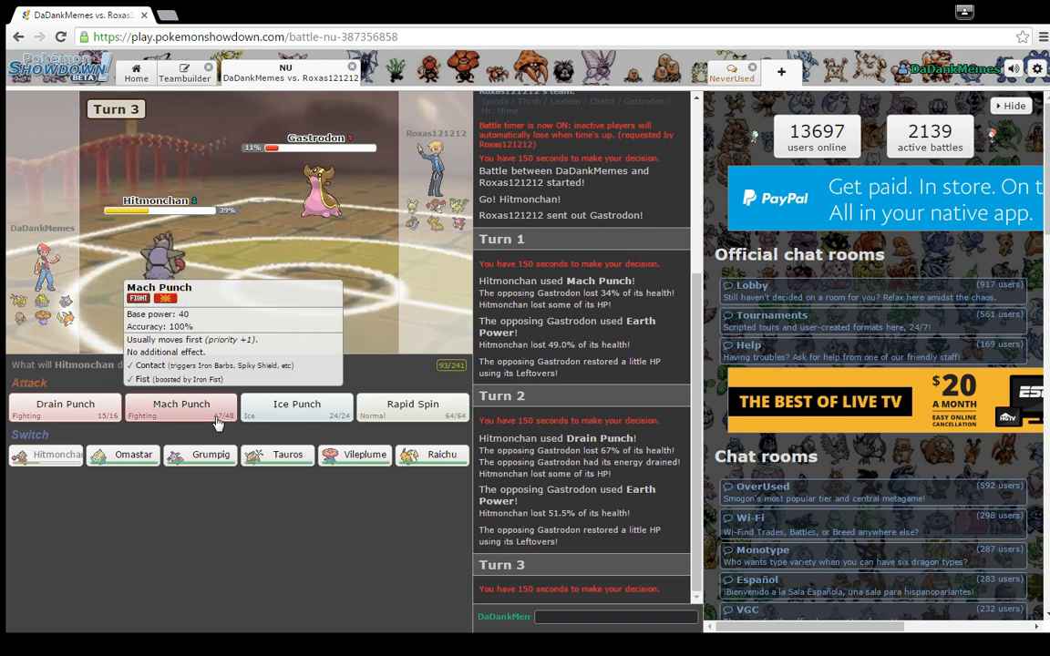
left_click(181, 404)
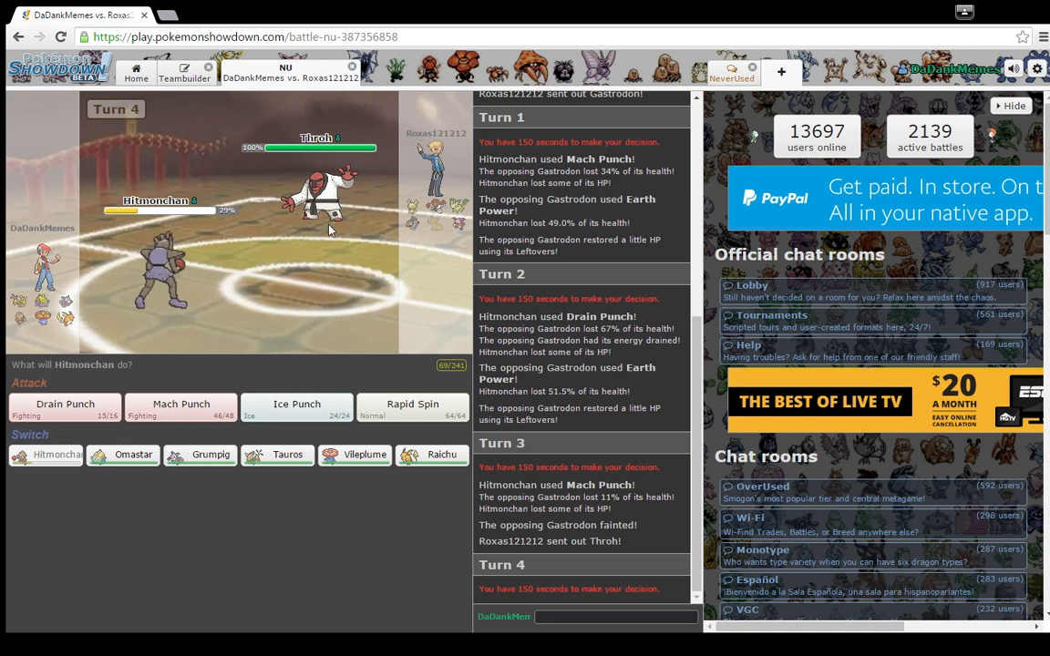
mouse_move(161, 503)
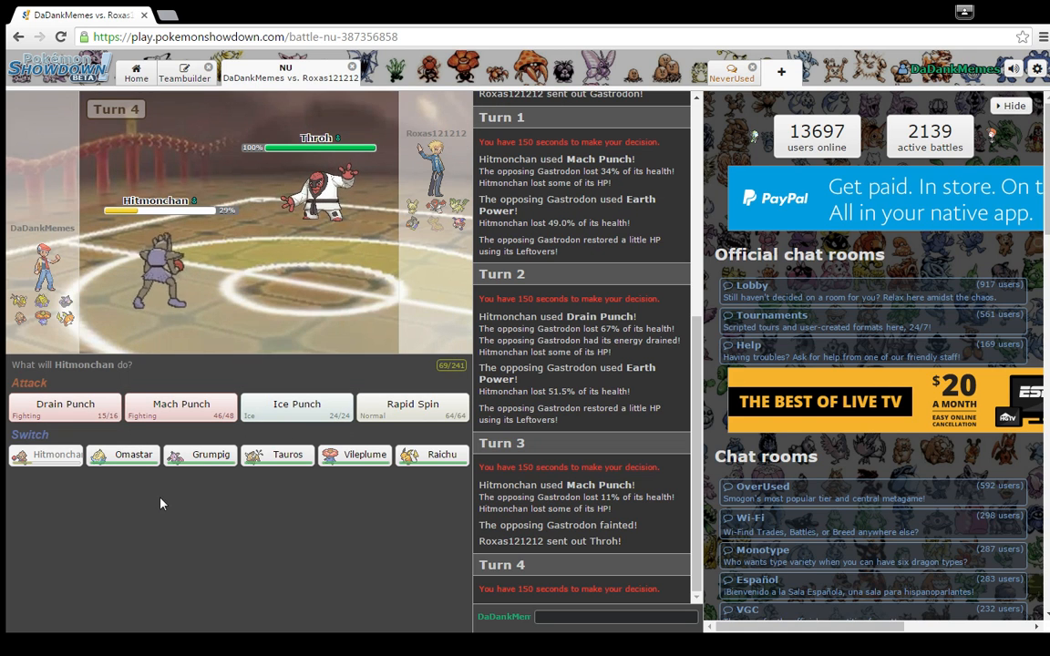
mouse_move(183, 343)
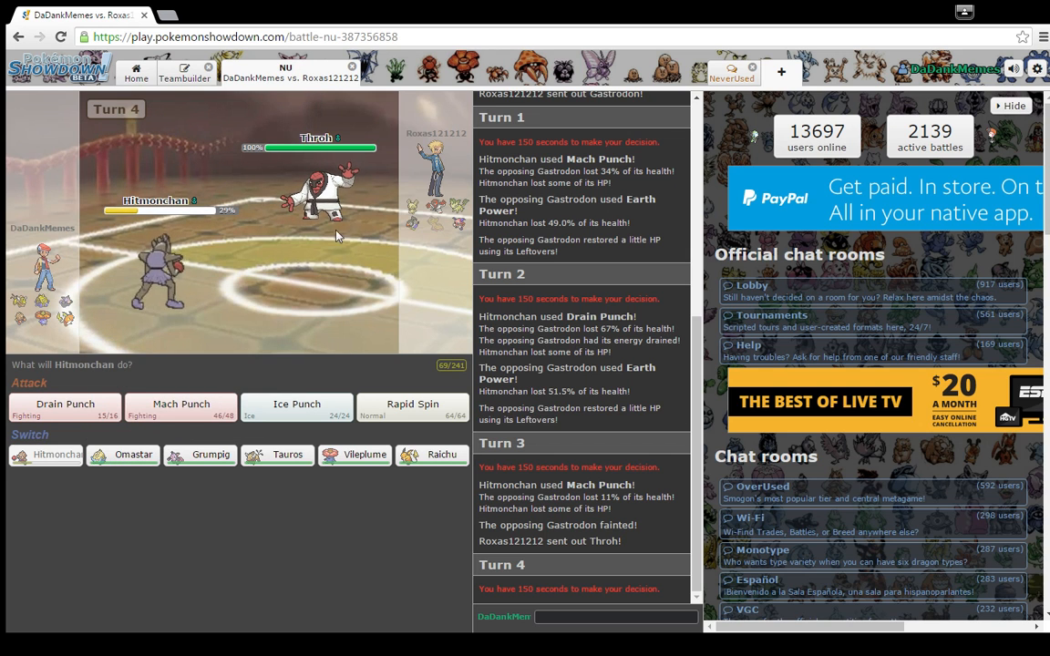
mouse_move(354, 454)
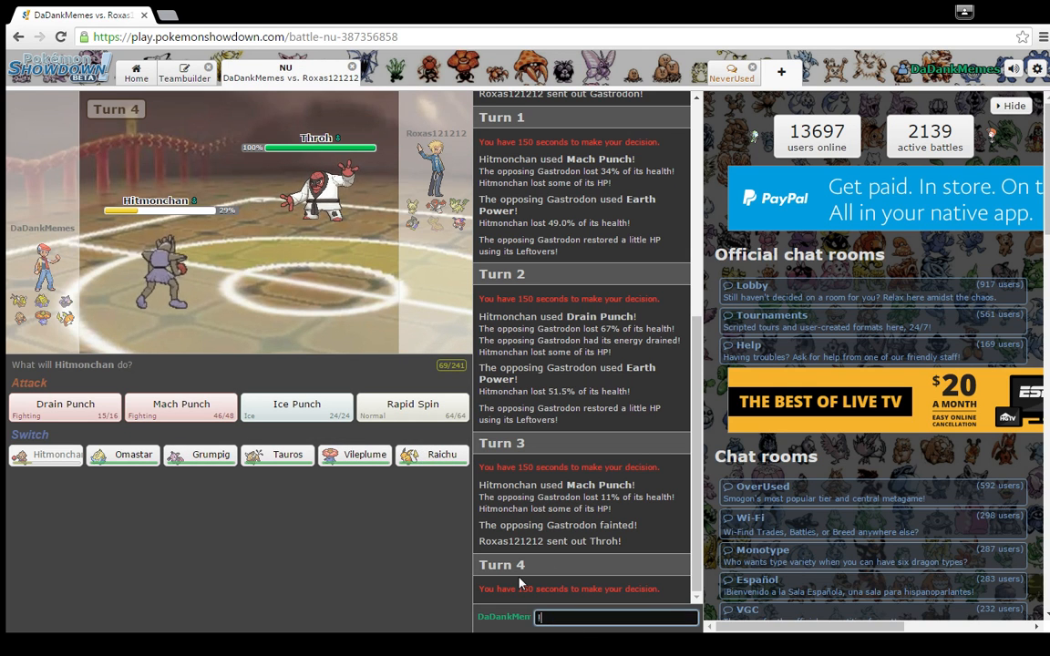
- Enter '!weak throh' in the battle chat to see Throh's weaknesses
type("!weak")
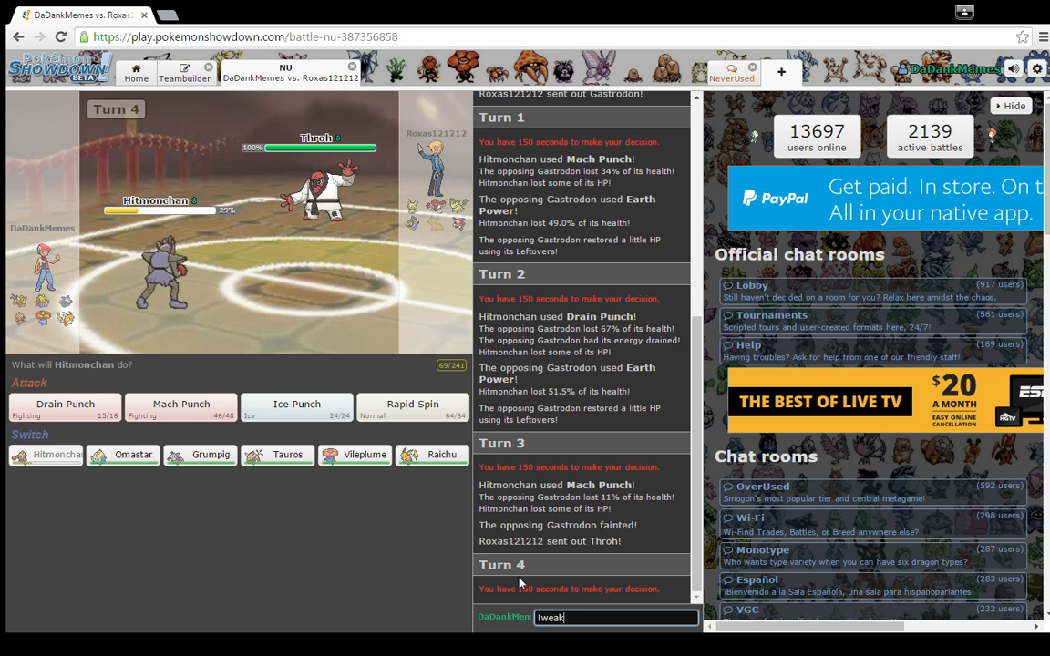
type("throh")
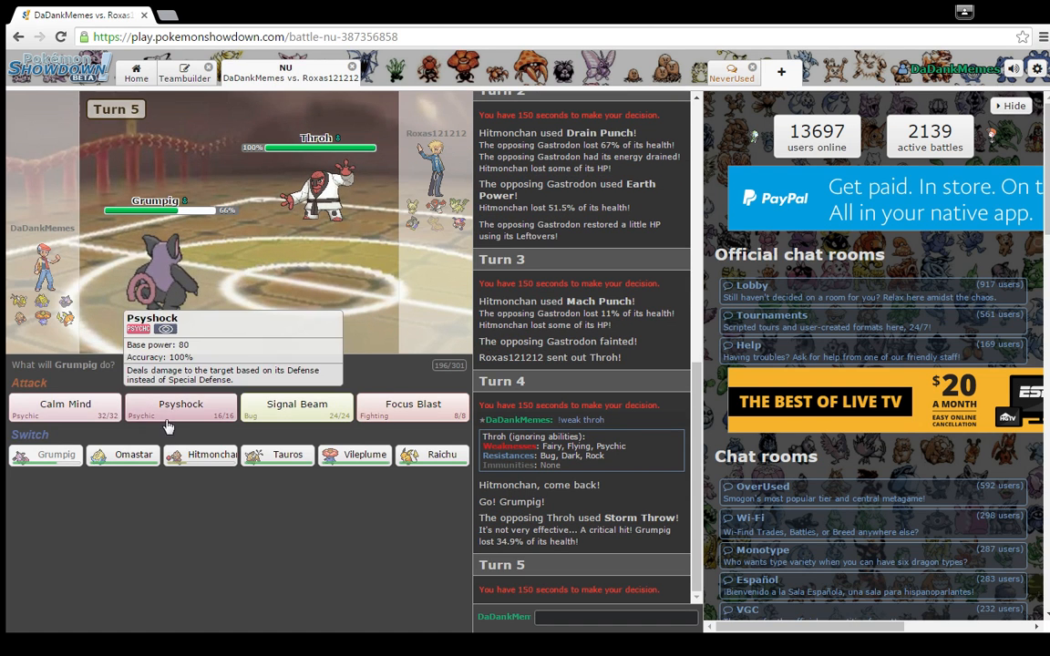
mouse_move(337, 214)
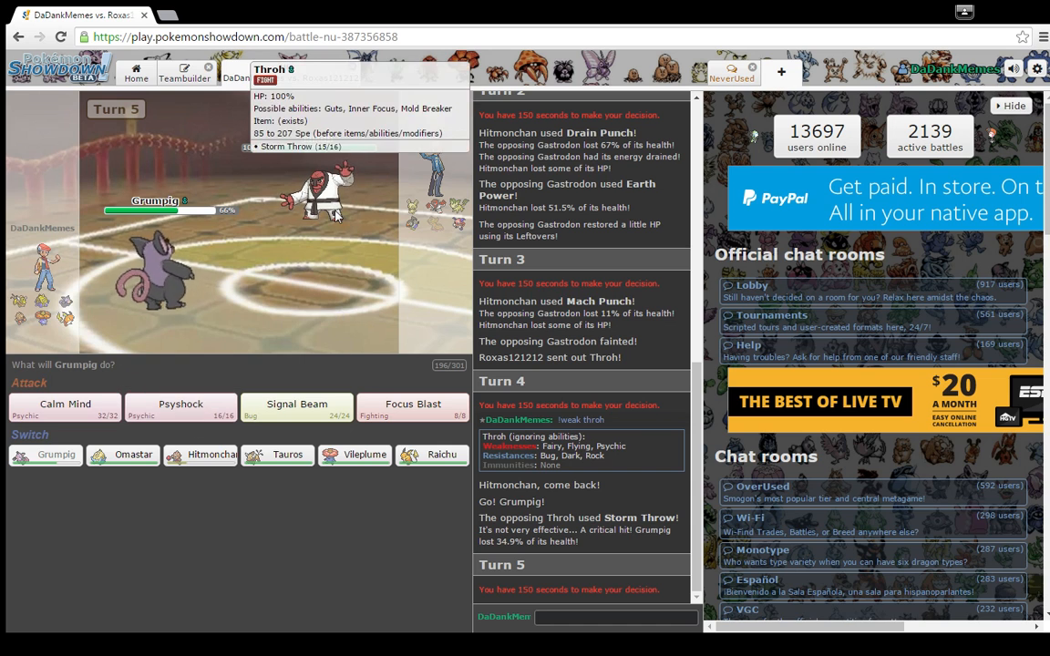
mouse_move(181, 410)
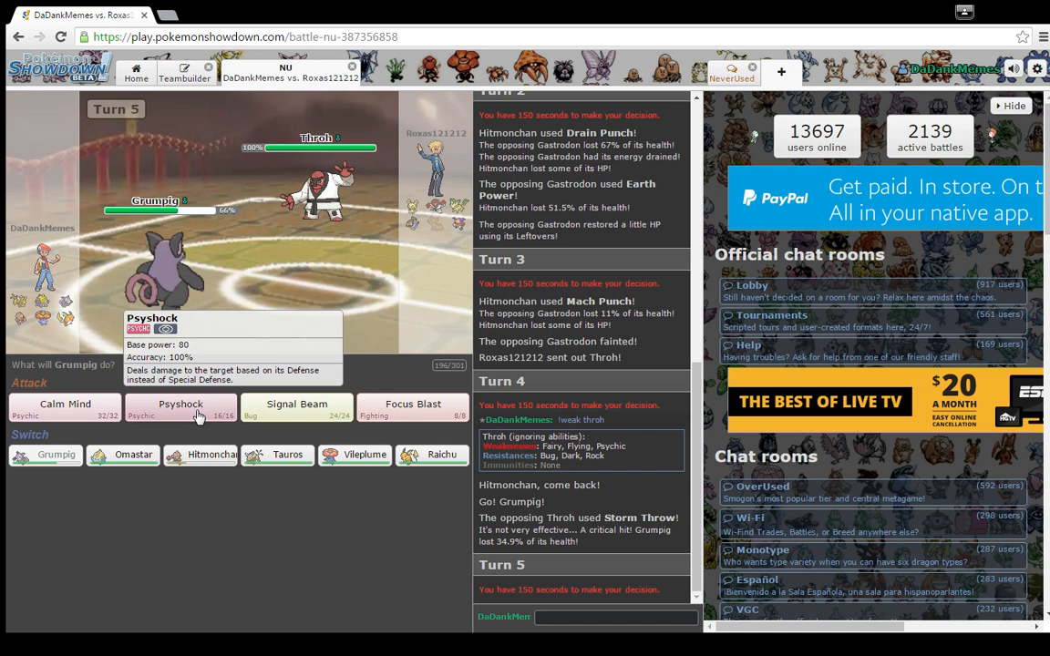
mouse_move(154, 366)
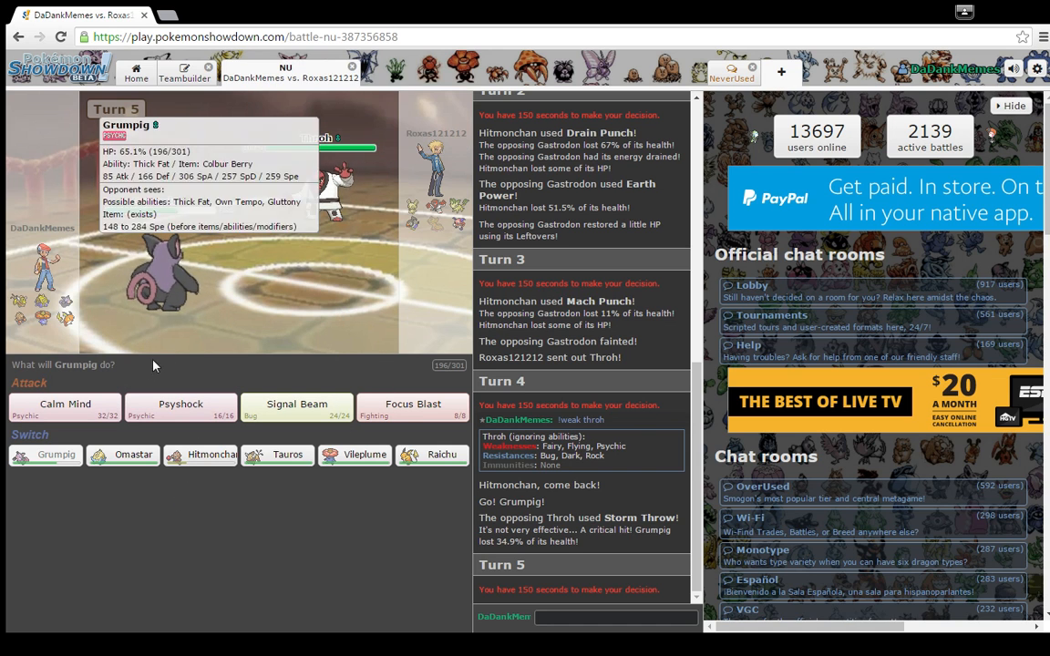
- Use Calm Mind twice, Psyshock Throh, then Signal Beam against Spinda
left_click(64, 403)
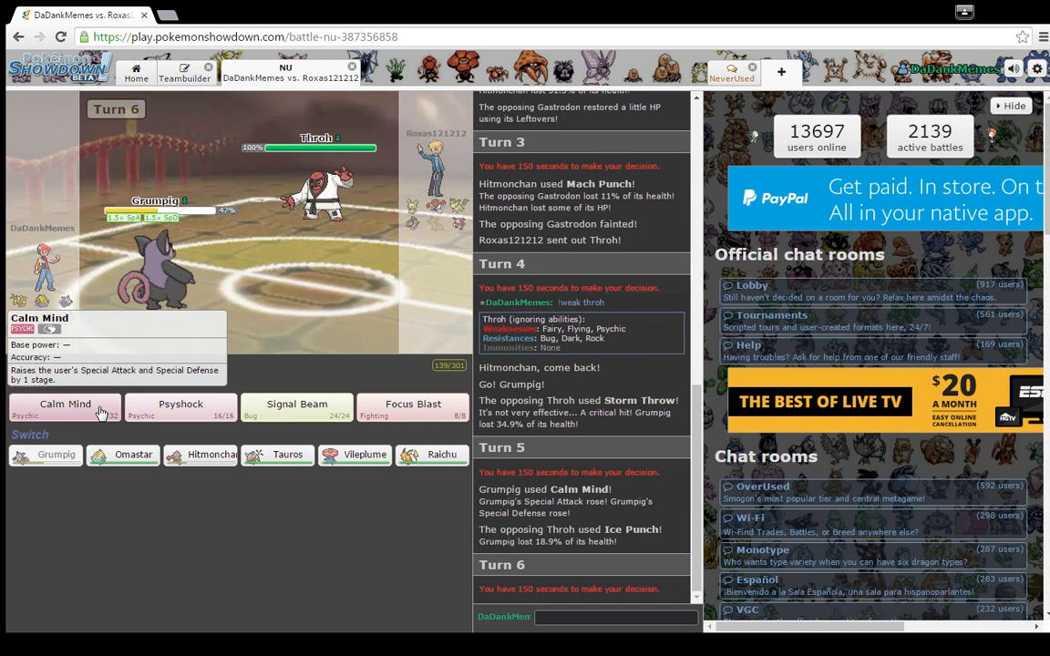
left_click(65, 403)
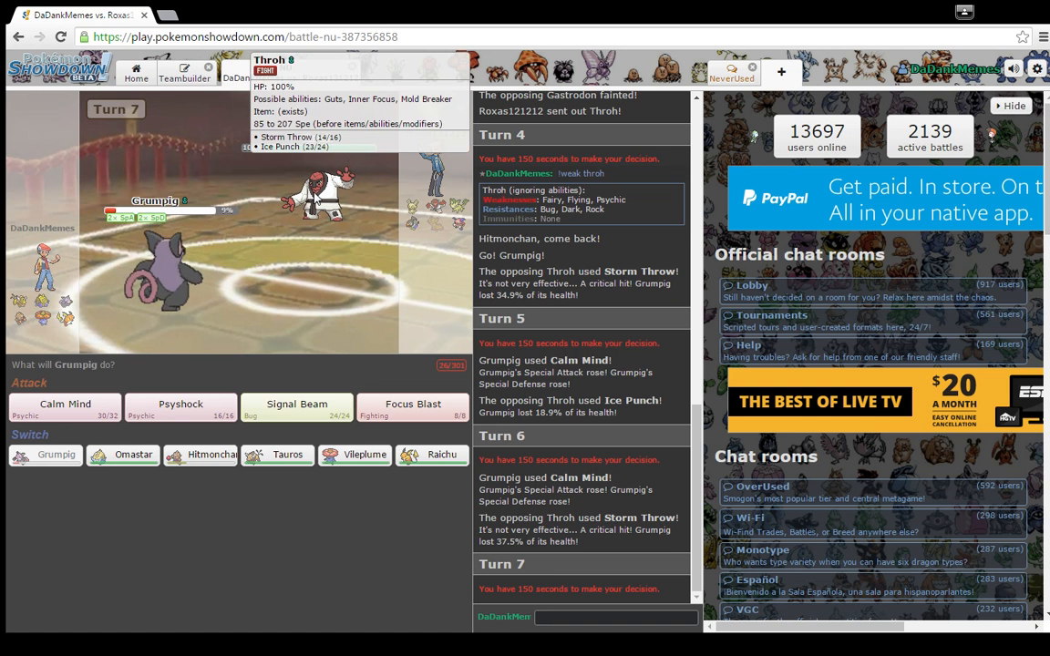
left_click(180, 404)
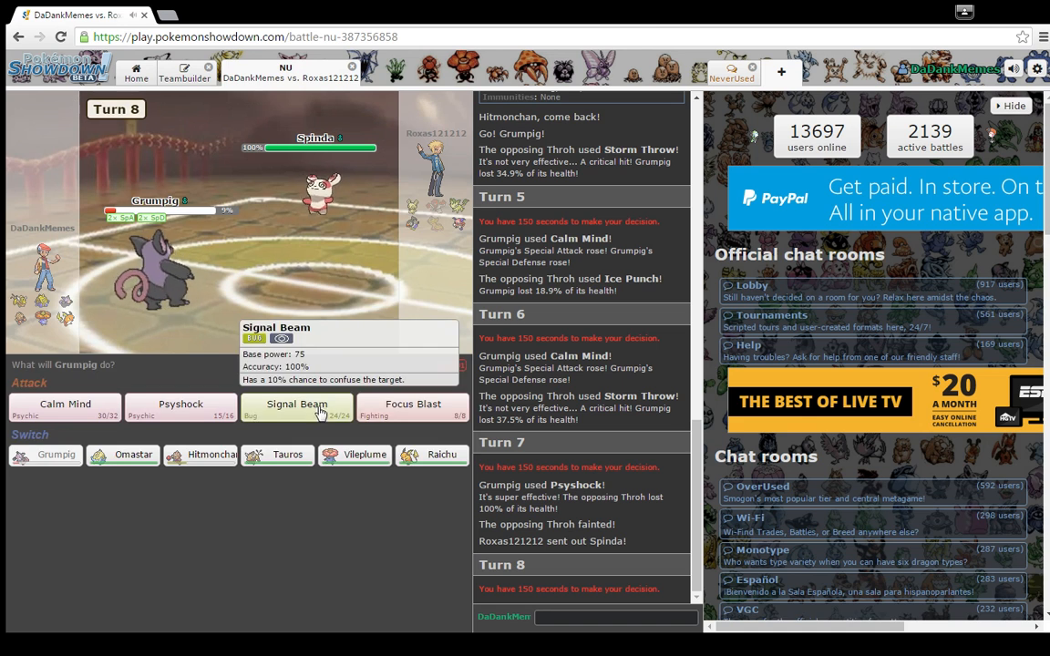
left_click(297, 405)
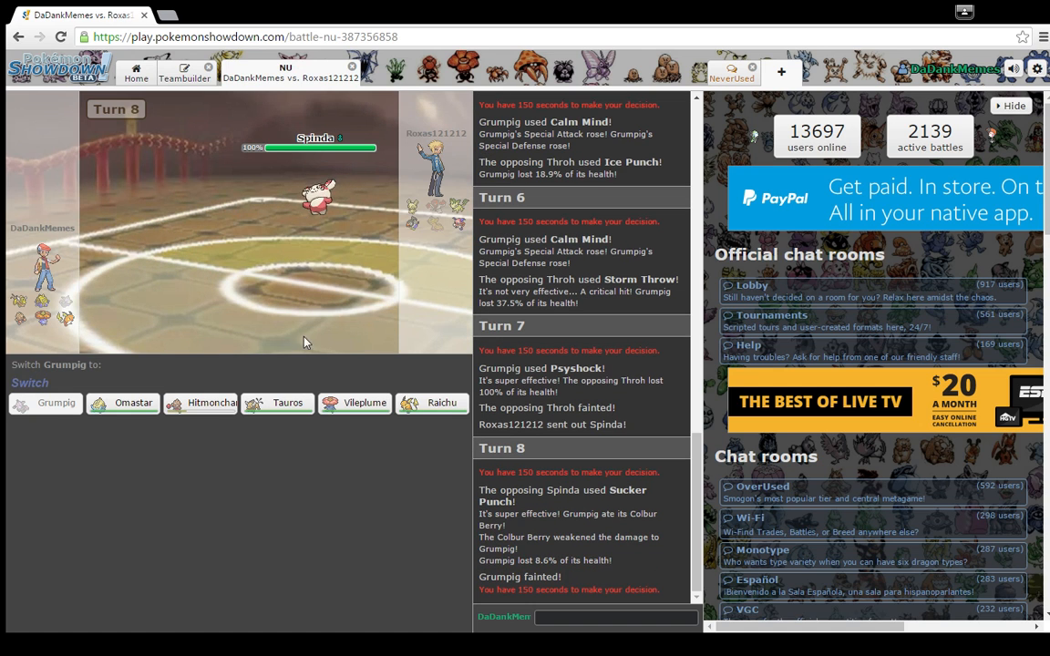
mouse_move(200, 403)
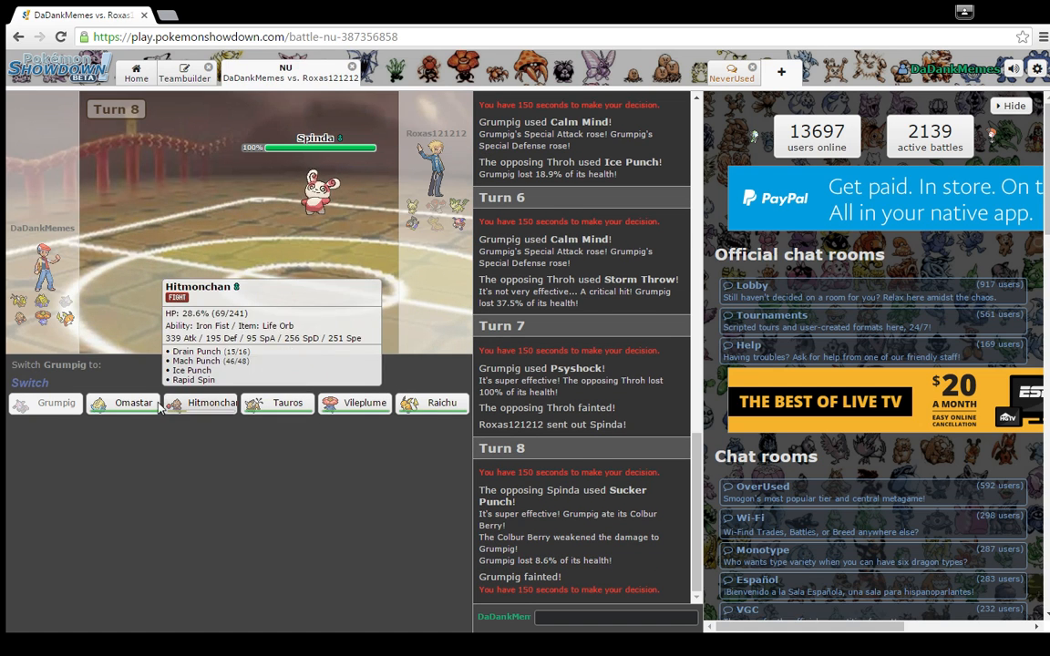
- Bring Hitmonchan in for fainted Grumpig, then switch to Raichu and use Nasty Plot
left_click(211, 403)
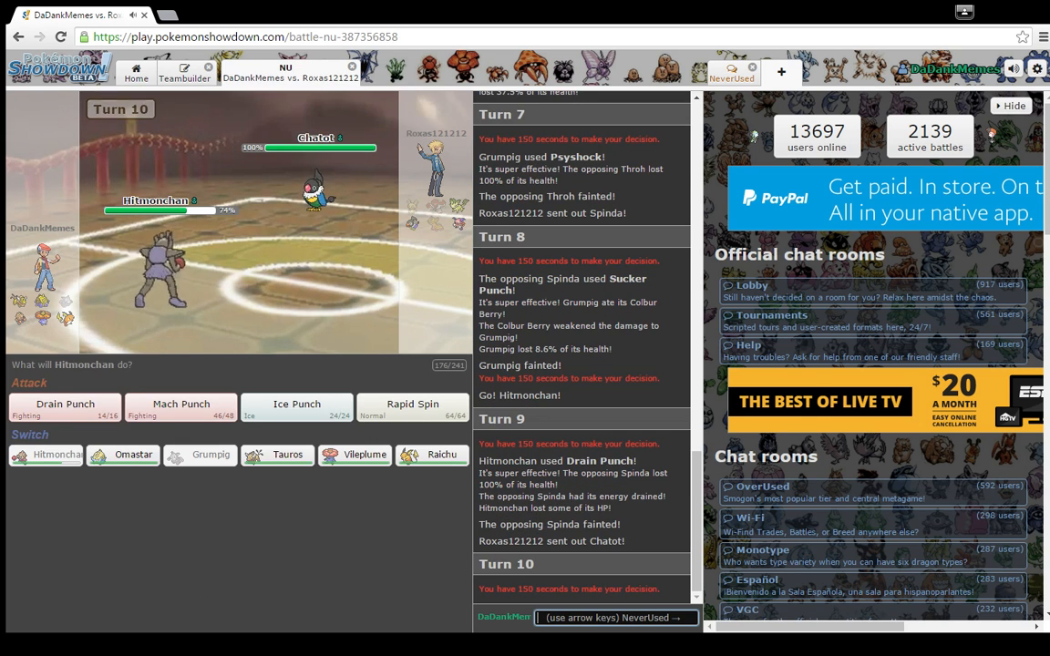
mouse_move(287, 454)
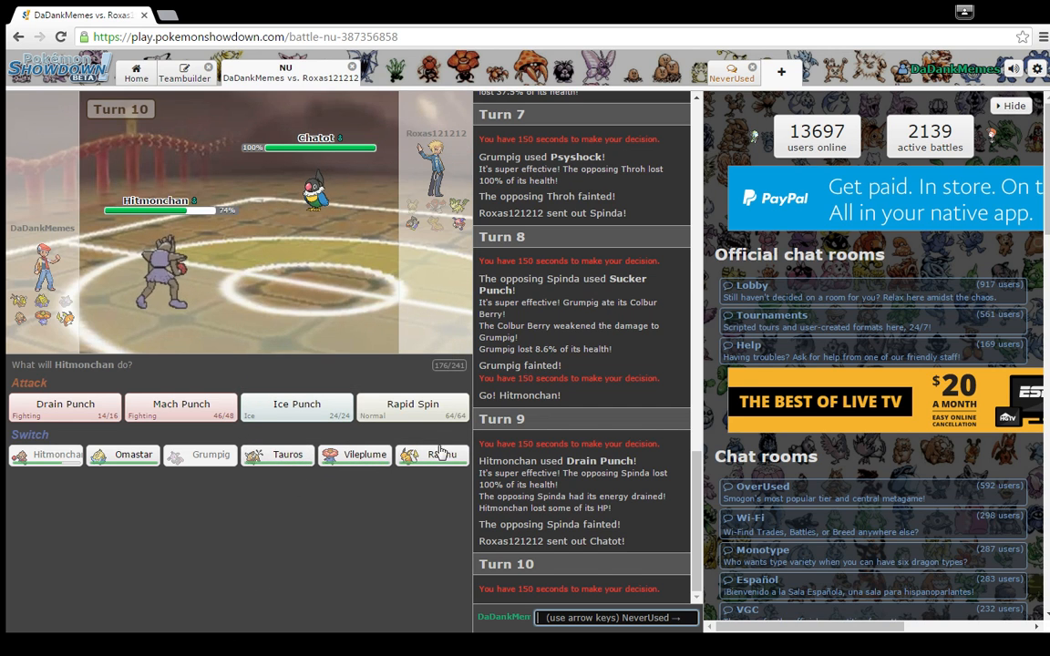
left_click(432, 455)
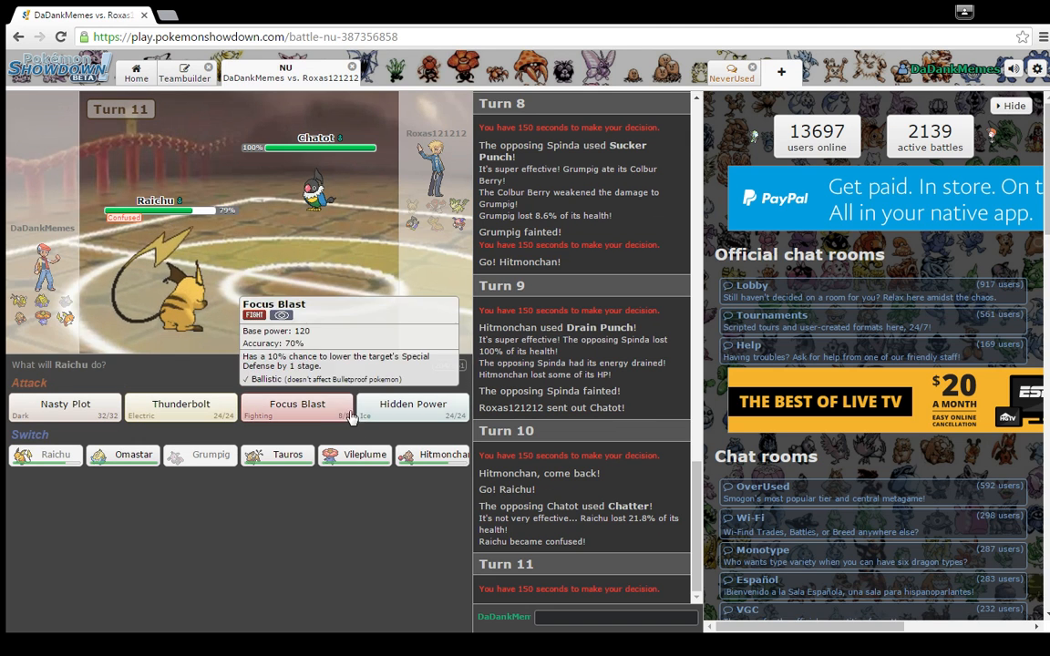
mouse_move(65, 404)
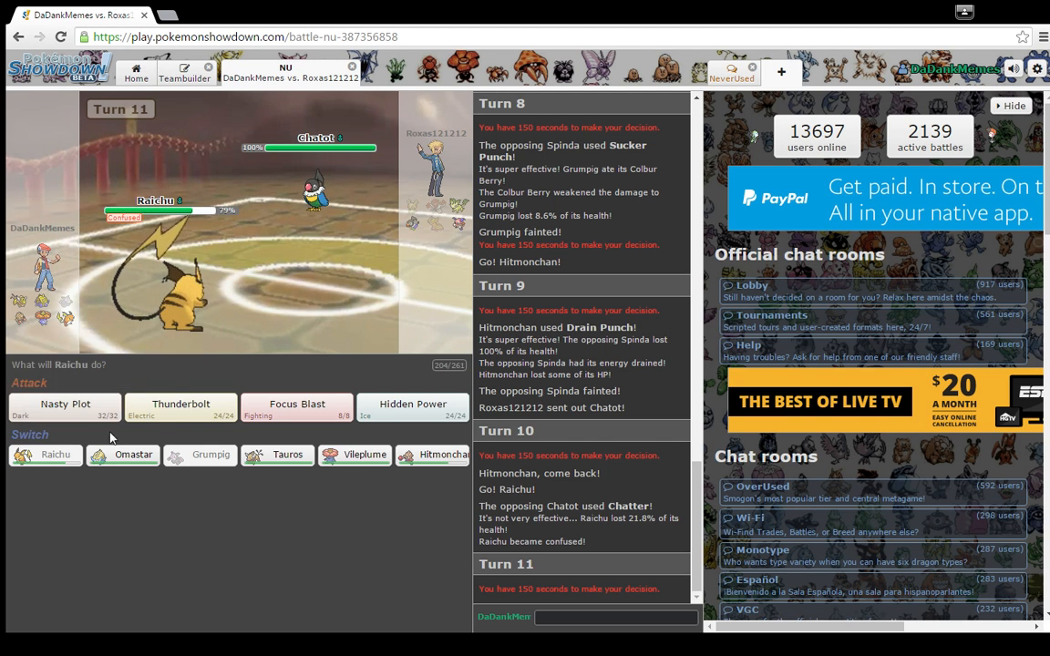
mouse_move(315, 192)
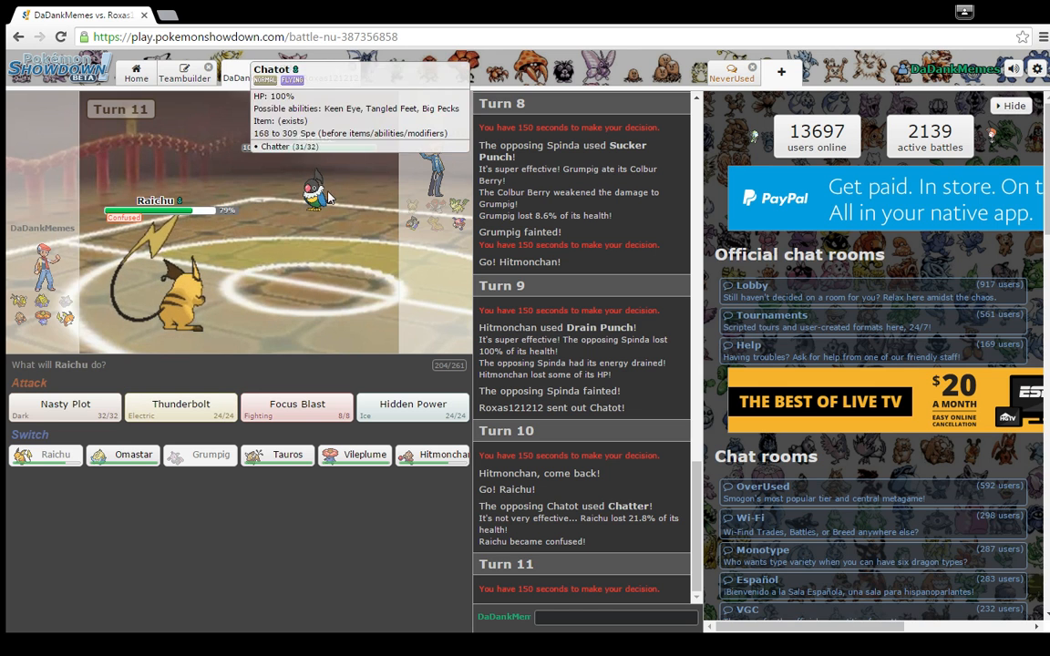
left_click(64, 409)
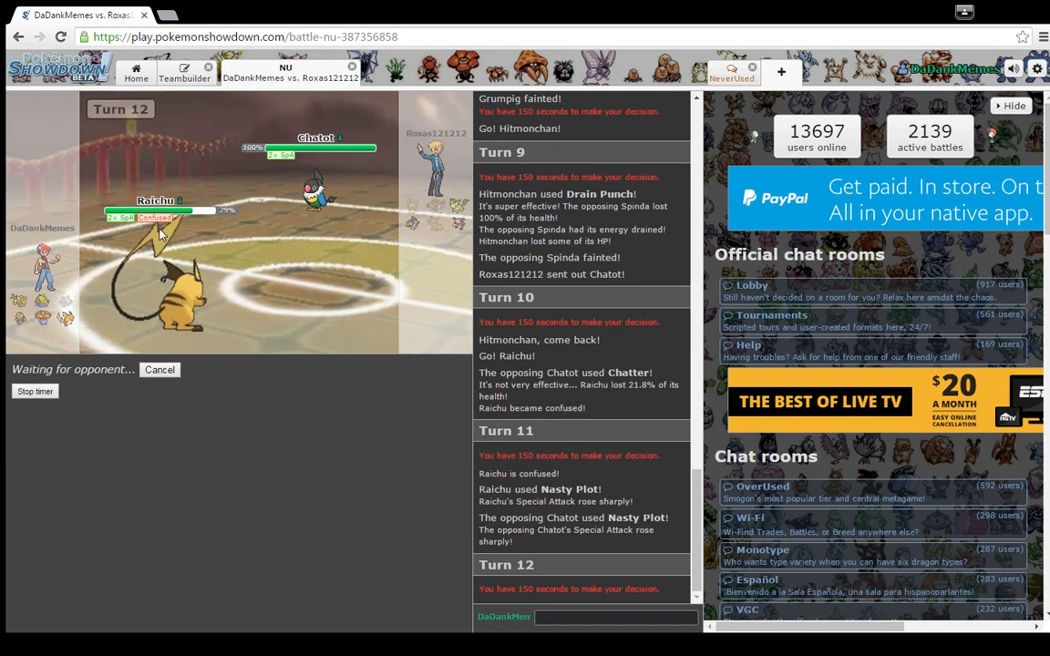
mouse_move(269, 411)
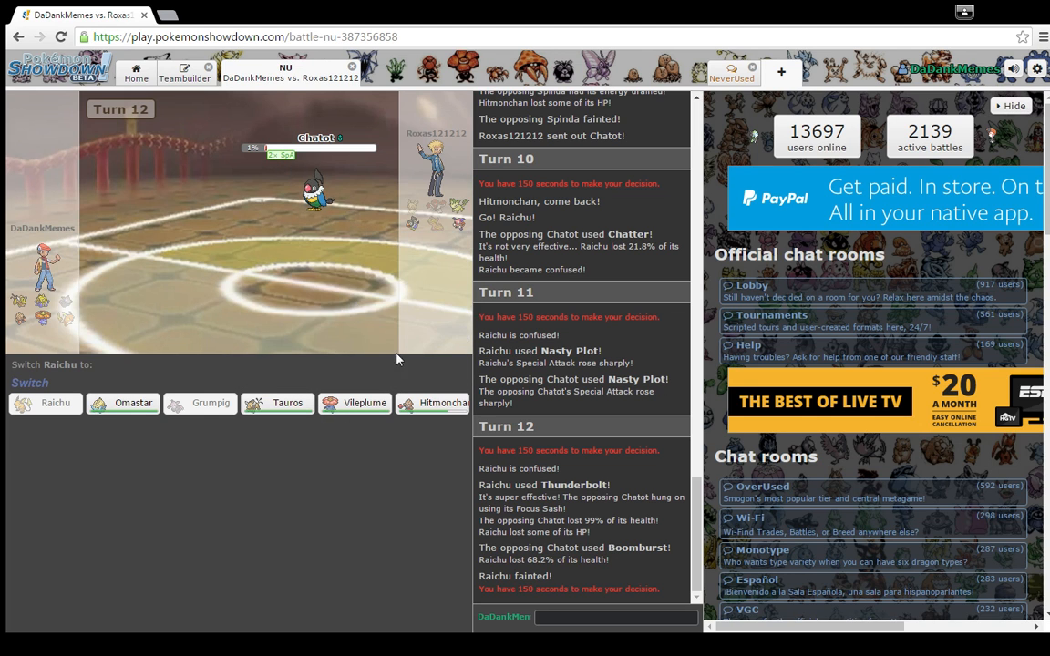
mouse_move(443, 403)
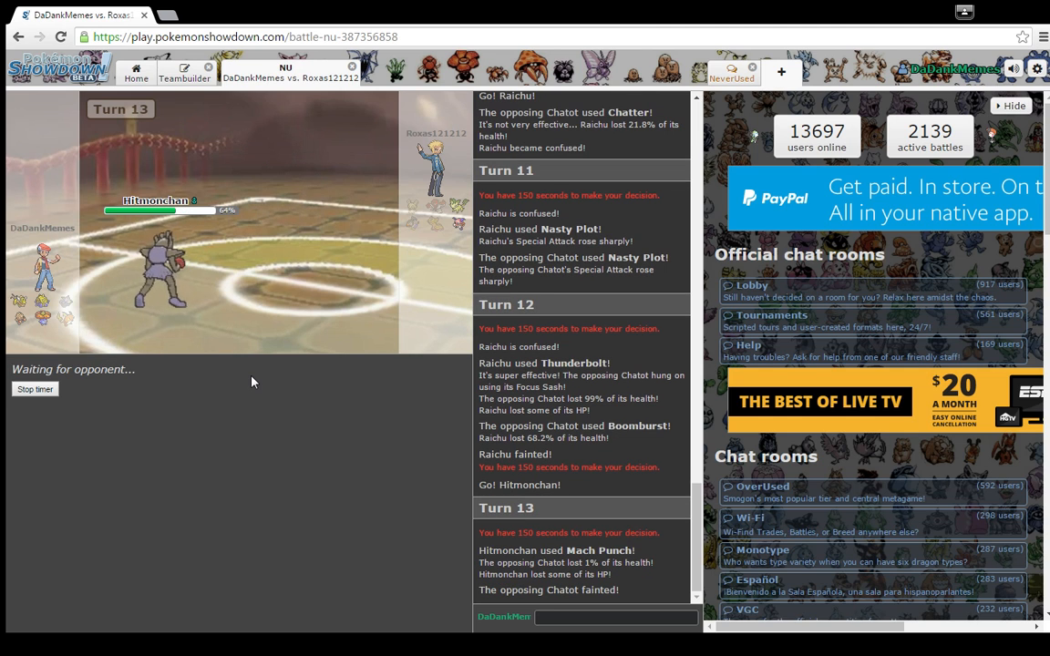
mouse_move(359, 270)
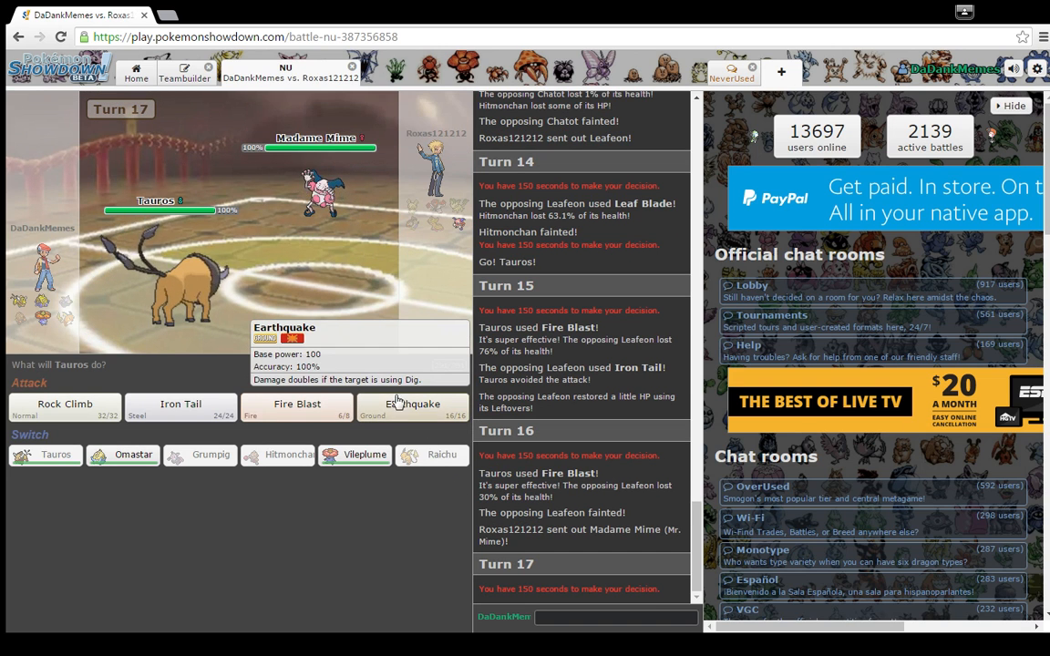
mouse_move(321, 304)
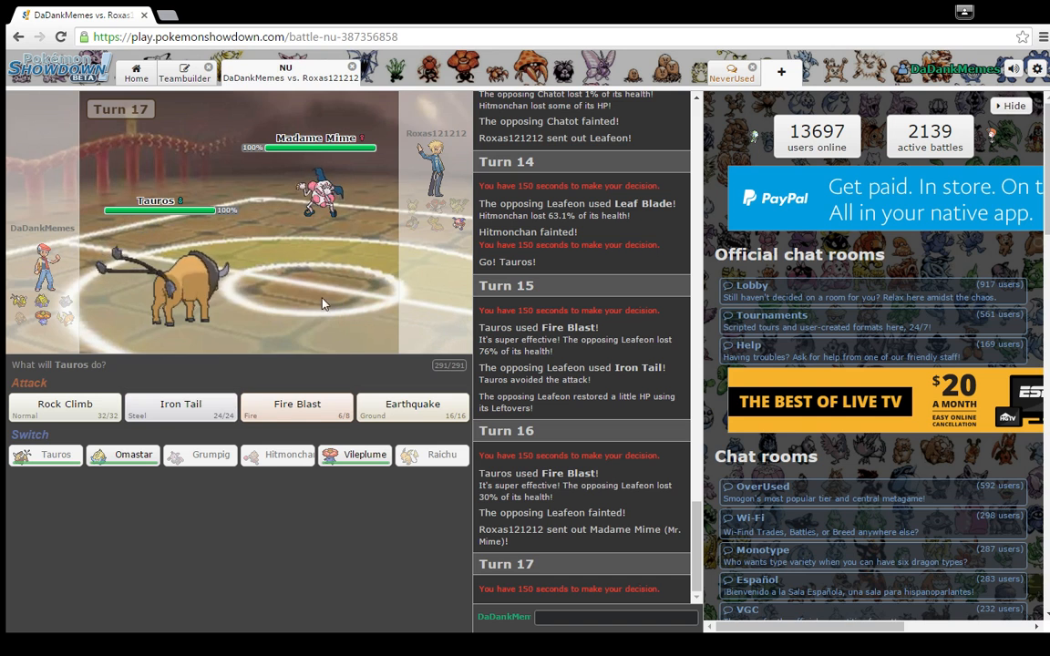
- Have Tauros use Earthquake against the opposing Madame Mime
left_click(412, 404)
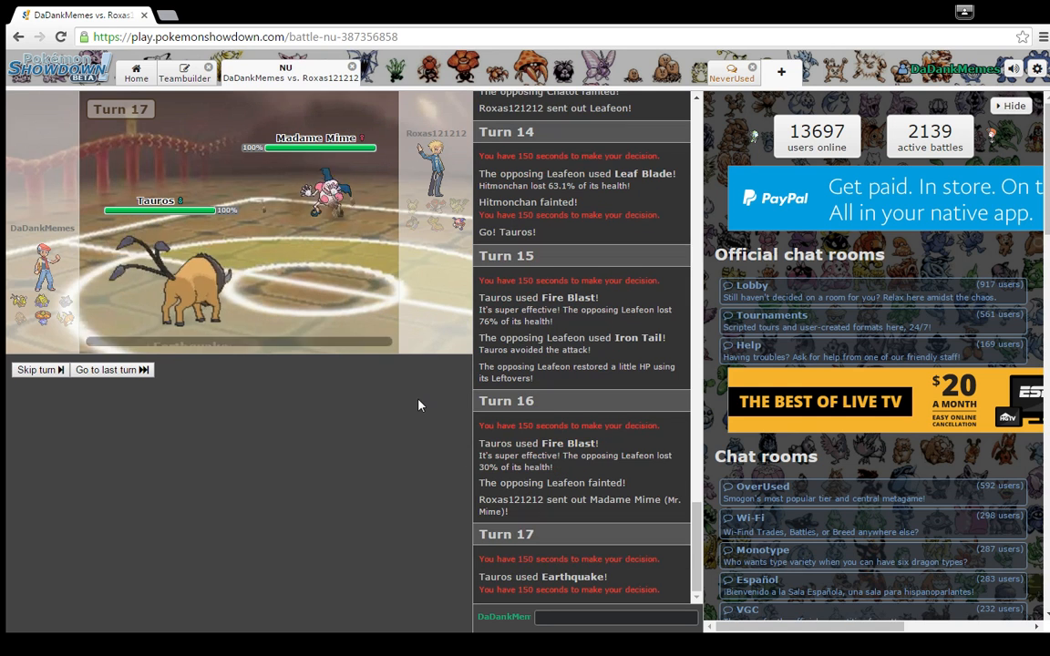